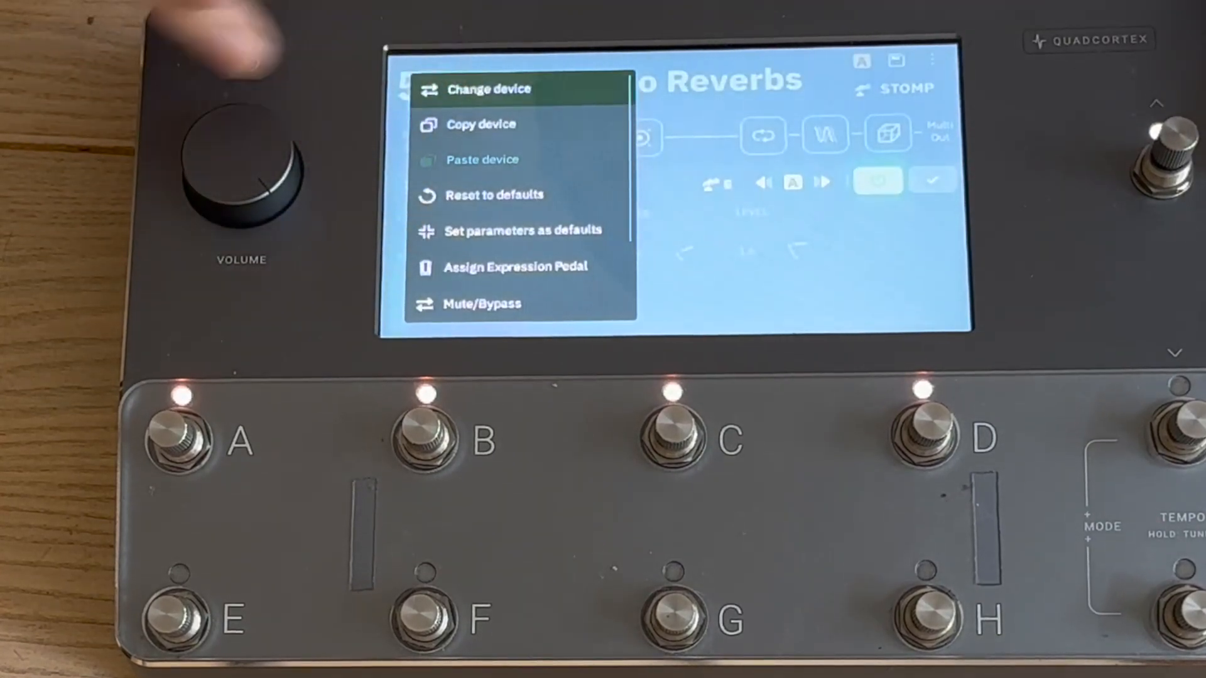
- Choose to change the block's device and scroll the guitar overdrive list down to Vemuram Jan Ray
click(490, 88)
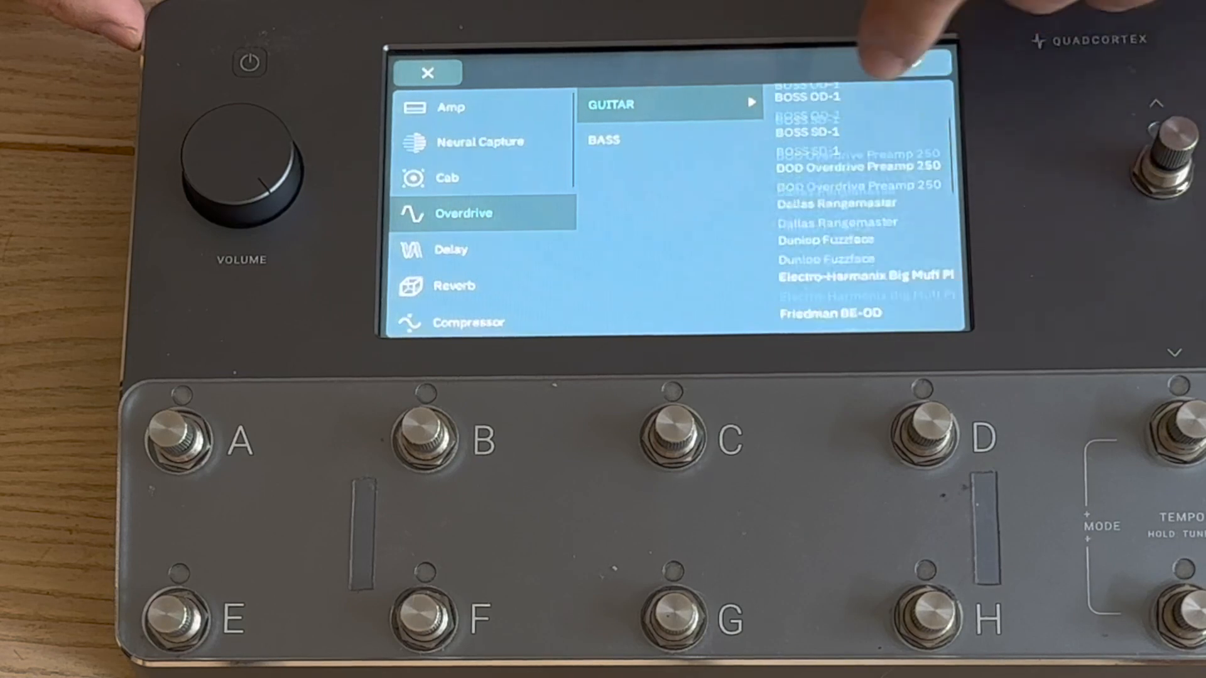
scroll(down, 3)
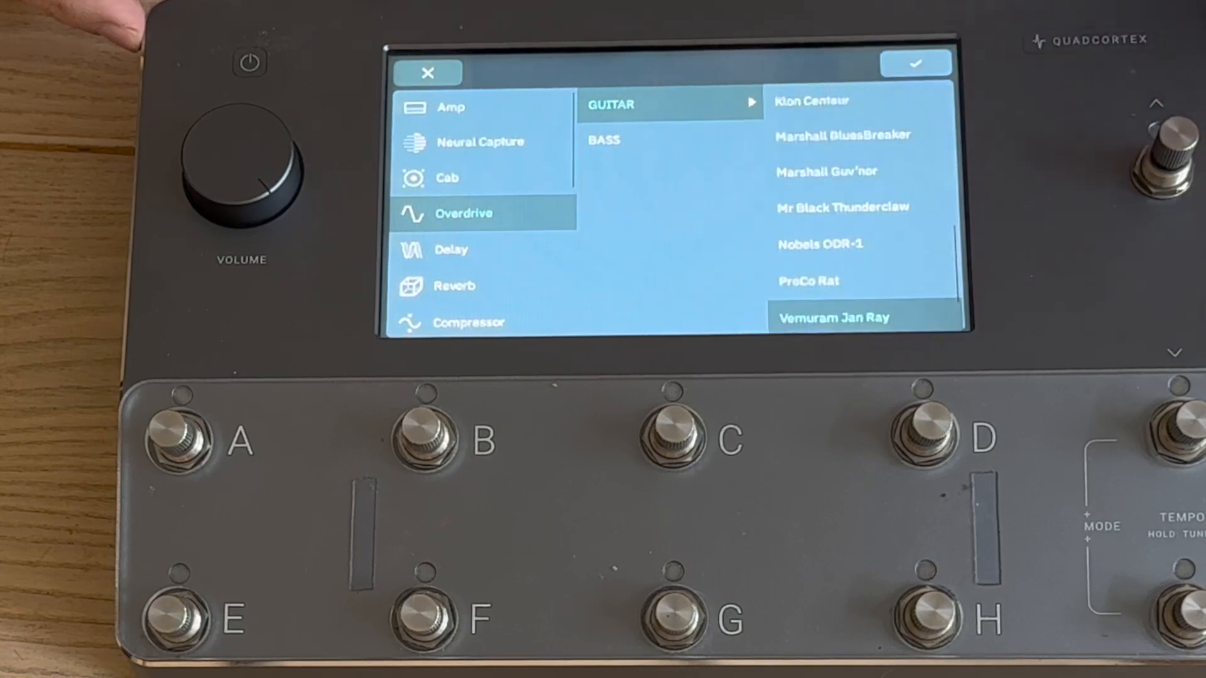
- Browse the guitar cab models from the Bogner cabs down to the Mesa Rectifier cabs, then move to Delay
click(447, 177)
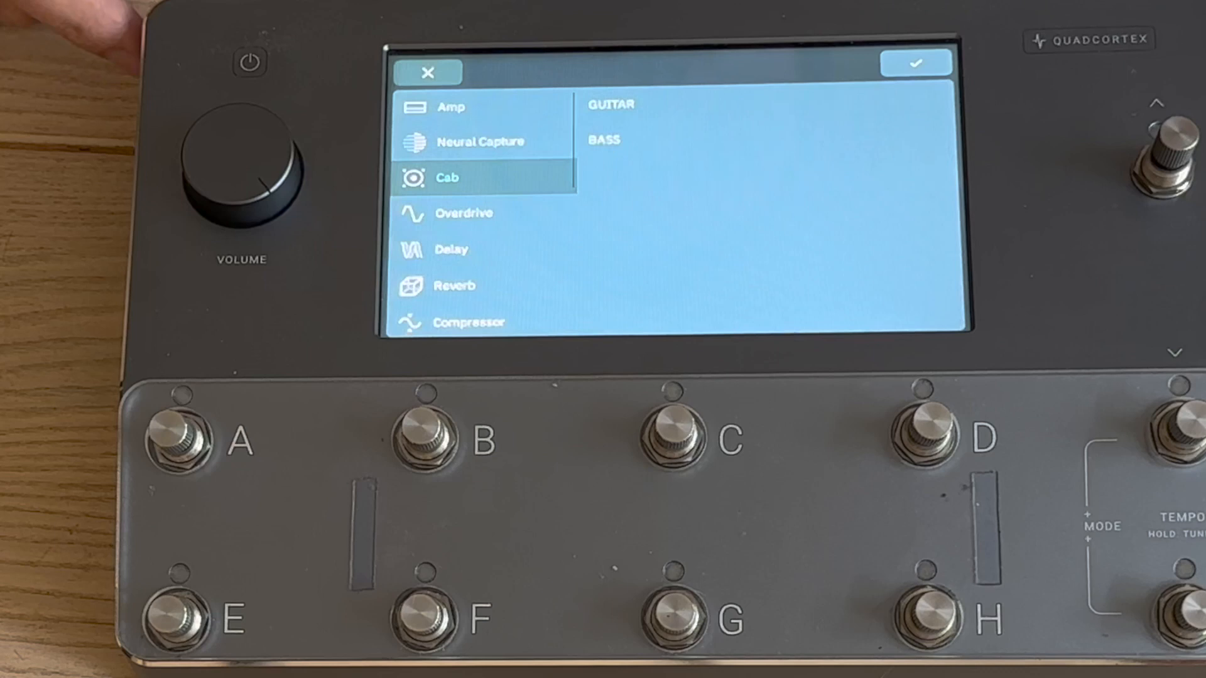
click(630, 105)
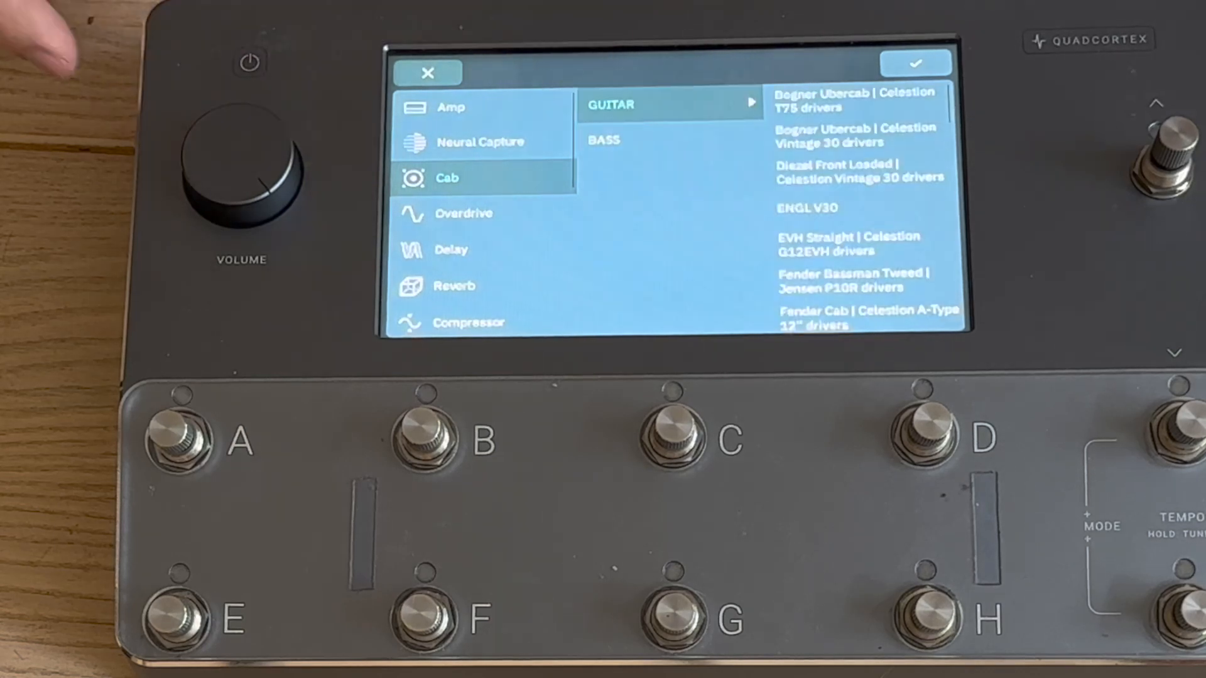
scroll(down, 3)
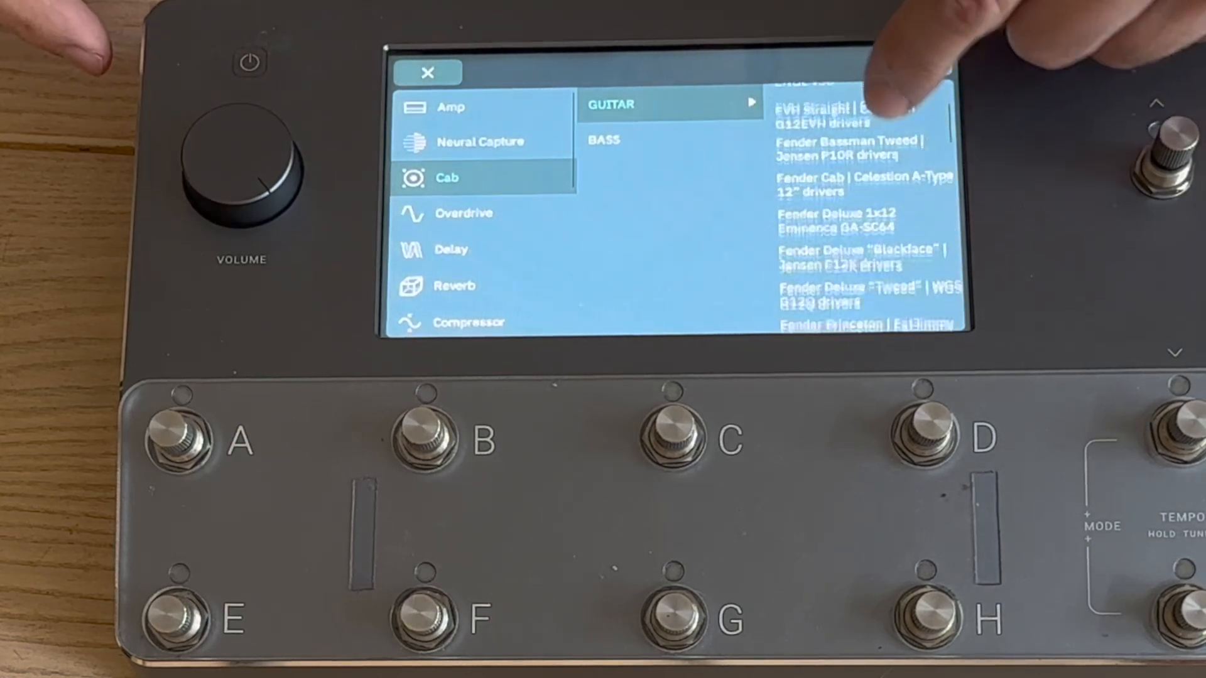
scroll(down, 3)
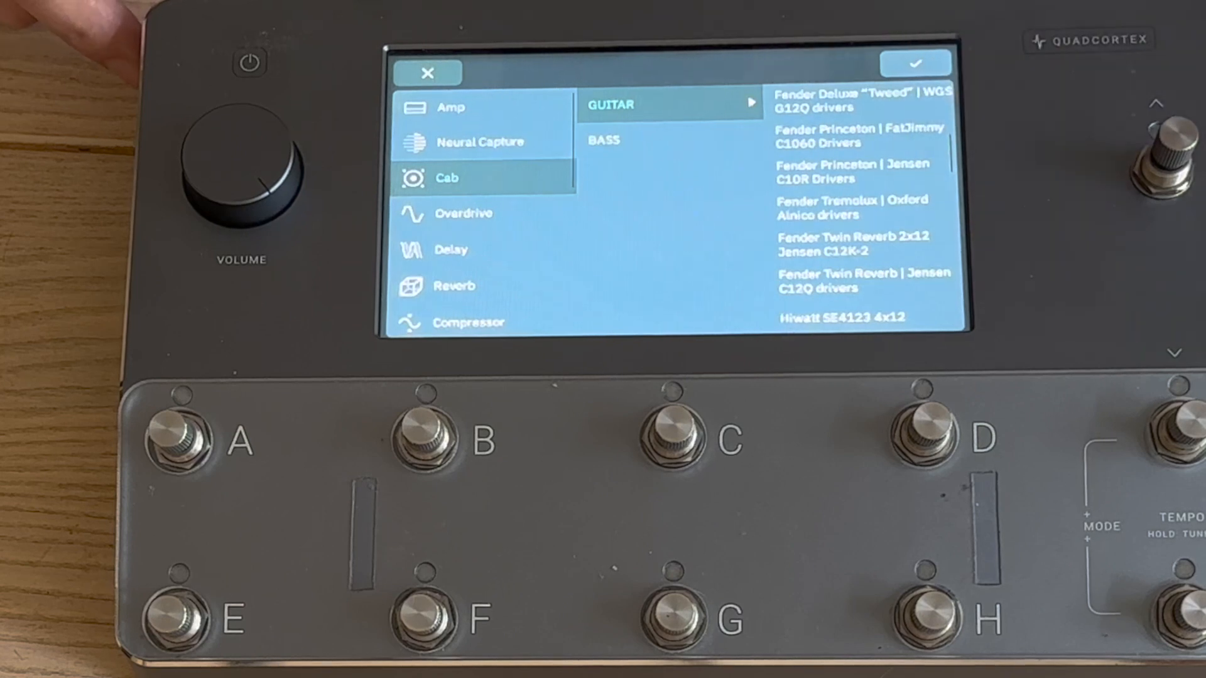
scroll(down, 3)
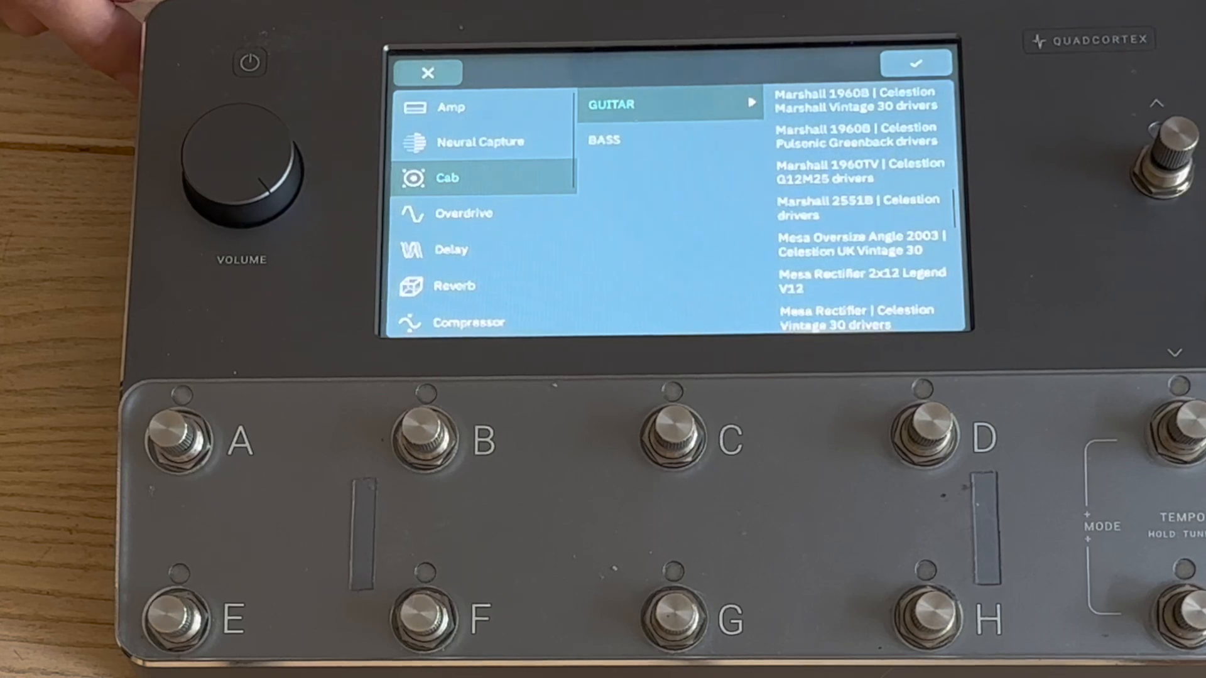
click(449, 249)
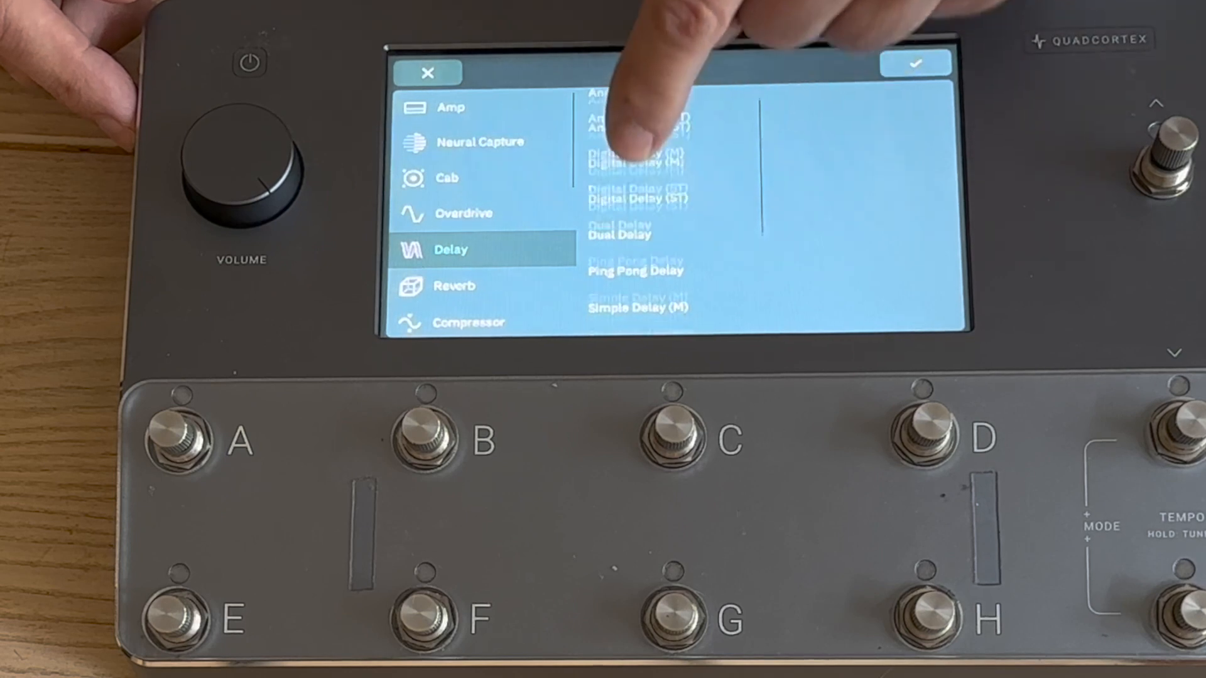
- Leave the delay list and switch the chooser to the guitar Amp models
scroll(down, 3)
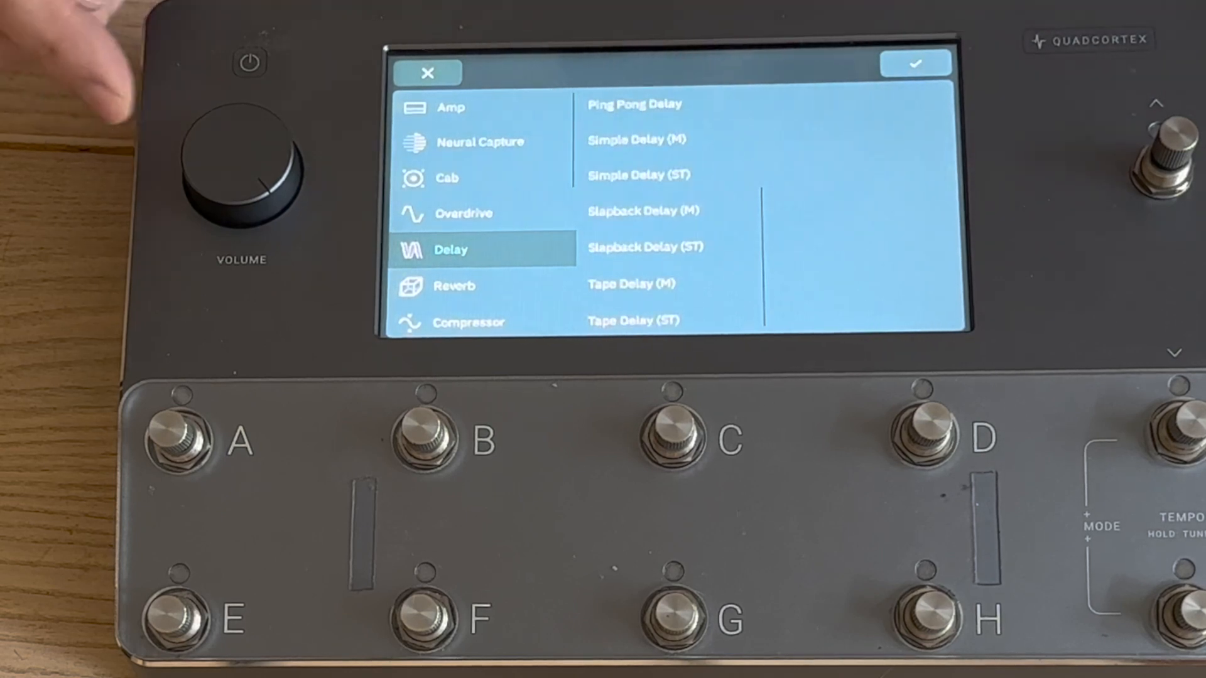
click(465, 213)
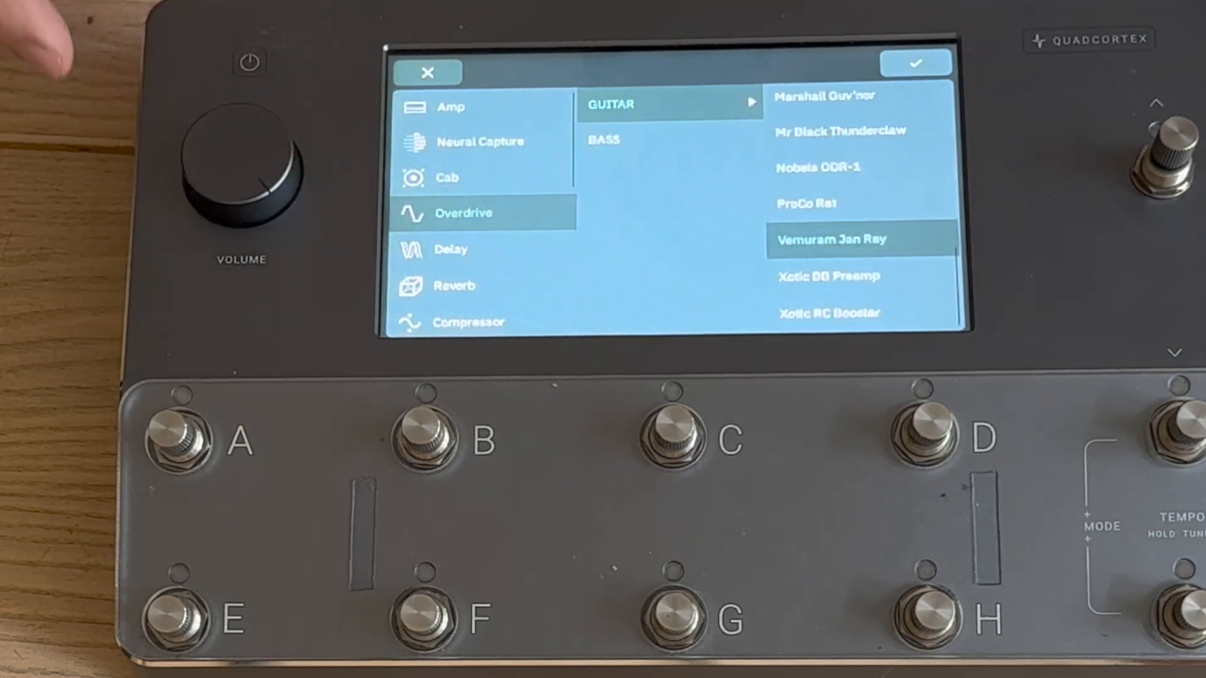
click(427, 72)
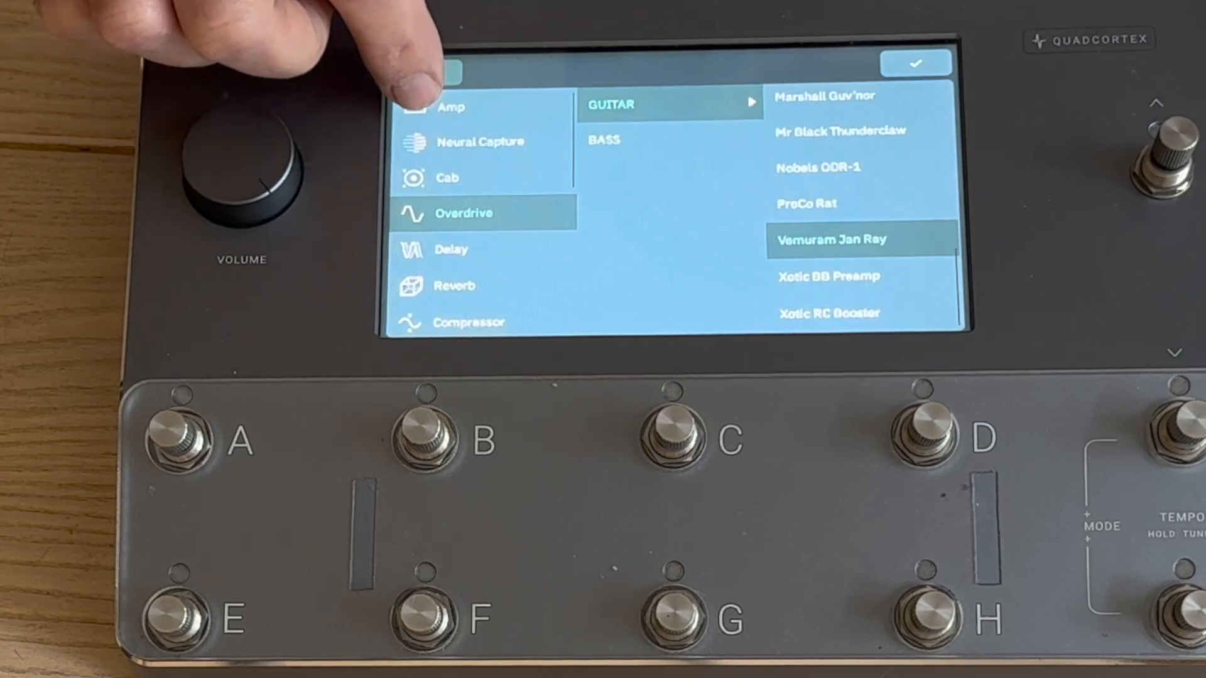
click(449, 106)
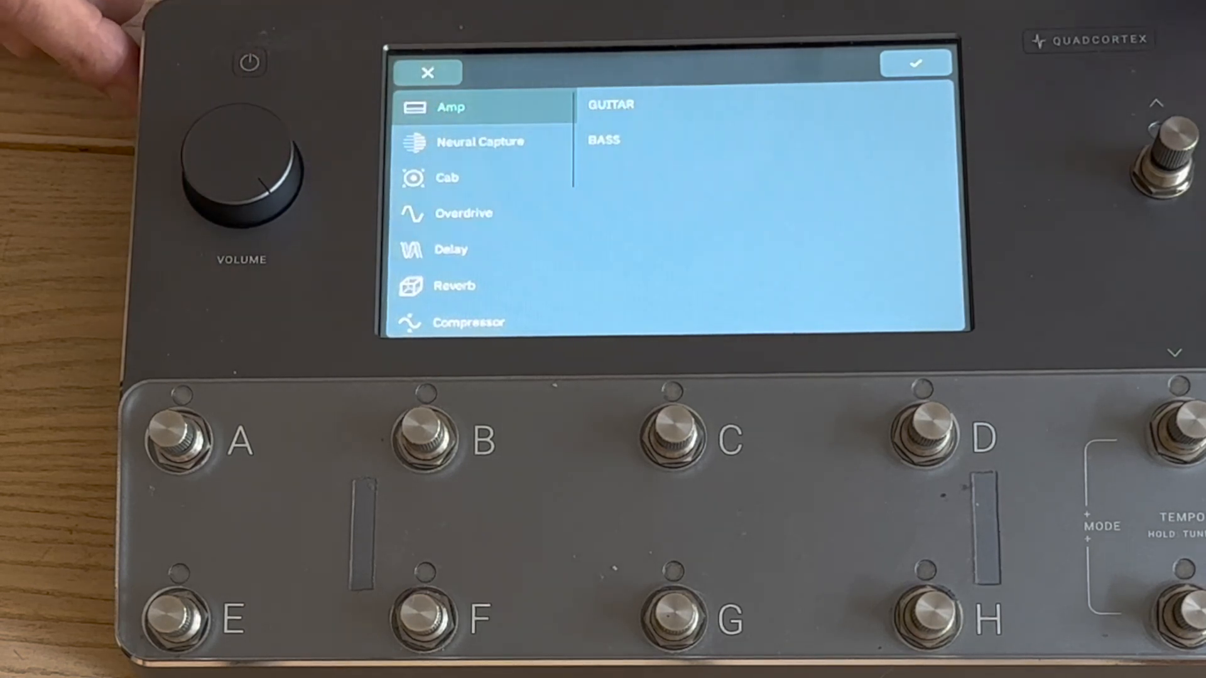
click(631, 104)
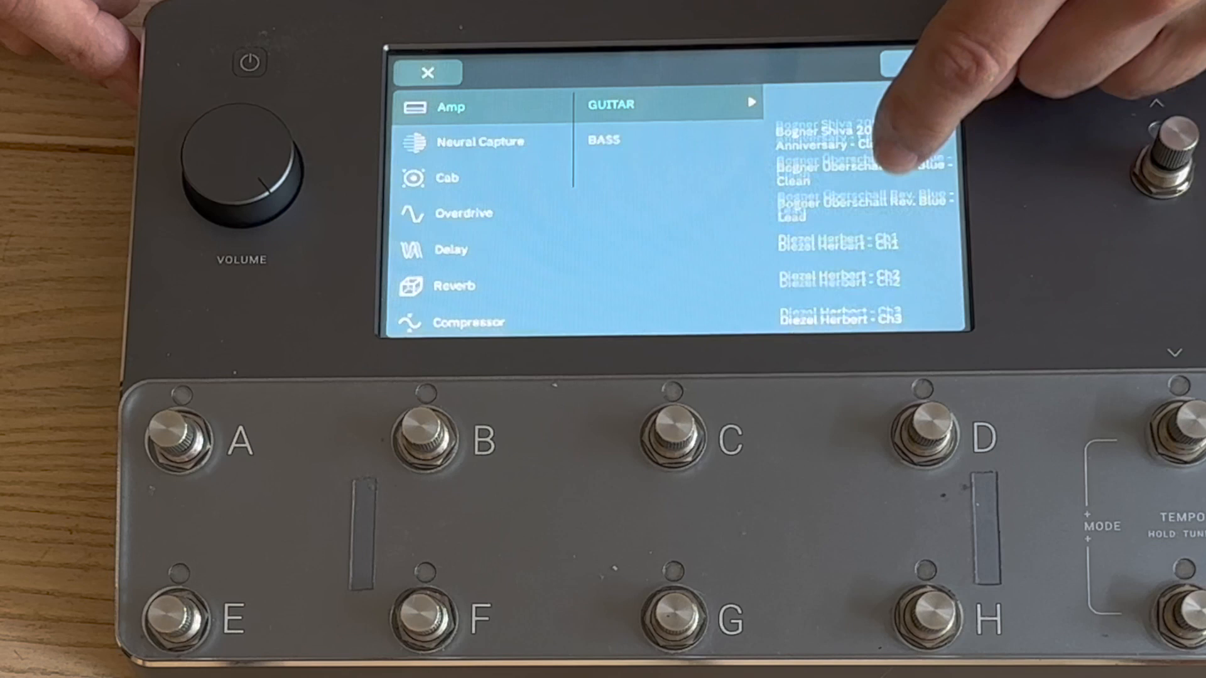
- Scroll the guitar amp list from the Bogner amps down to the Marshall Super Lead and Mesa Dual Rectifier
scroll(down, 3)
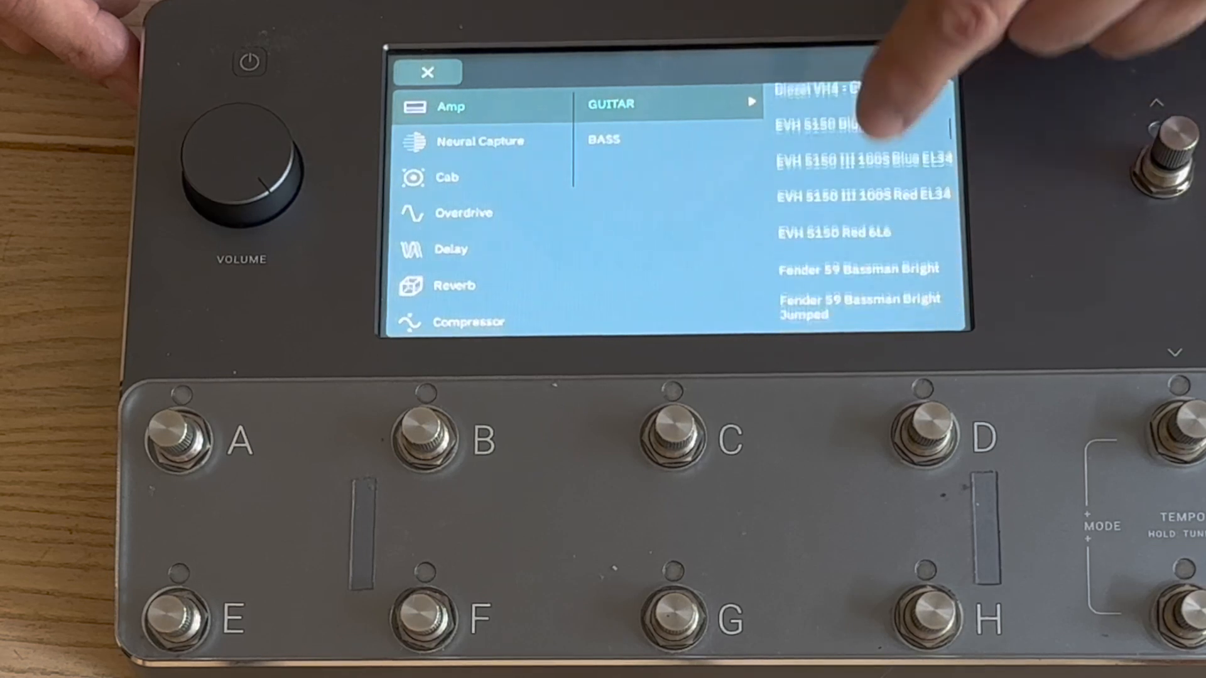
scroll(down, 3)
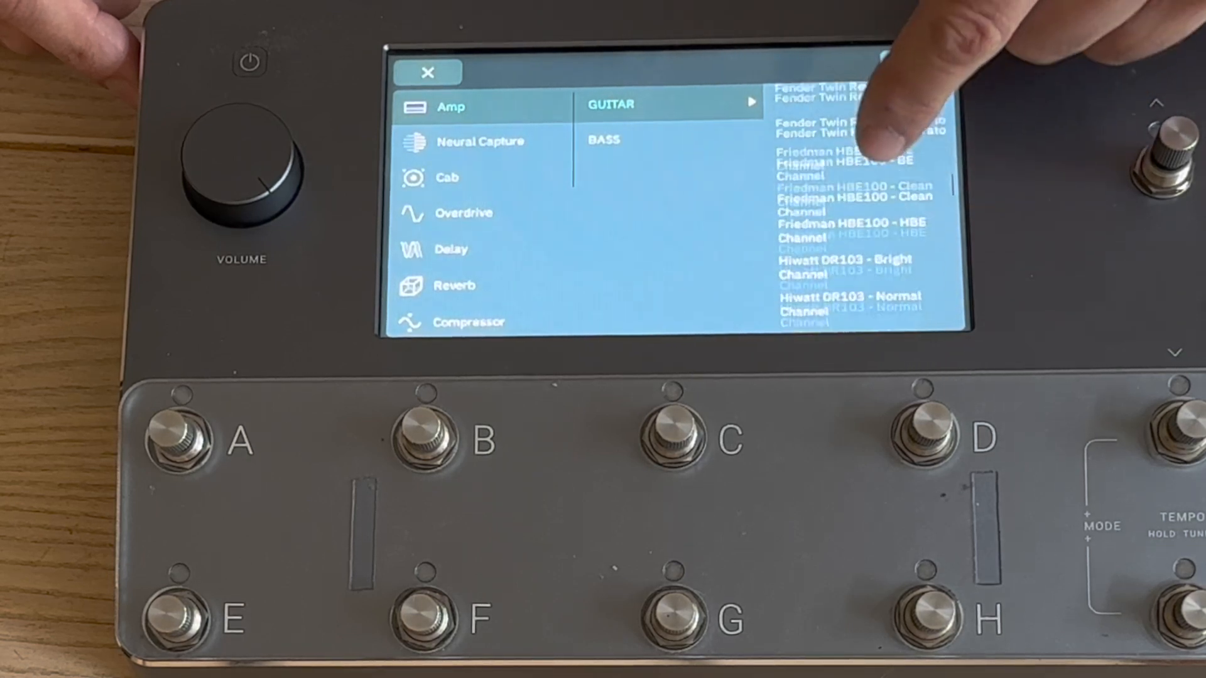
scroll(down, 3)
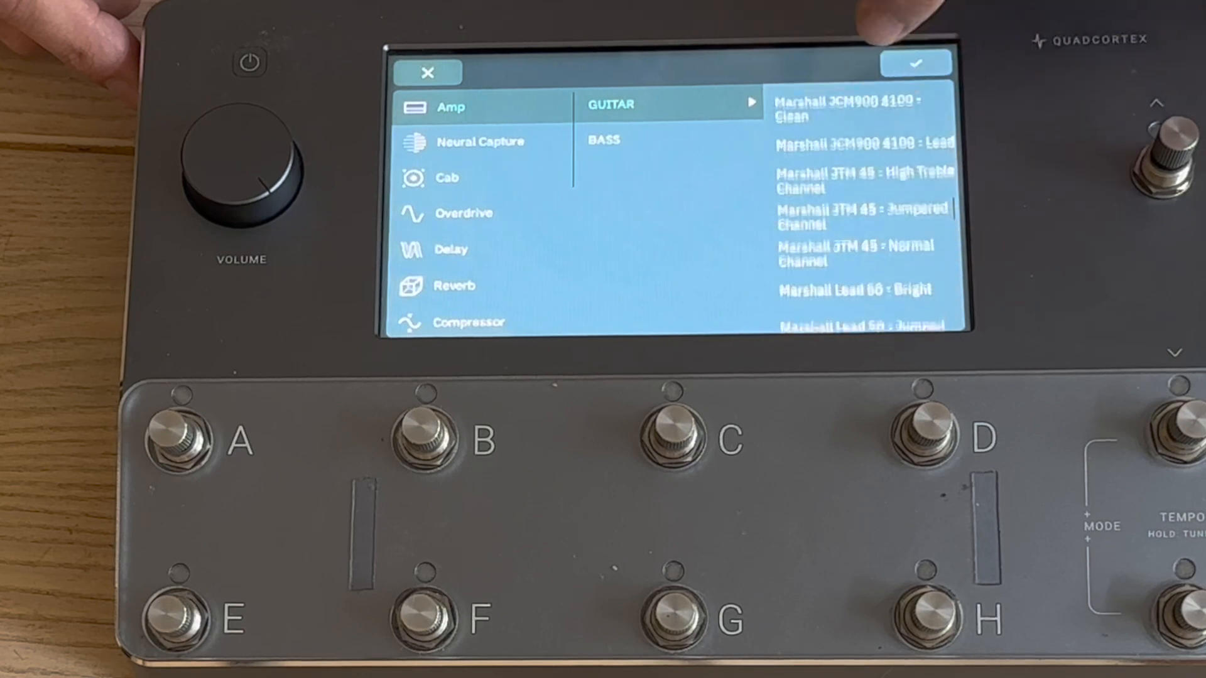
scroll(down, 3)
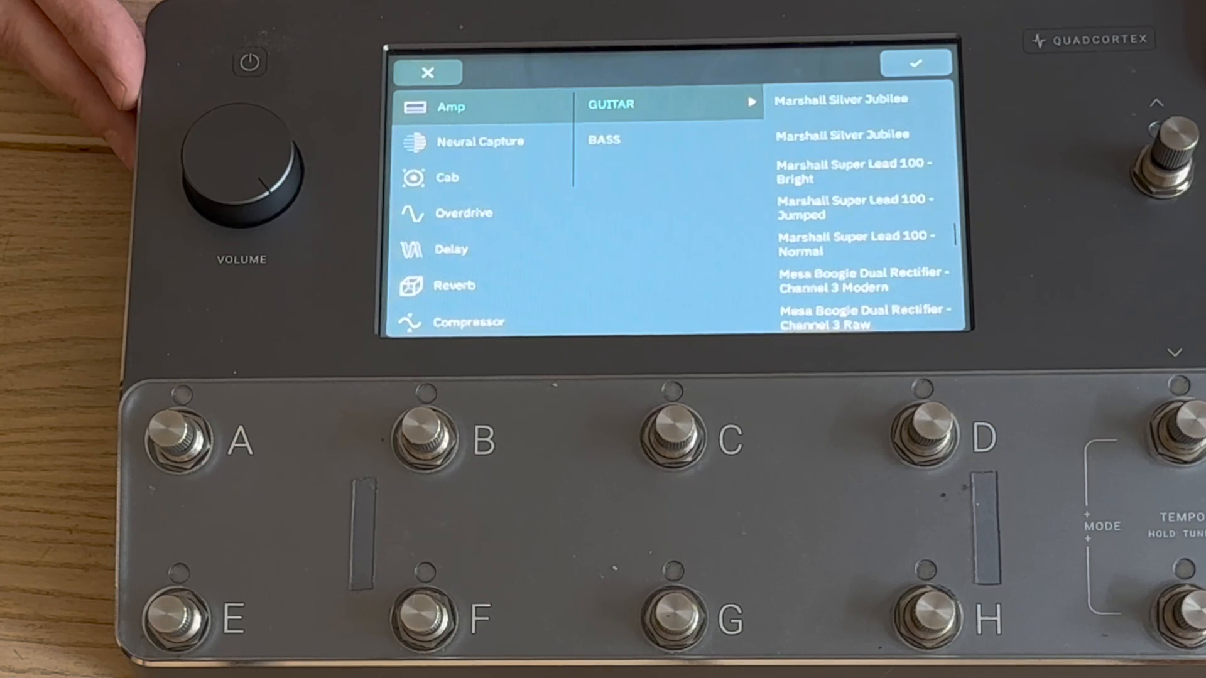
mouse_move(77, 116)
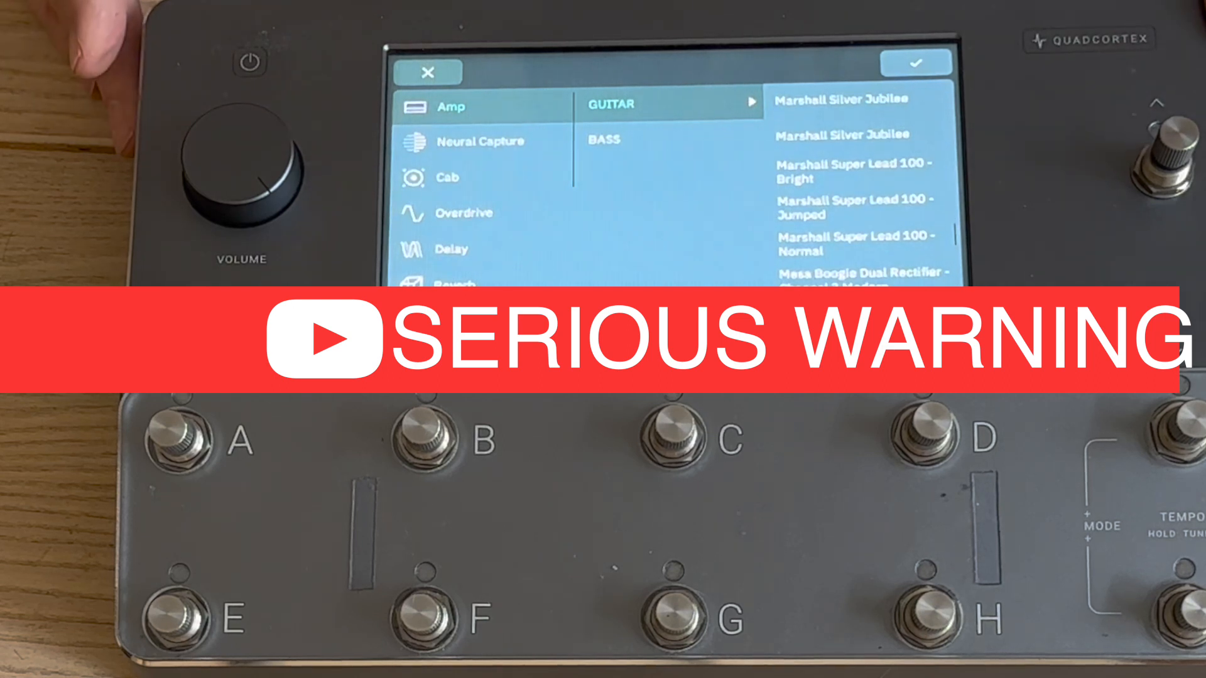
mouse_move(69, 92)
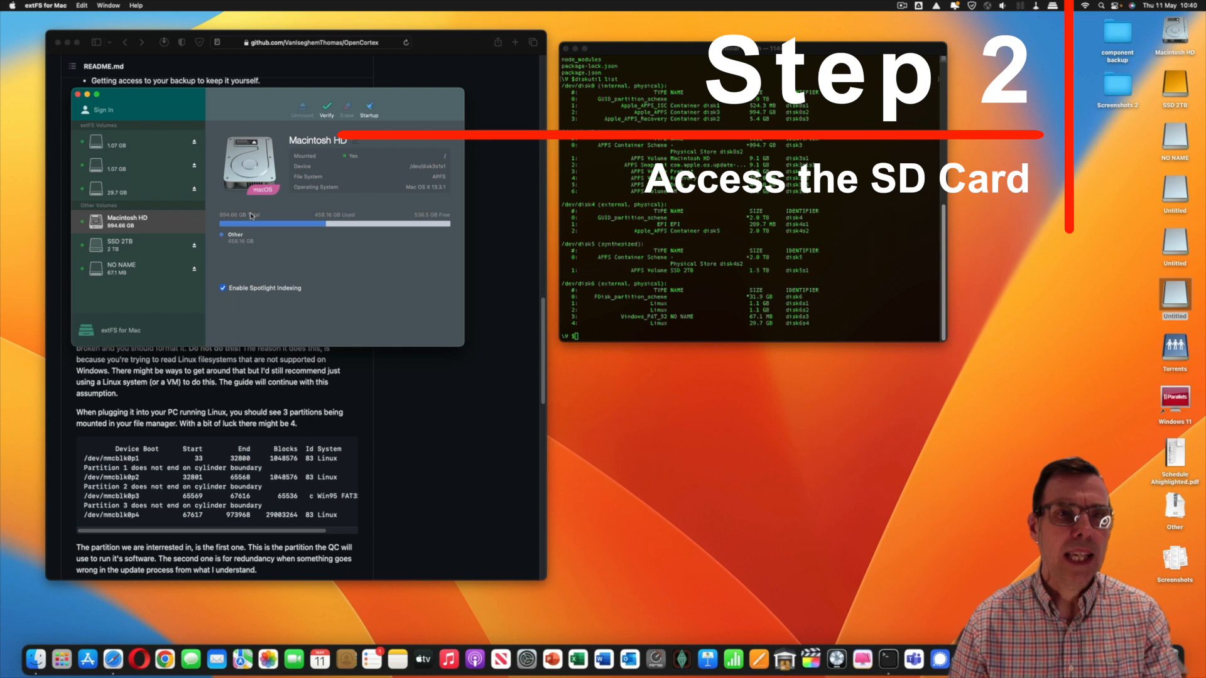
mouse_move(271, 269)
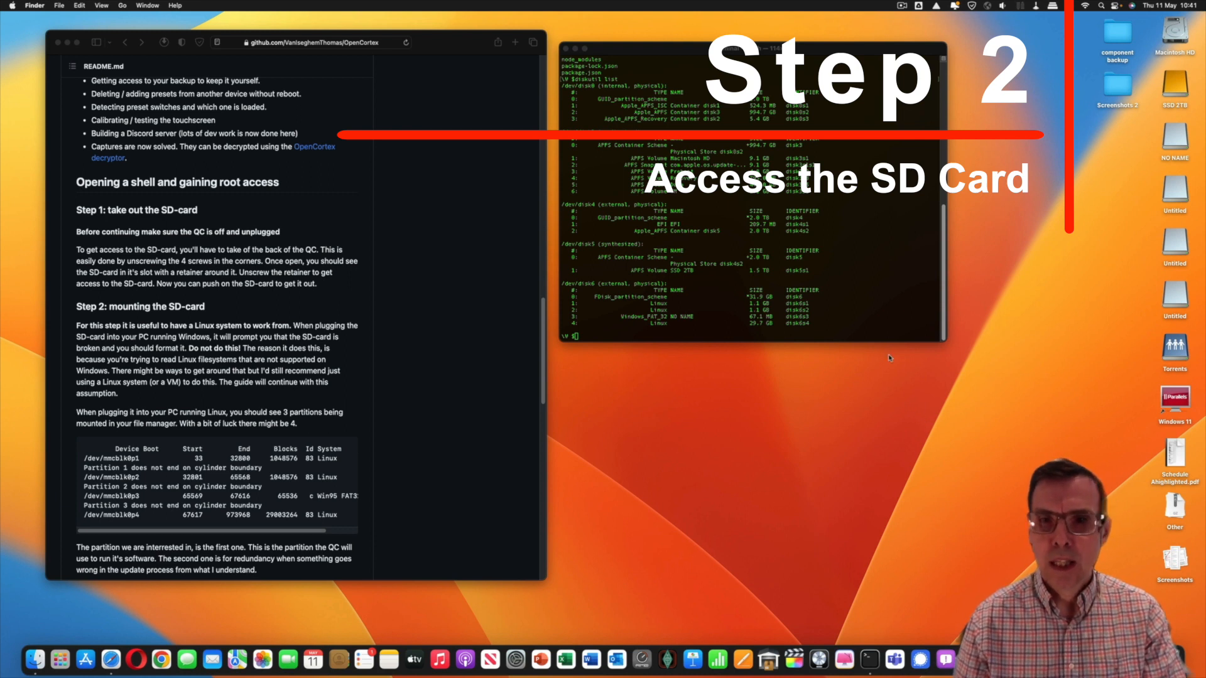
mouse_move(869, 660)
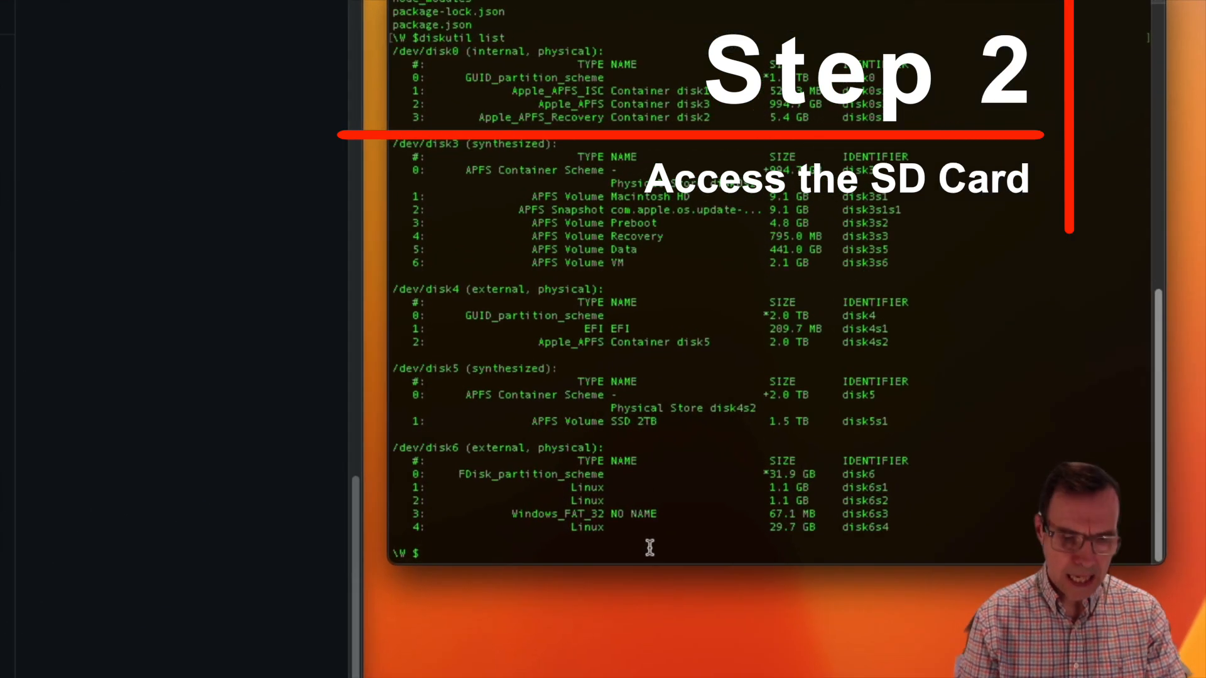
- Run diskutil list again so the SD card shows as disk6 with its Linux and NO NAME partitions
text(diskutil list)
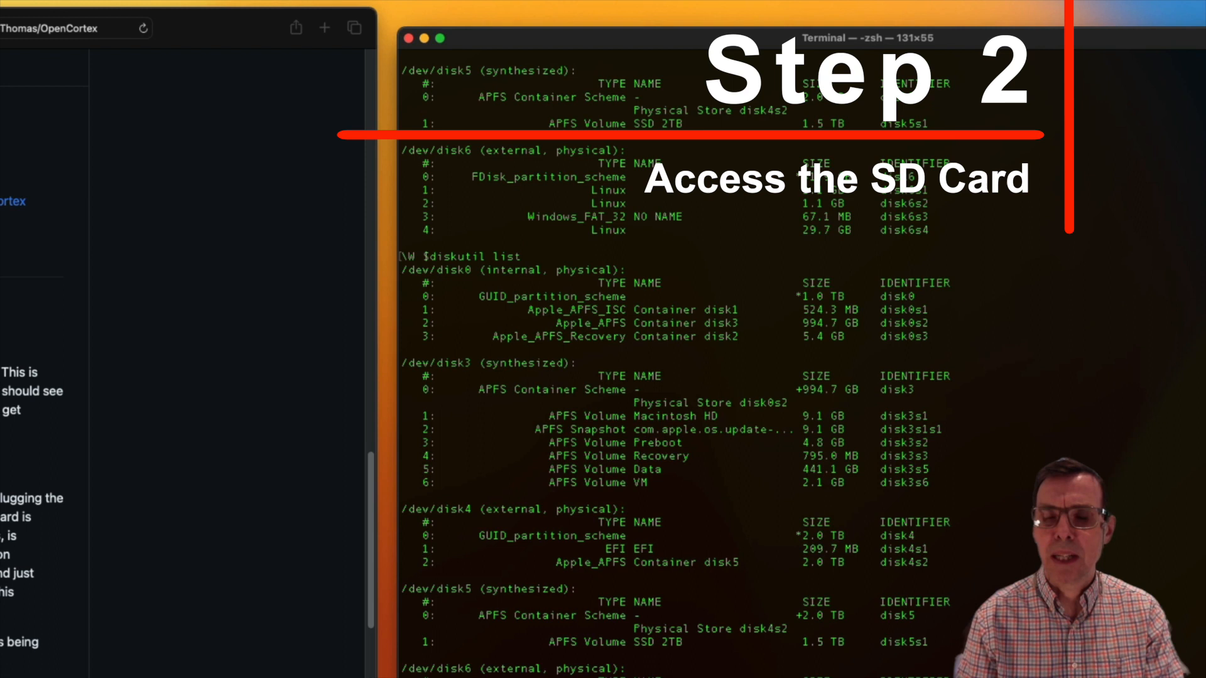
- Review the diskutil listing and highlight the SD card's partition identifiers disk6s3 and disk6s4
scroll(down, 3)
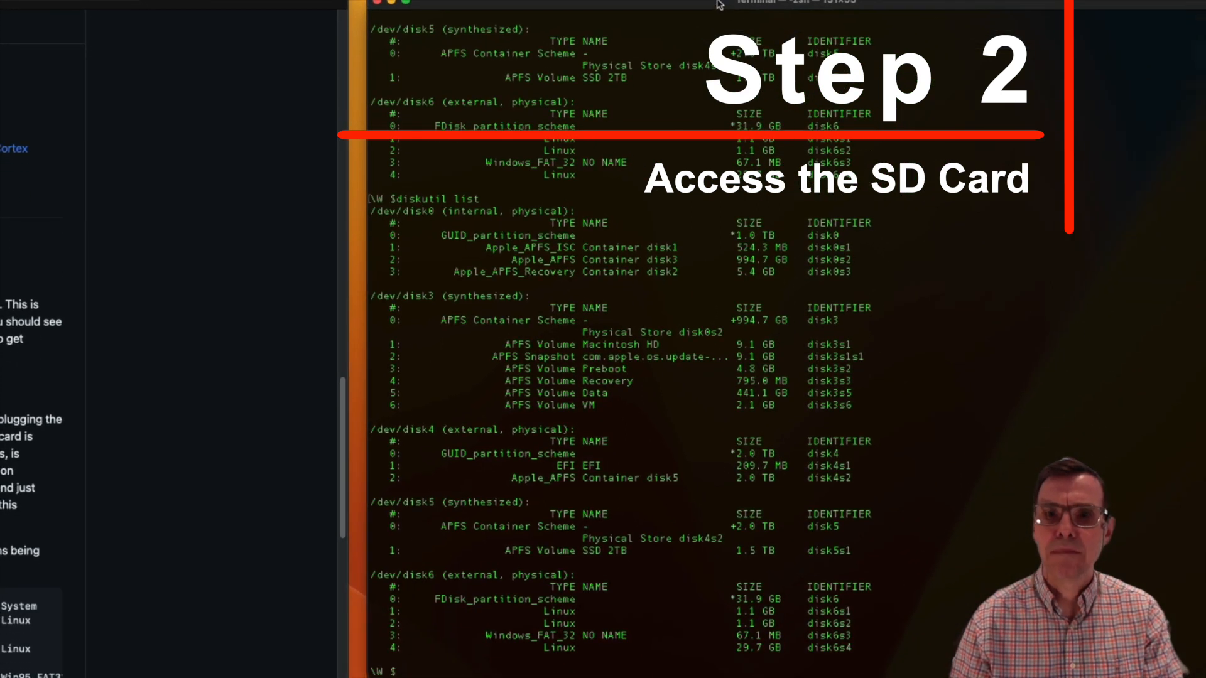
scroll(down, 3)
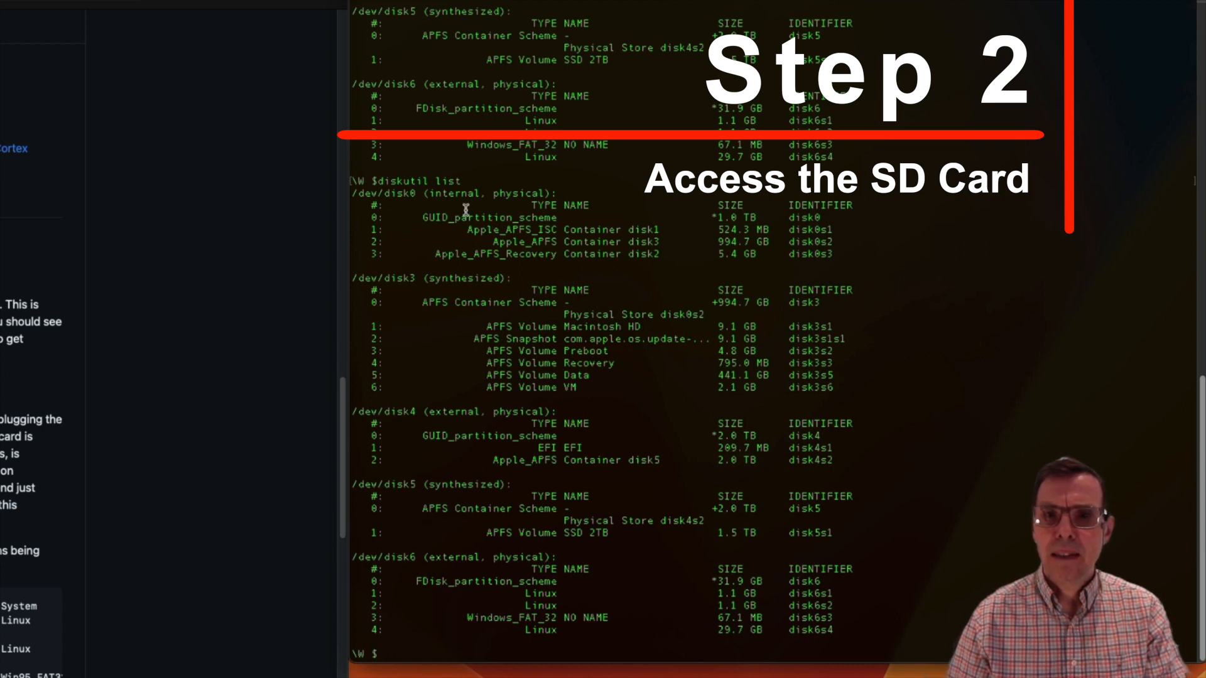
mouse_move(582, 250)
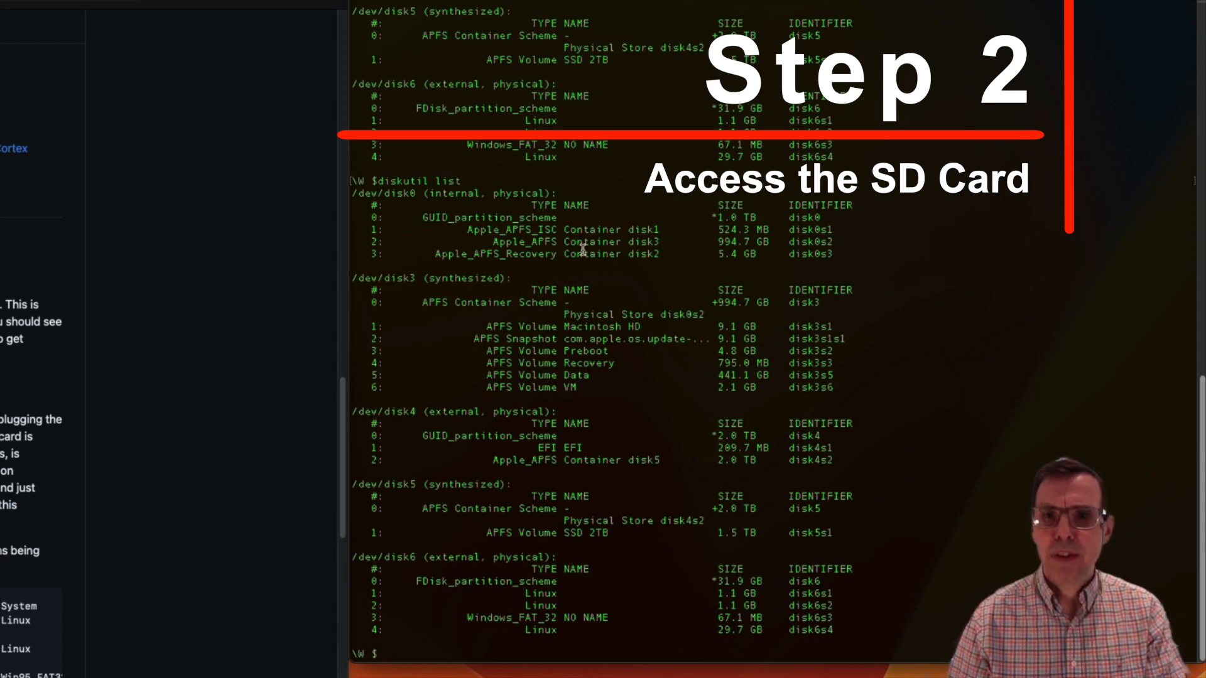
mouse_move(635, 250)
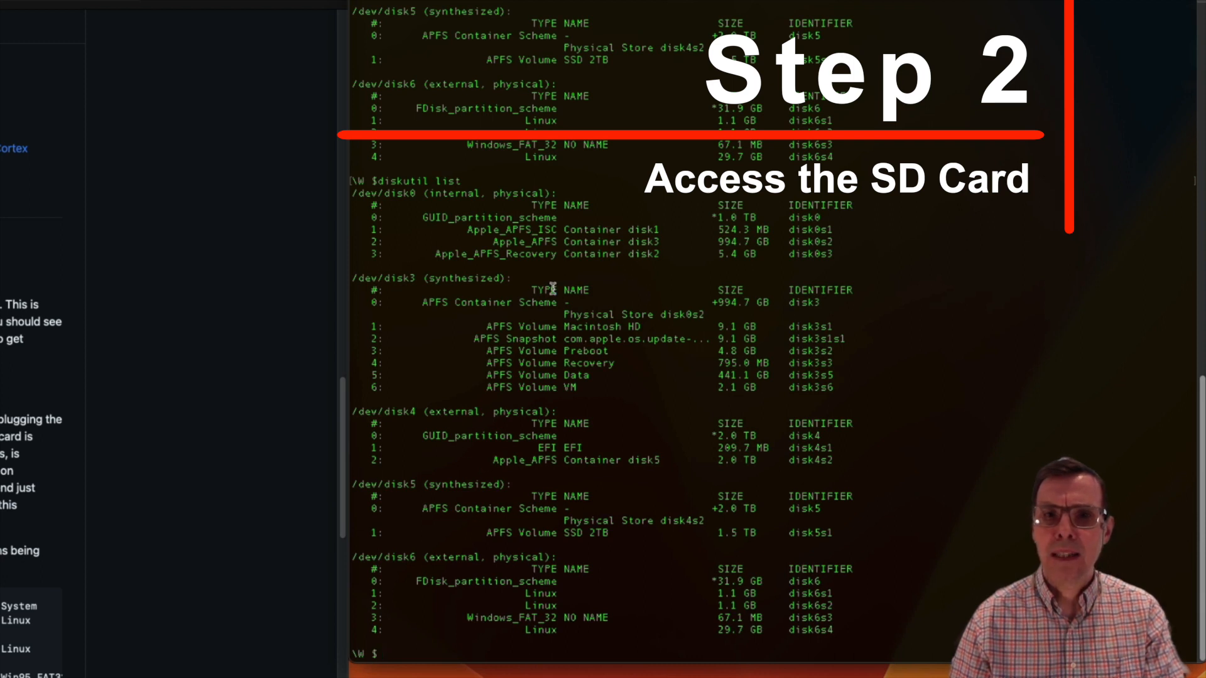
mouse_move(602, 374)
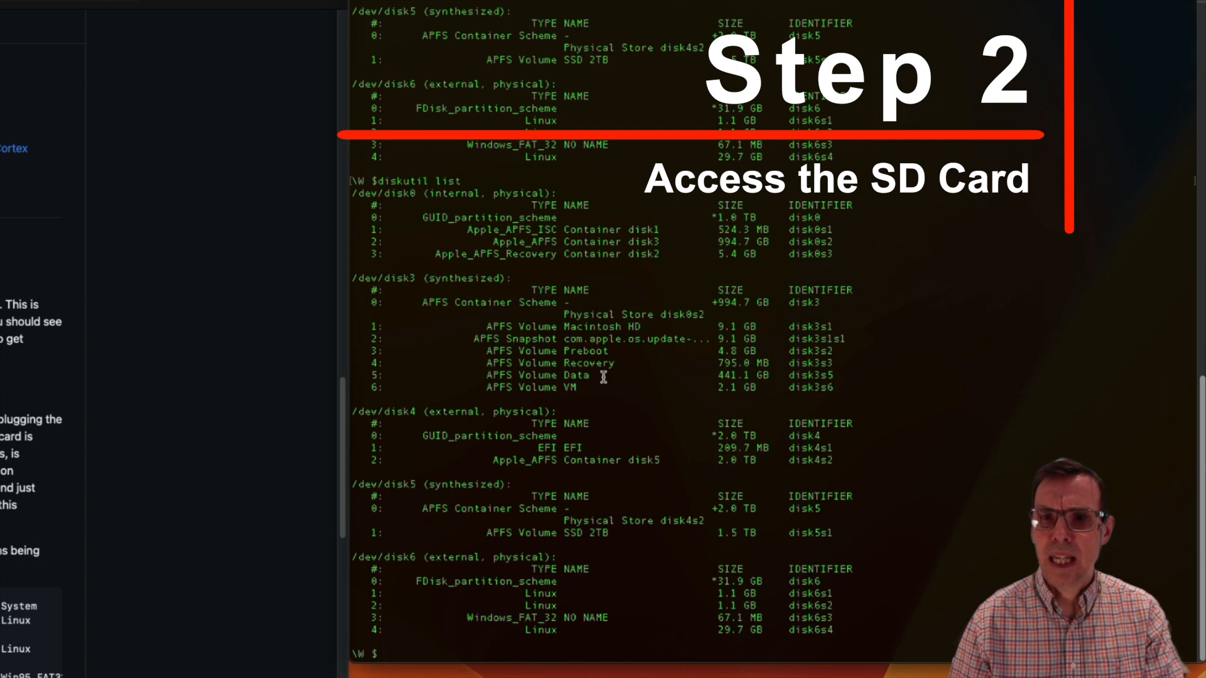
mouse_move(643, 448)
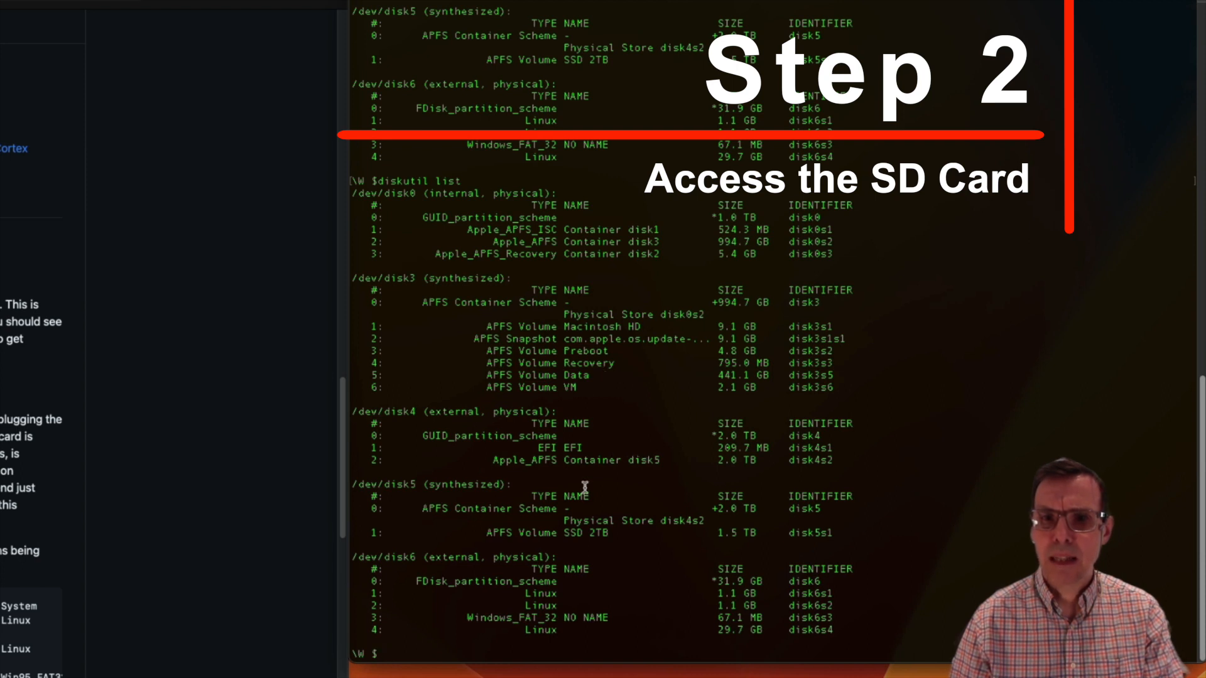
mouse_move(522, 594)
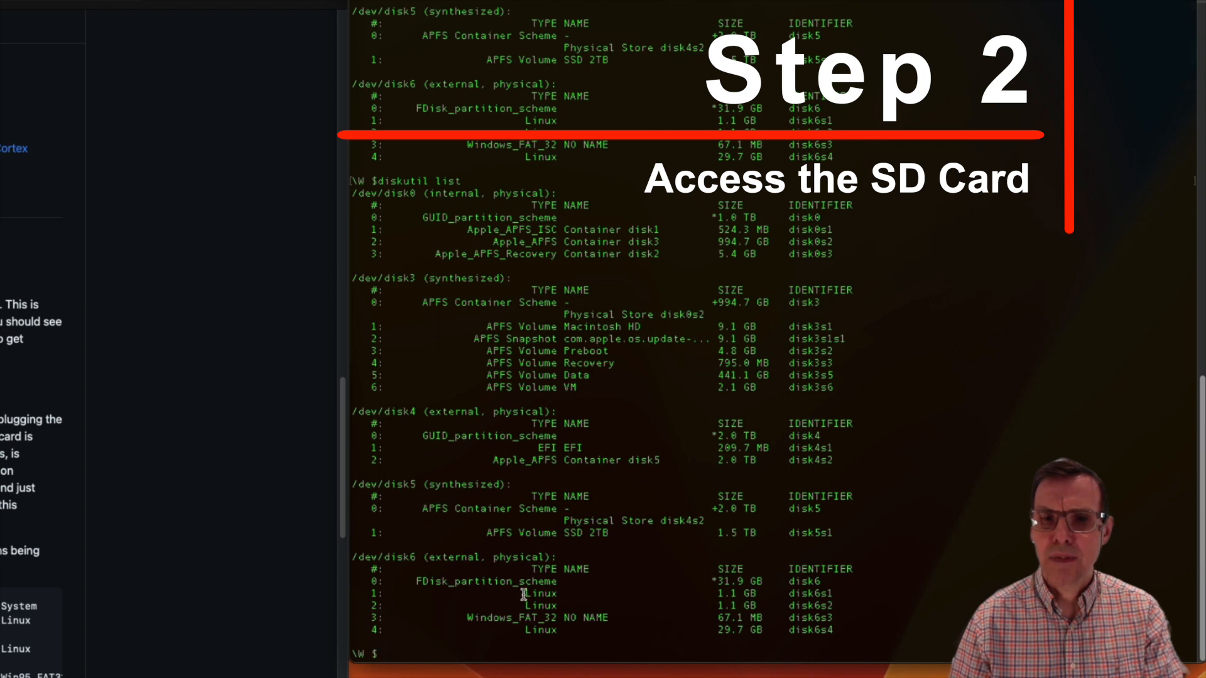
double_click(542, 594)
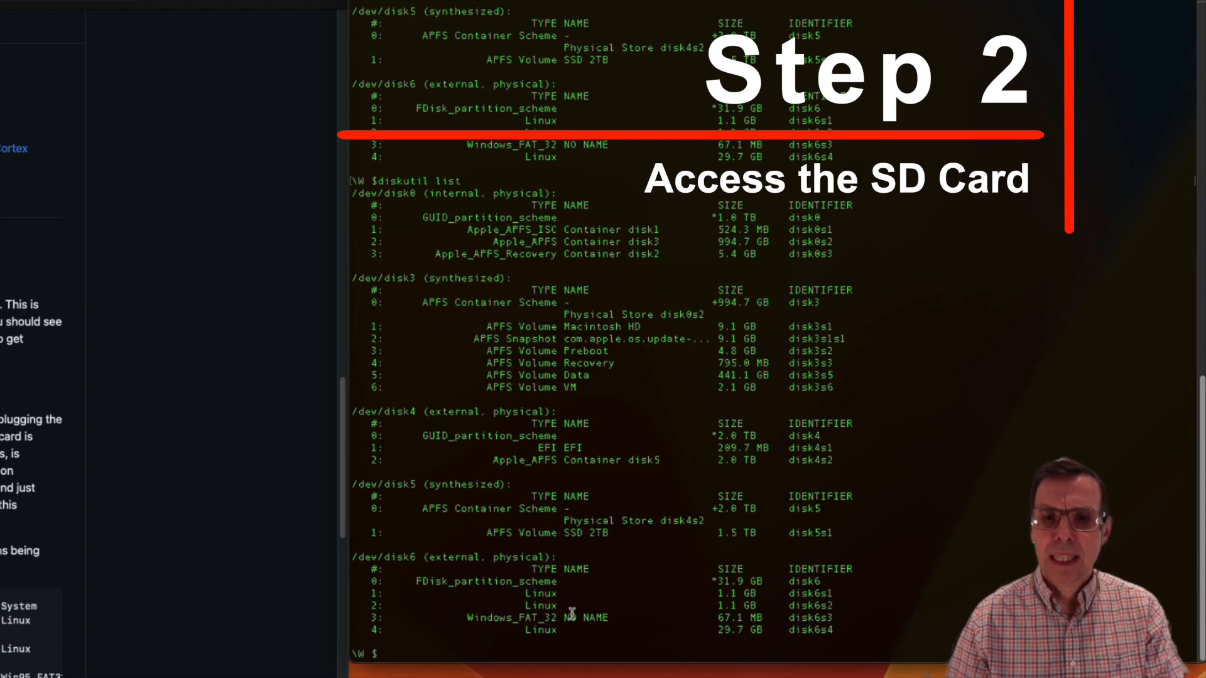
mouse_move(679, 590)
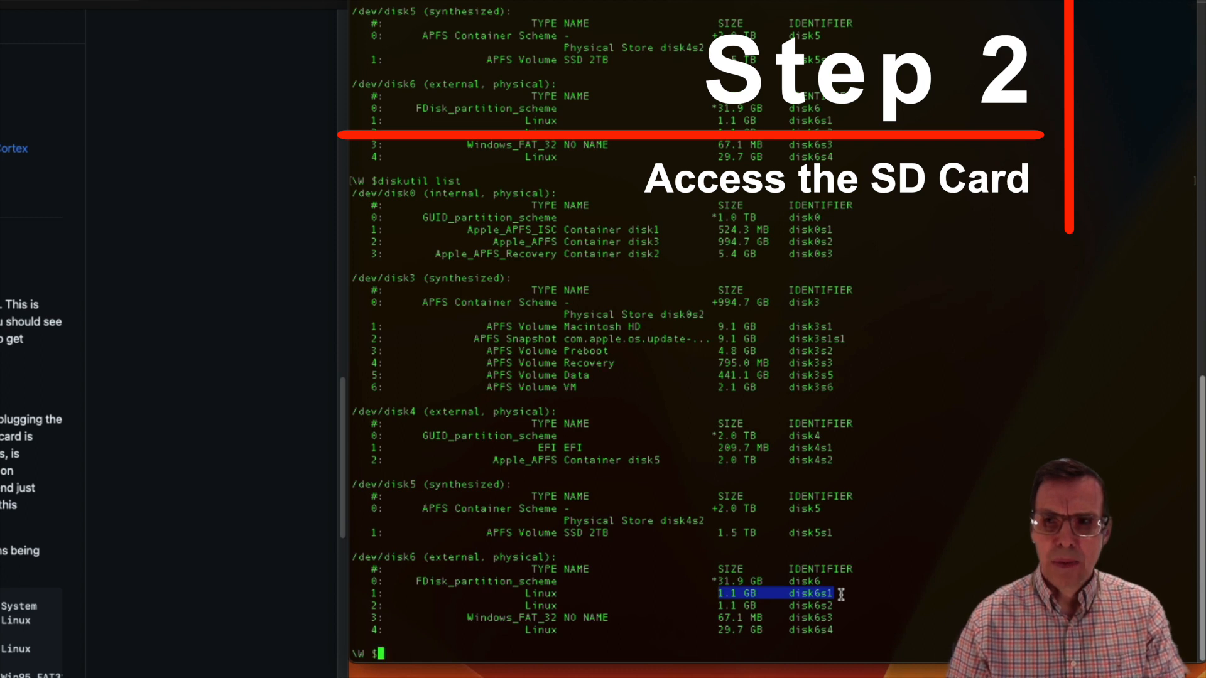
mouse_move(1155, 535)
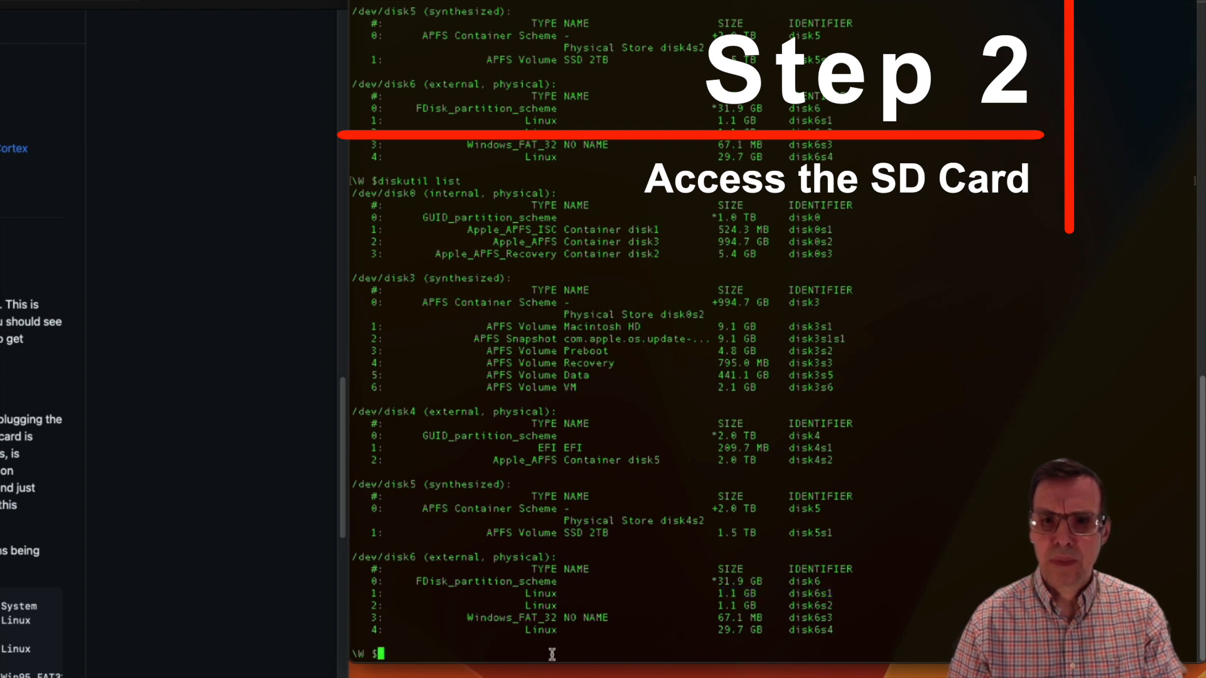
double_click(586, 617)
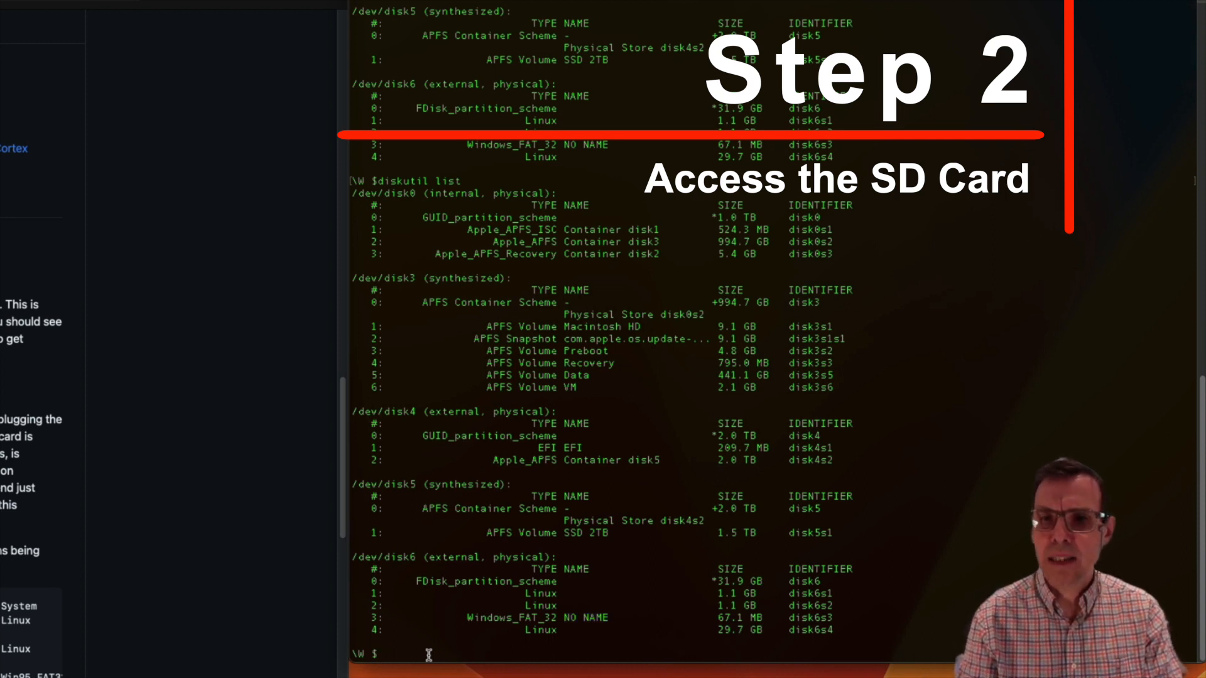
- Unmount the SD card partition with diskutil unmount /dev/disk6s3
text(d)
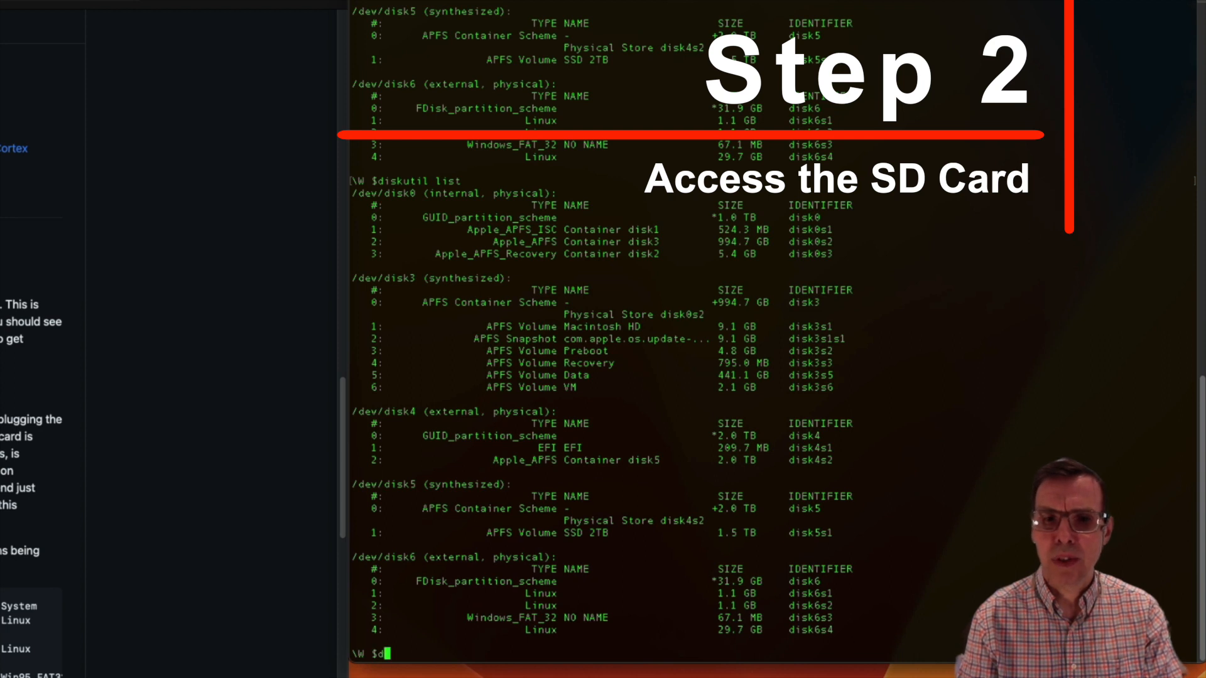
text(diskutil)
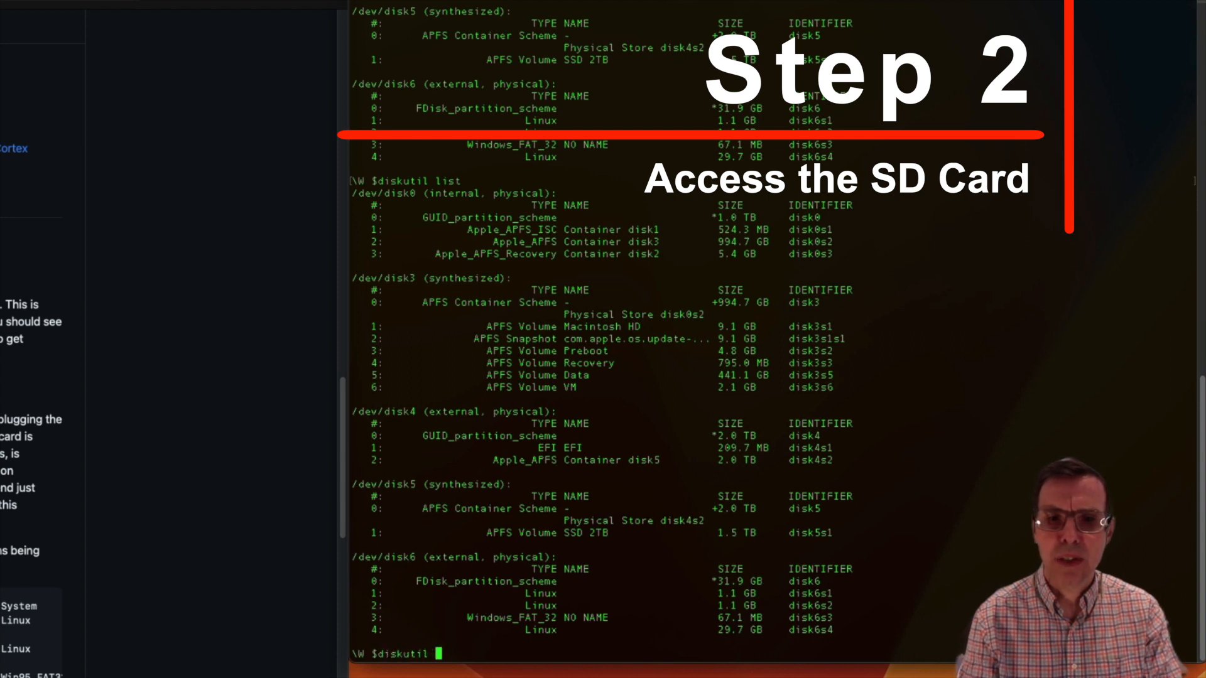
text(unmount)
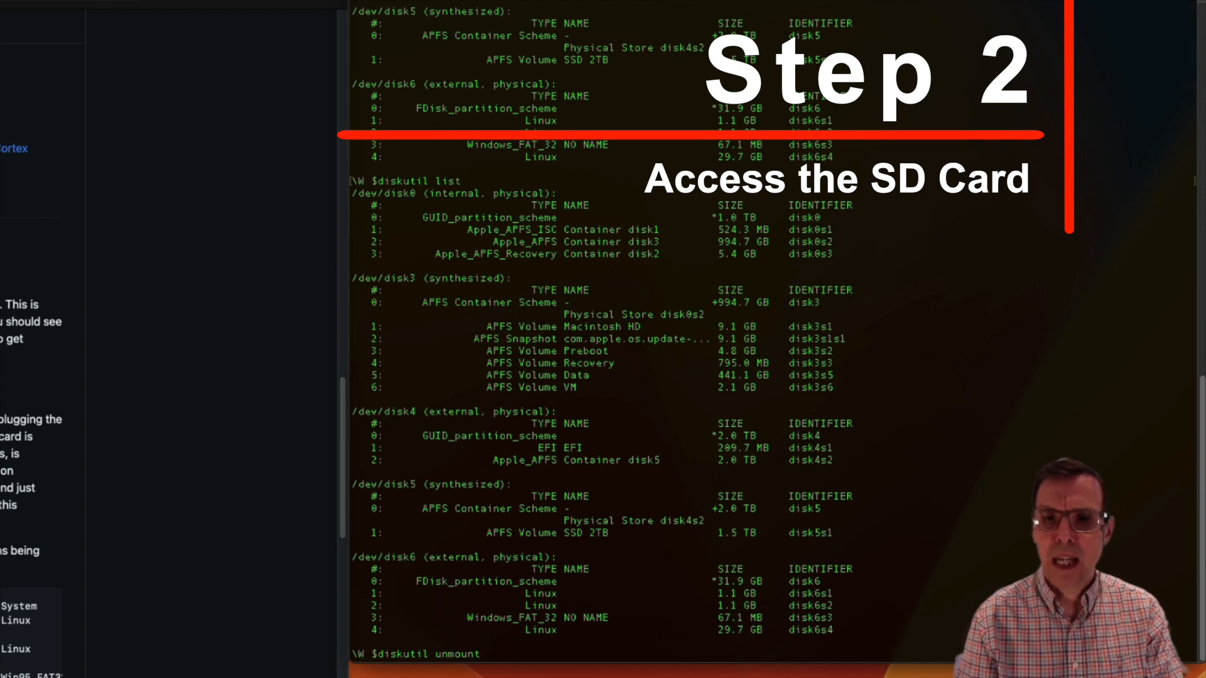
text(/)
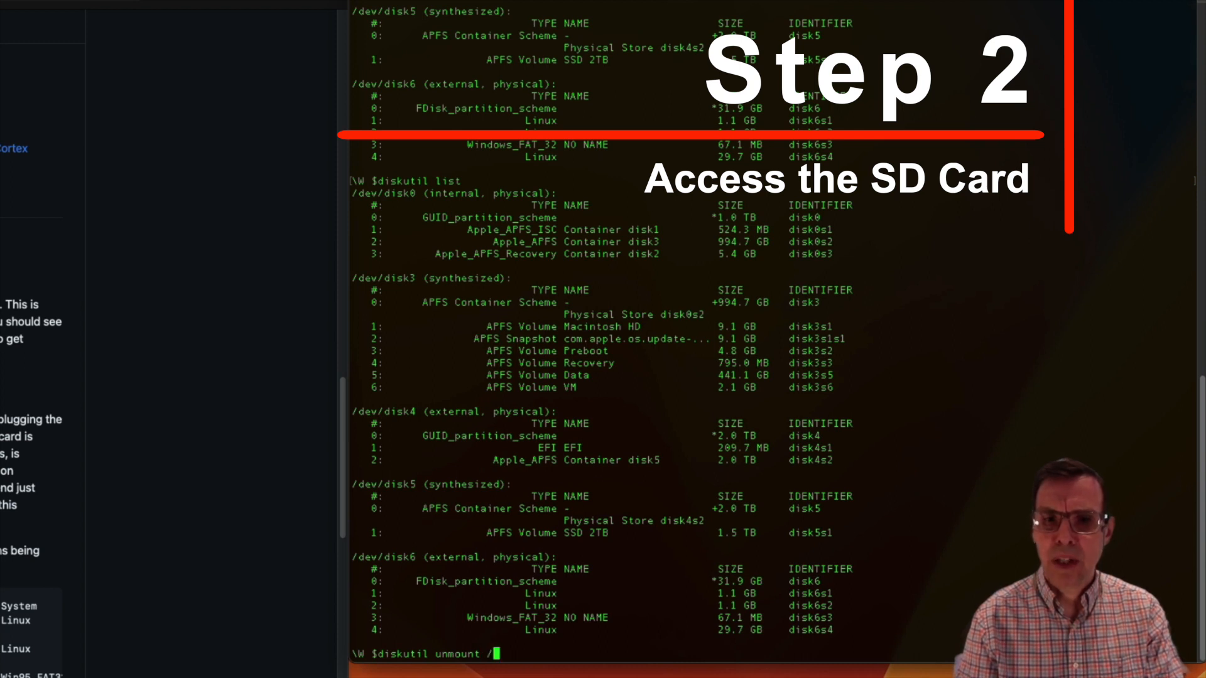
text(dev)
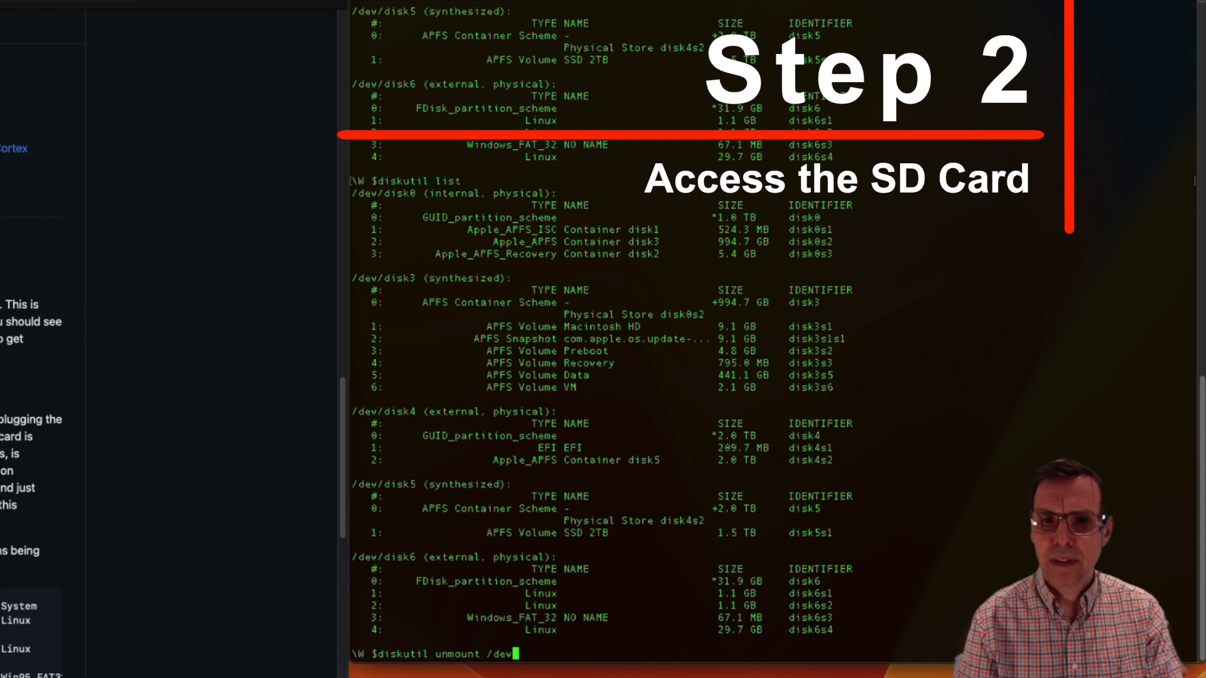
text(disk)
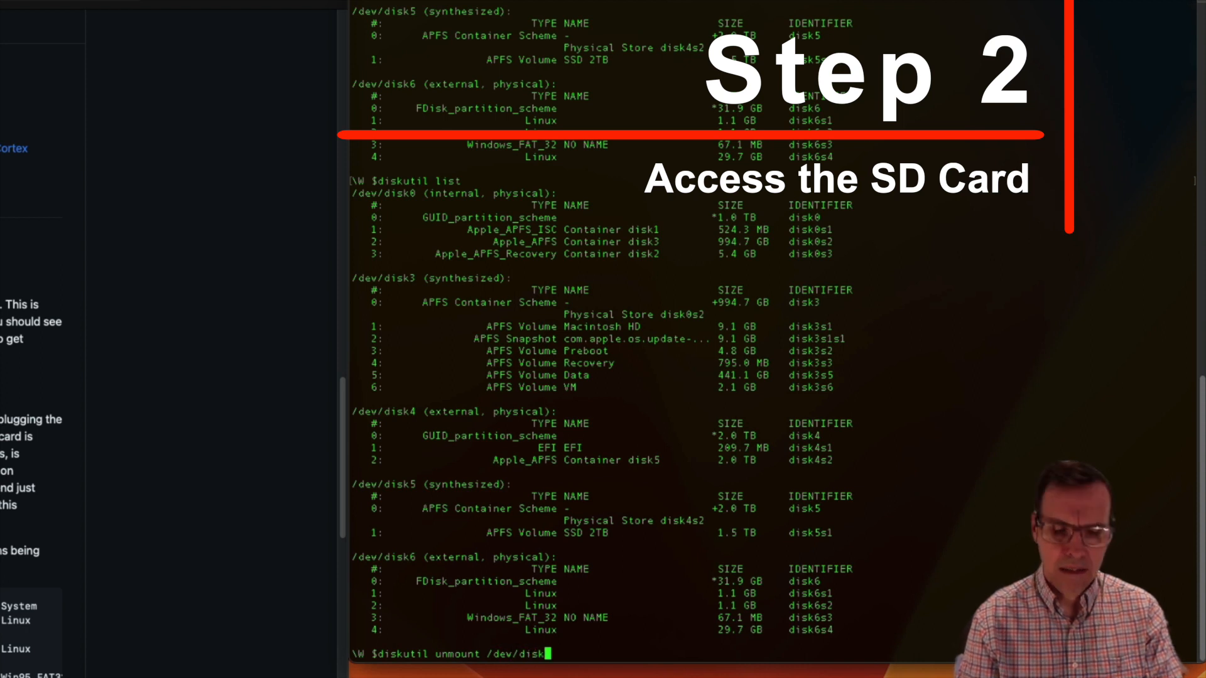
text(6)
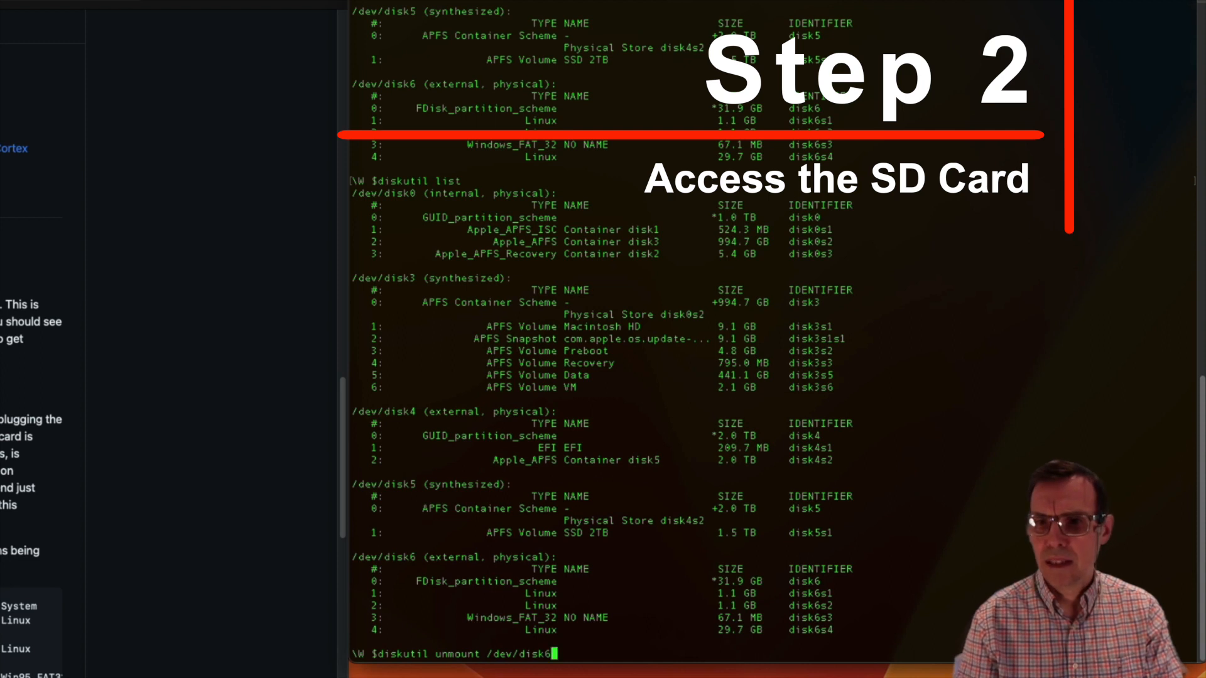
text(s3)
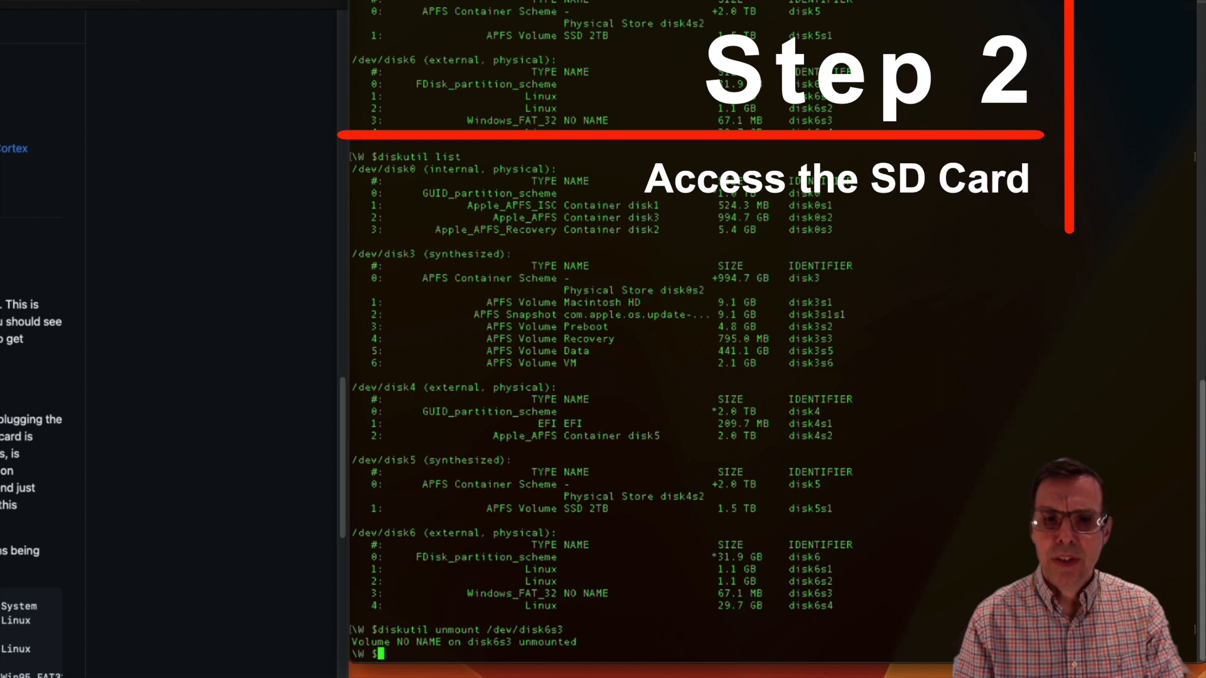
- Unmount /dev/disk6s4 and enter diskutil unmount /dev/disk6s2 for the remaining partition
text(diskutil unmount /dev/disk6s4)
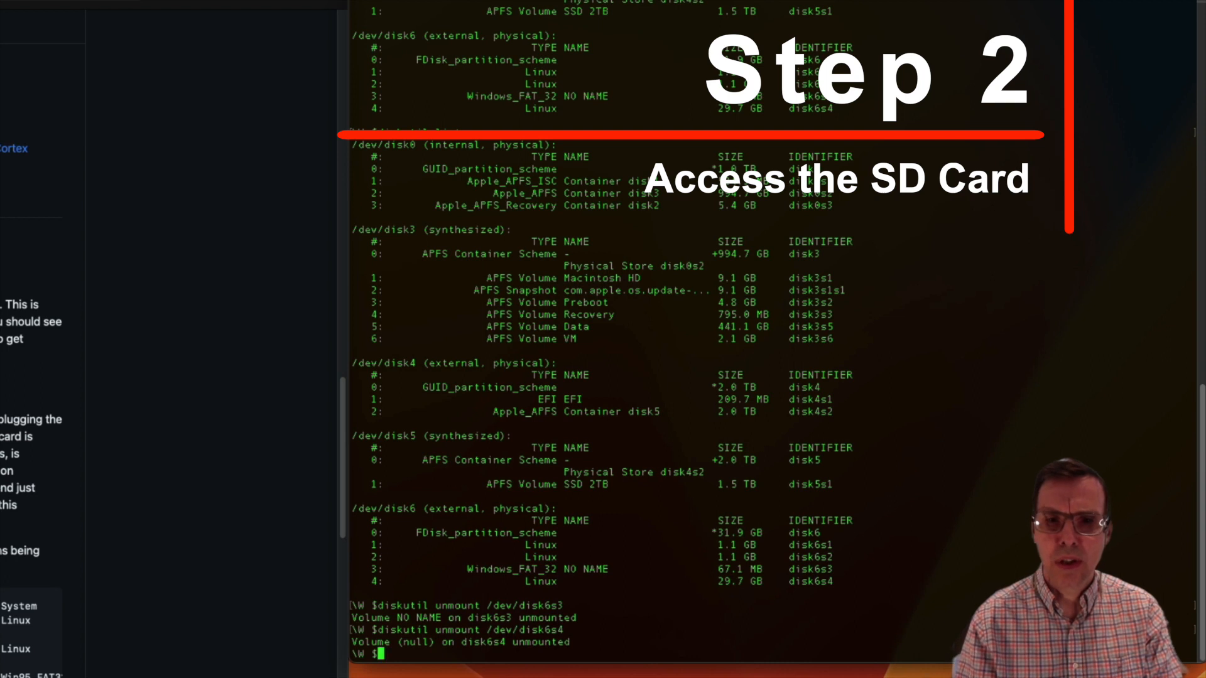
text(diskutil unmount)
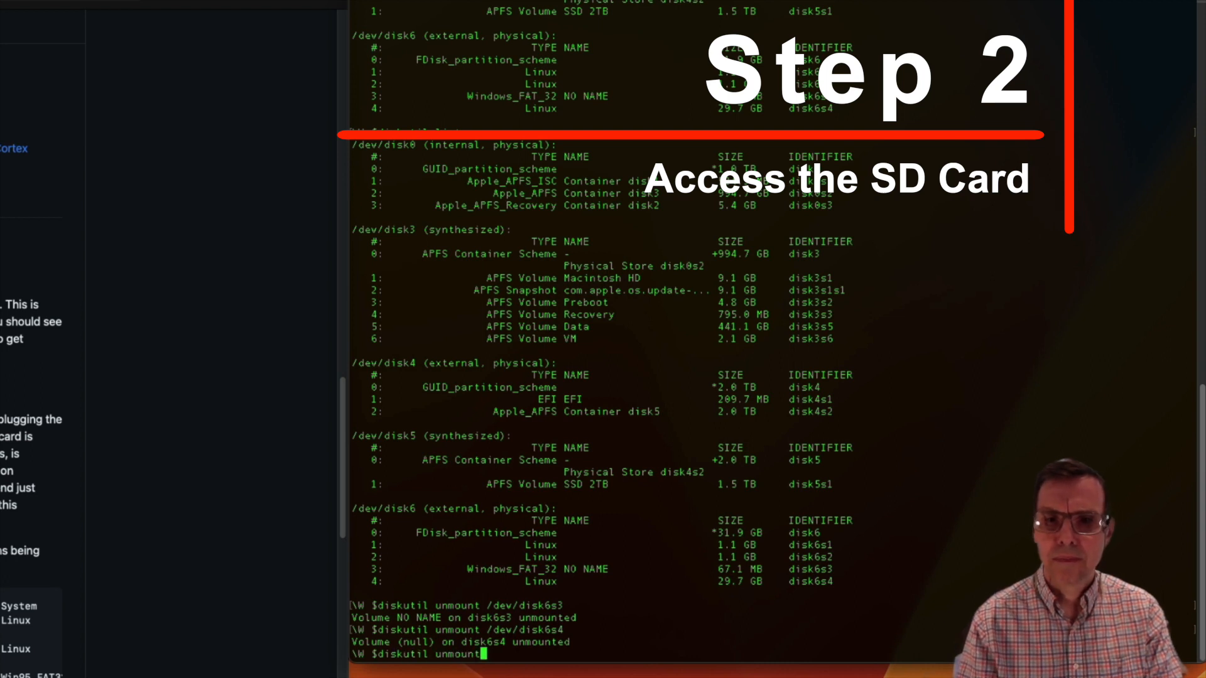
text(/dev/disk6s2)
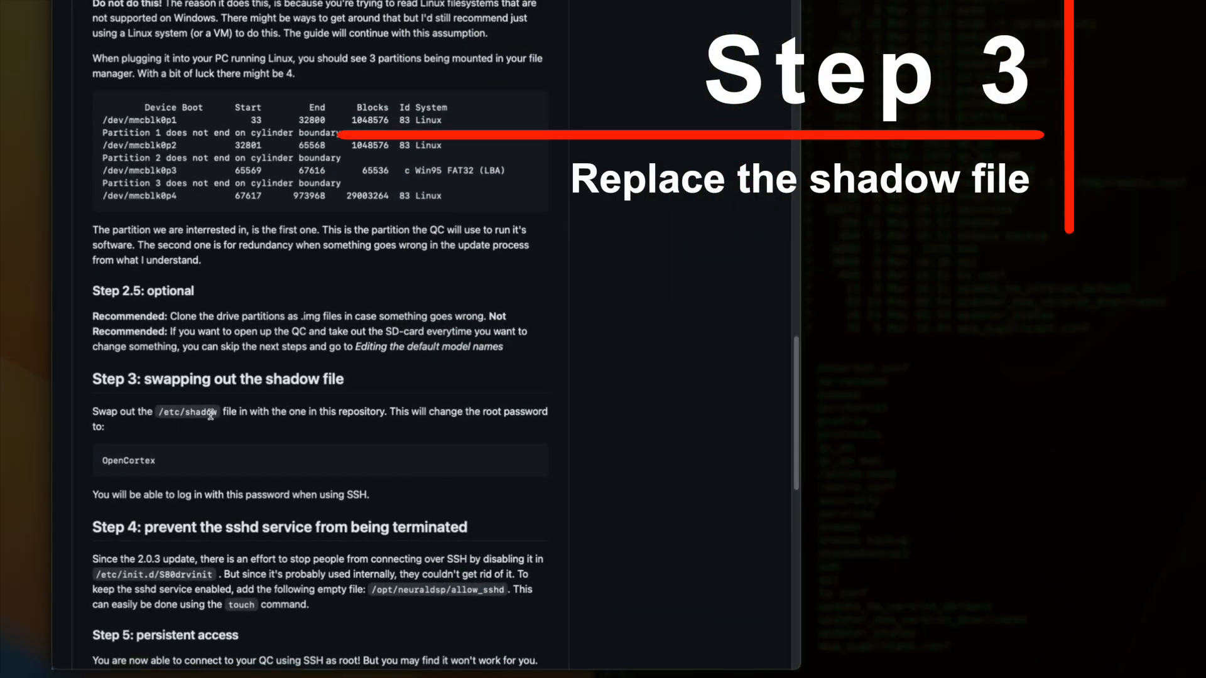
mouse_move(259, 420)
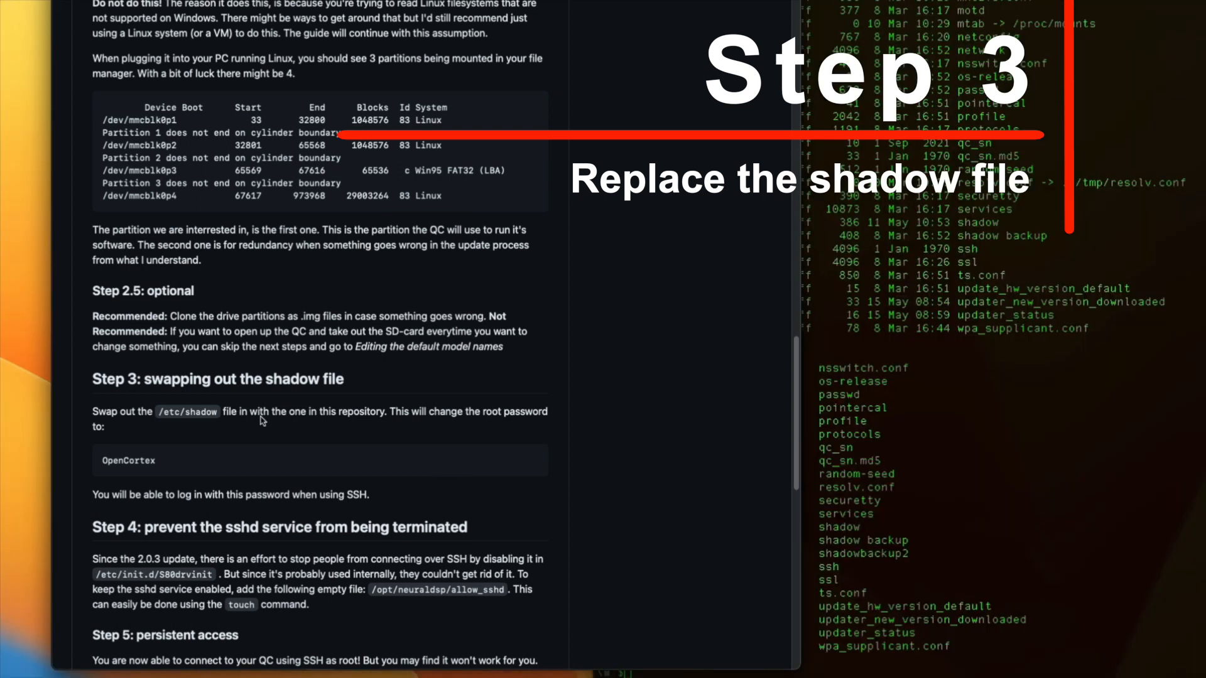
- Open the OpenCortex shadow file on GitHub and start downloading its Raw version via 'Download Linked File As…'
scroll(up, 3)
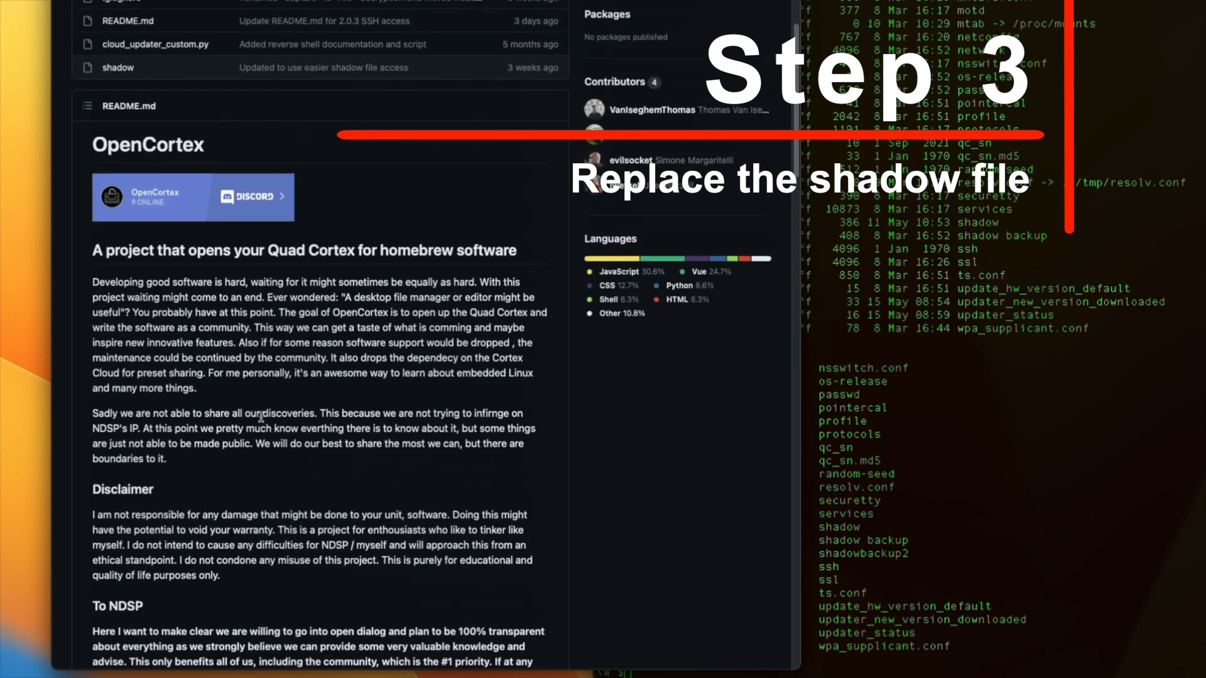
scroll(up, 3)
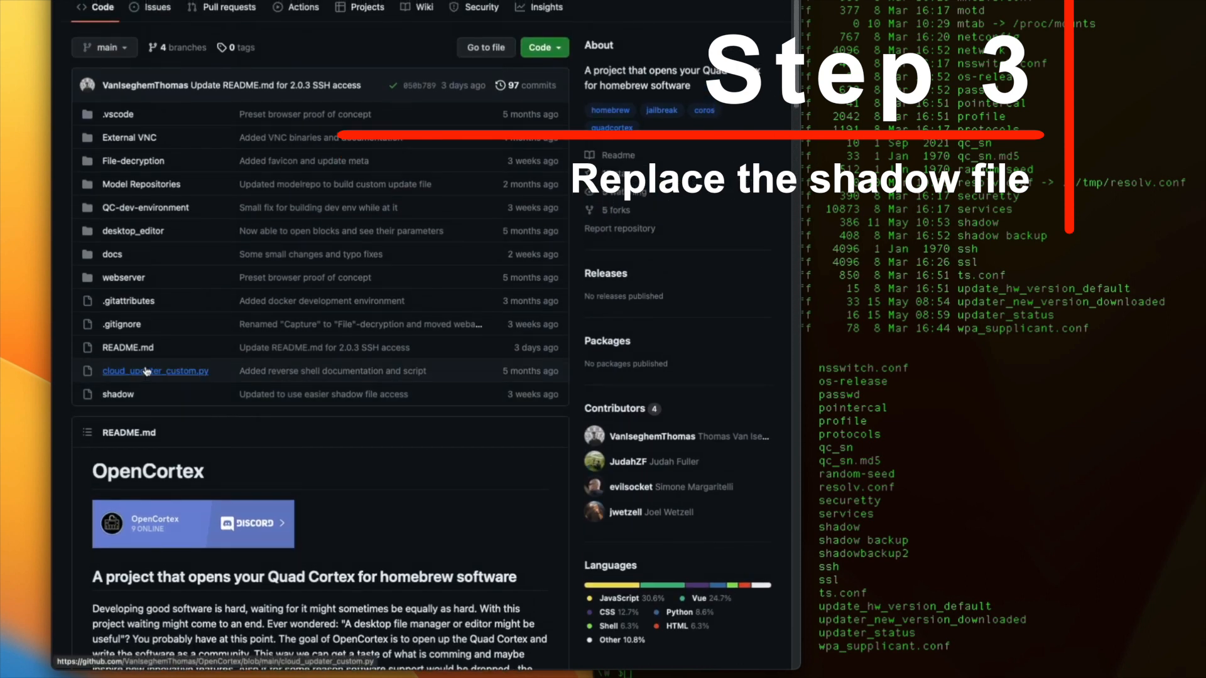
mouse_move(118, 393)
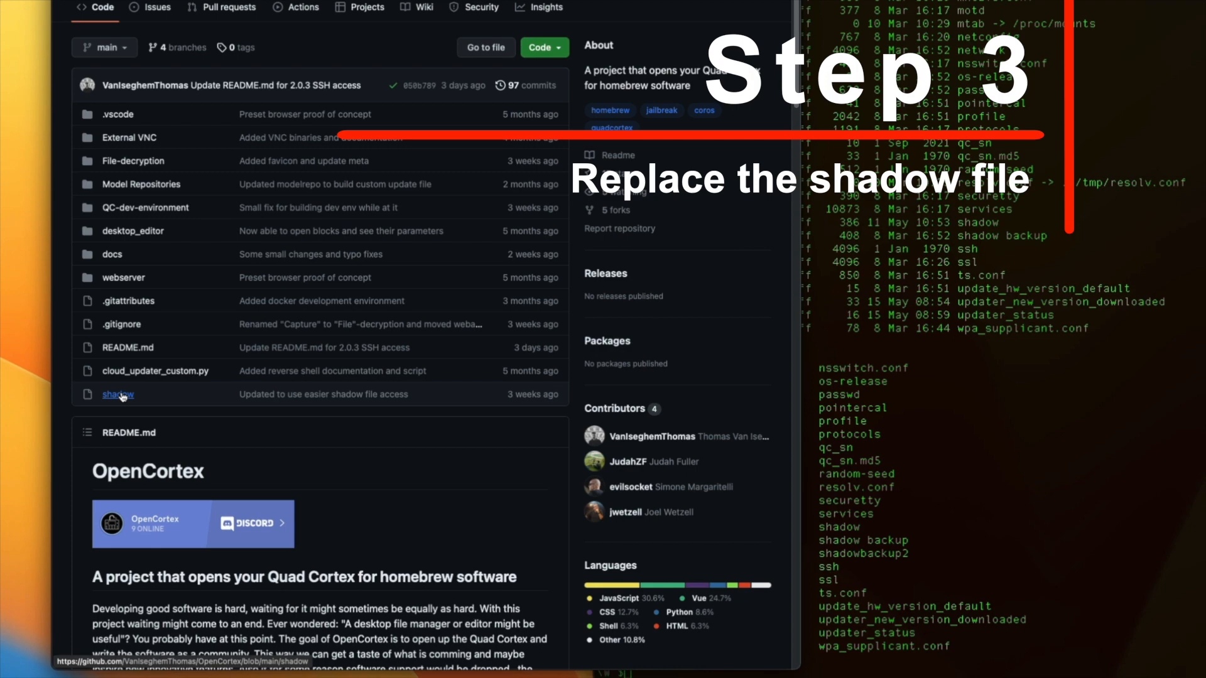
click(116, 393)
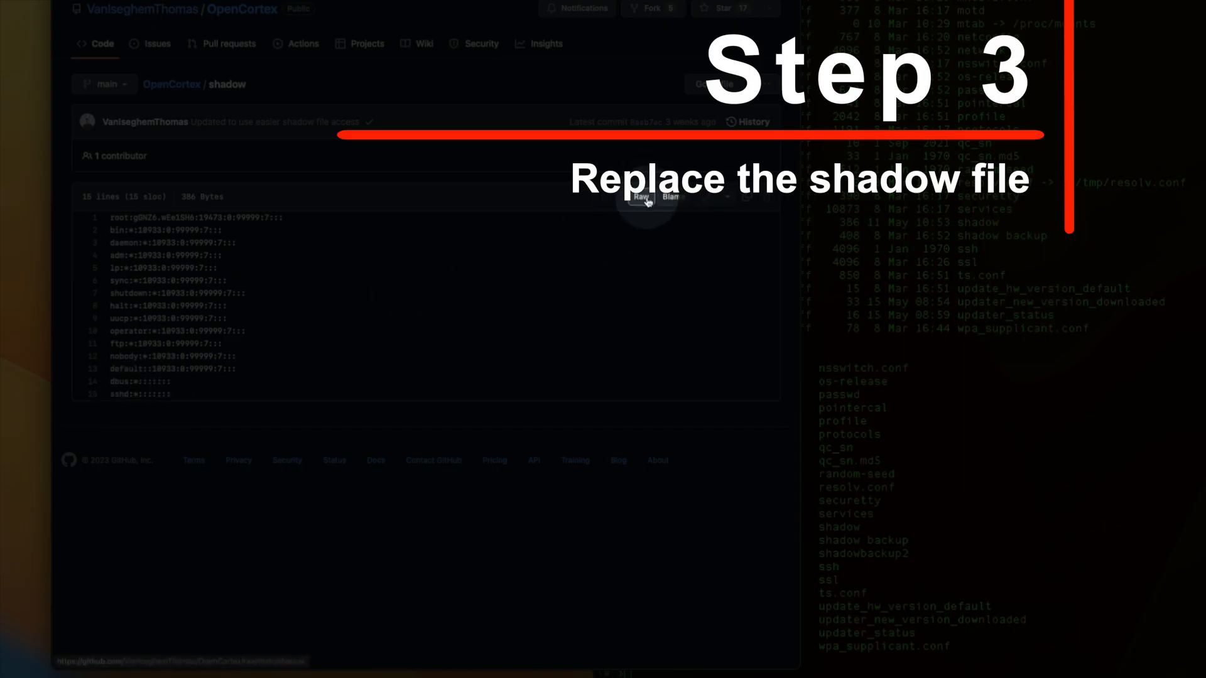
right_click(638, 196)
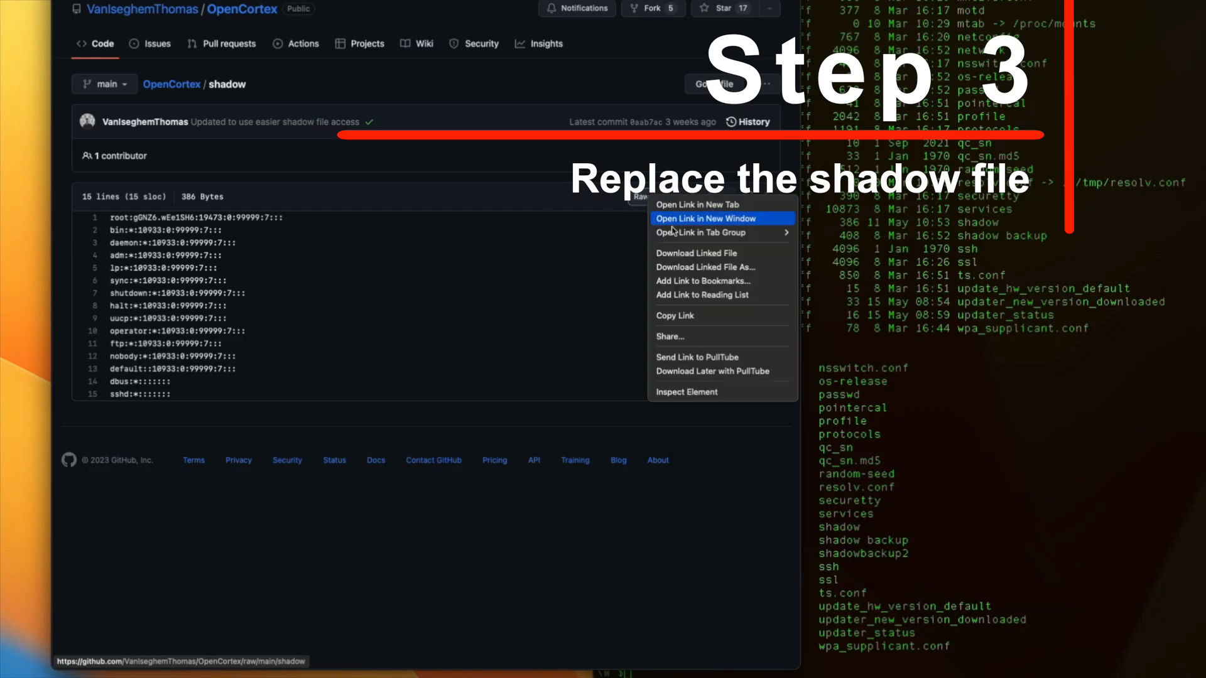
mouse_move(699, 267)
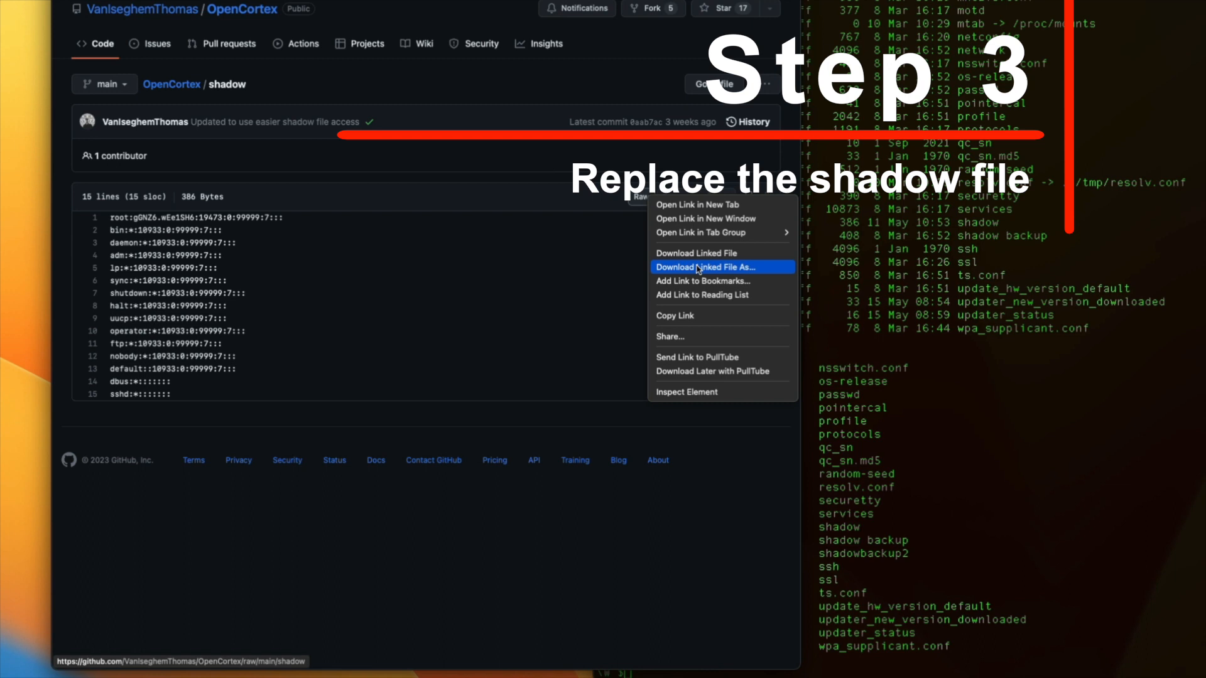
click(699, 266)
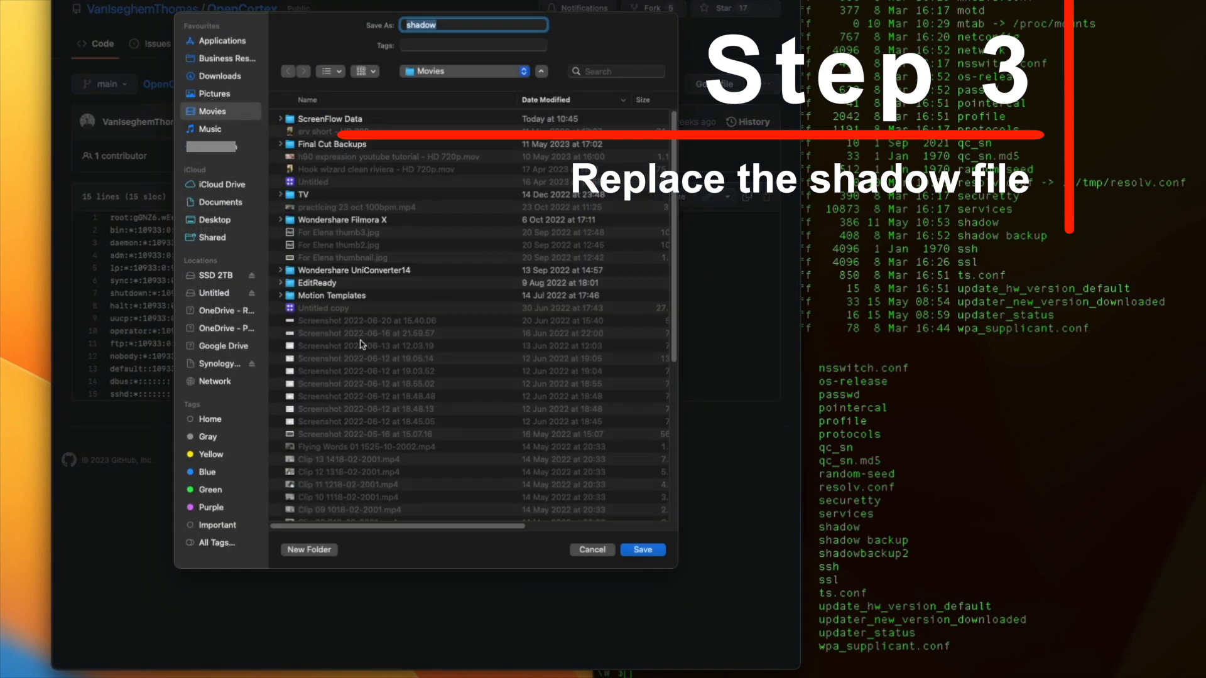
mouse_move(211, 311)
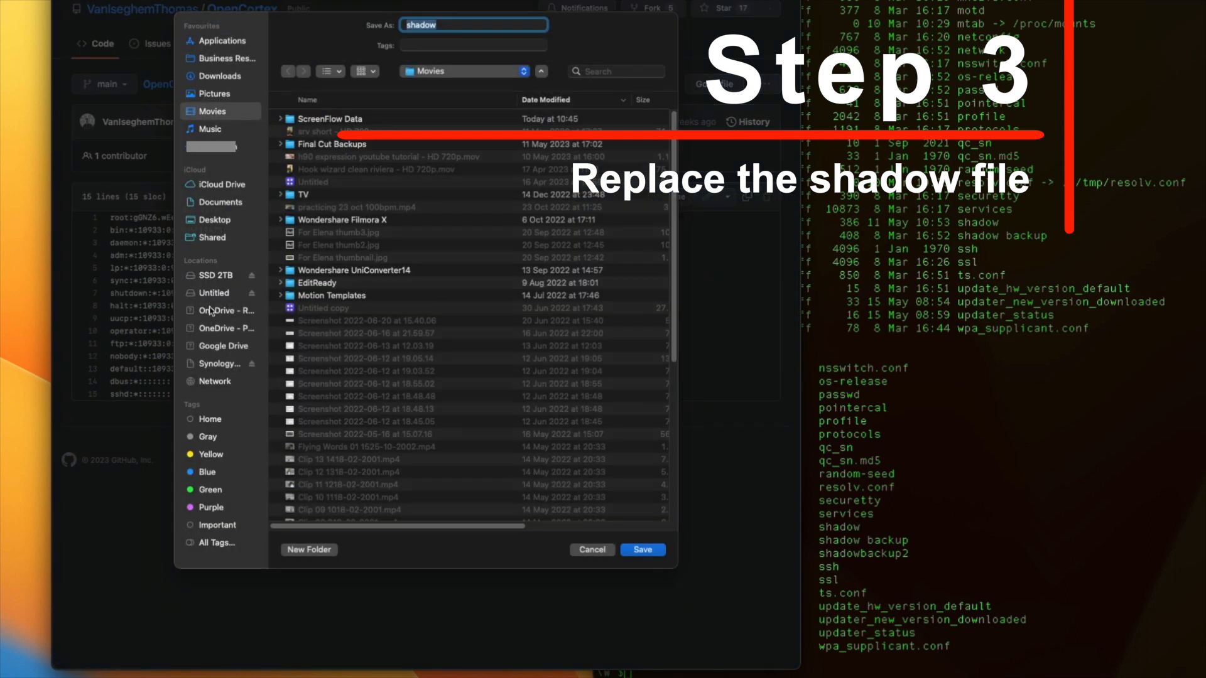
- Save the shadow file into the Untitled SD card's etc folder, replacing the existing shadow file
click(215, 292)
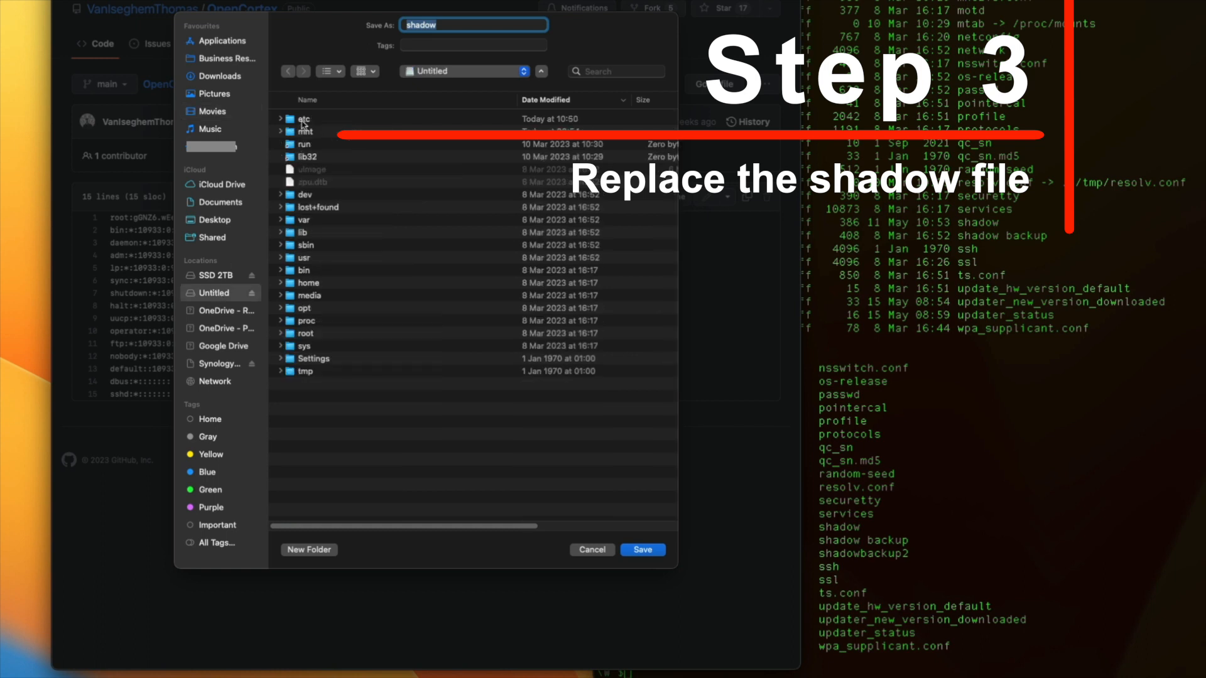
double_click(304, 119)
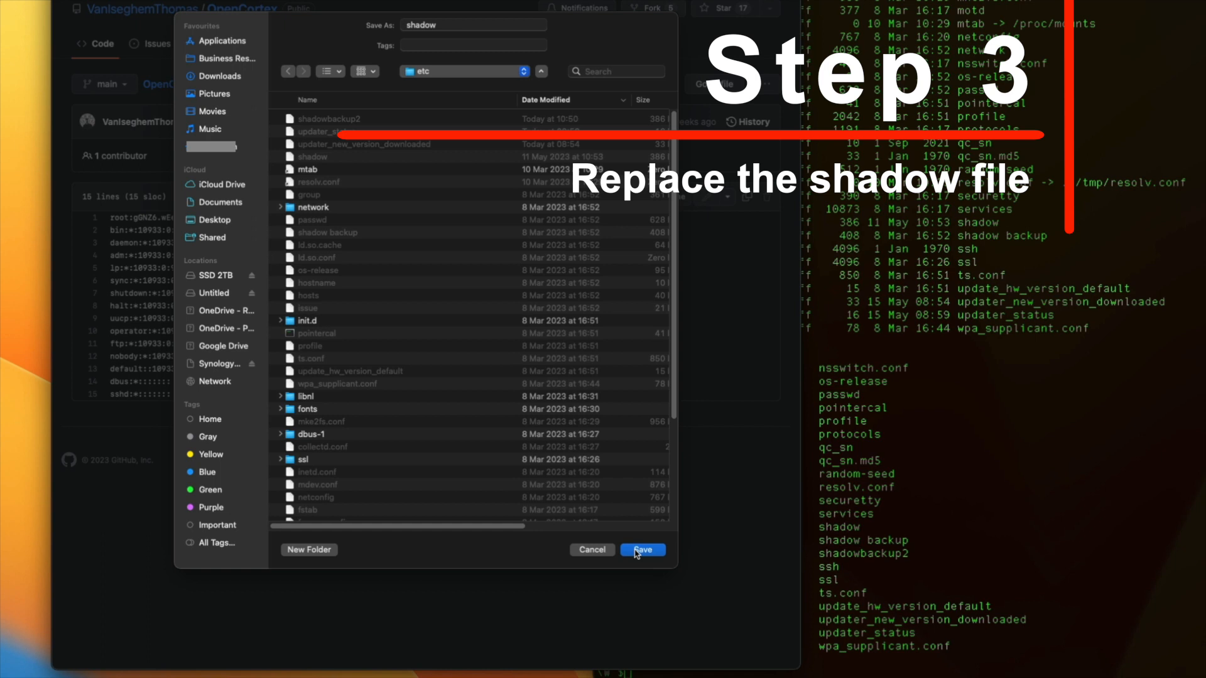
click(642, 549)
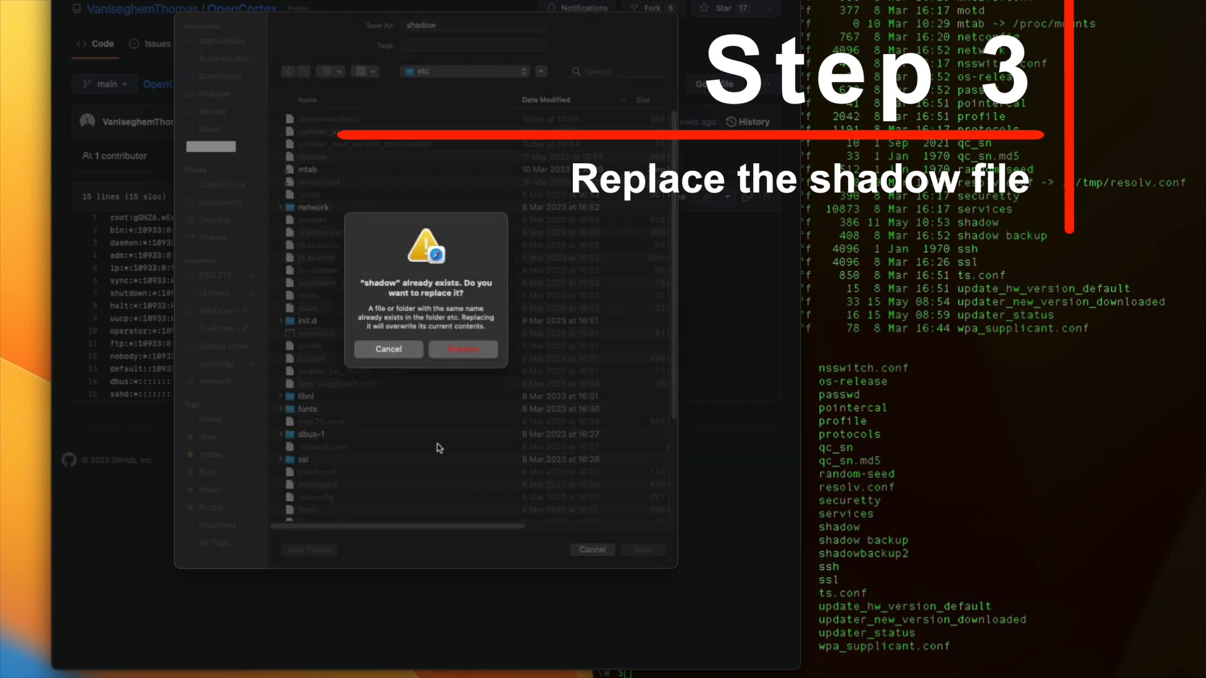
mouse_move(462, 352)
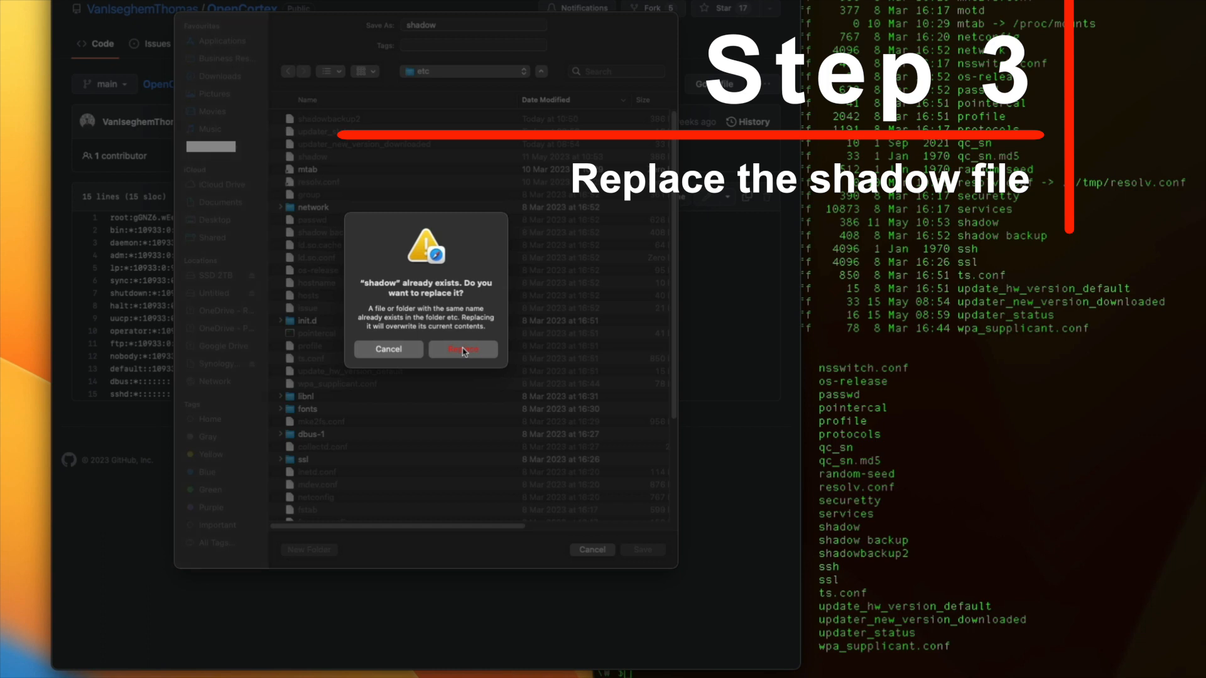
click(462, 350)
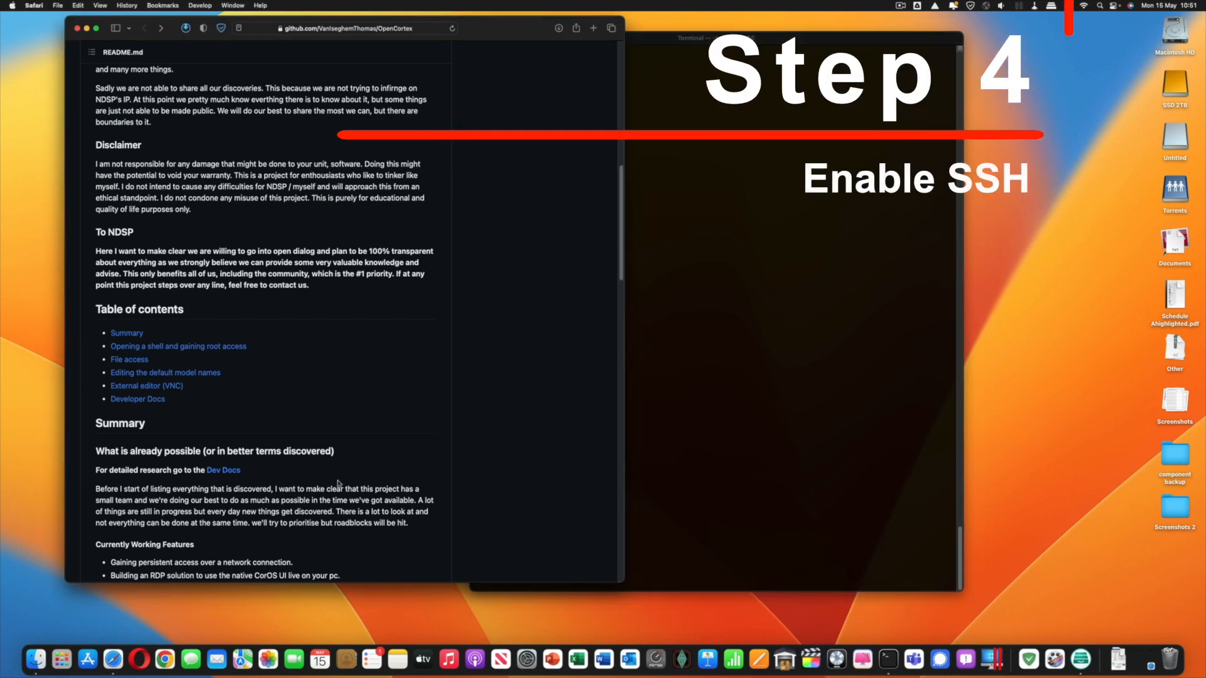
- Scroll the OpenCortex README down to Step 4, preventing the sshd service from being terminated
scroll(down, 3)
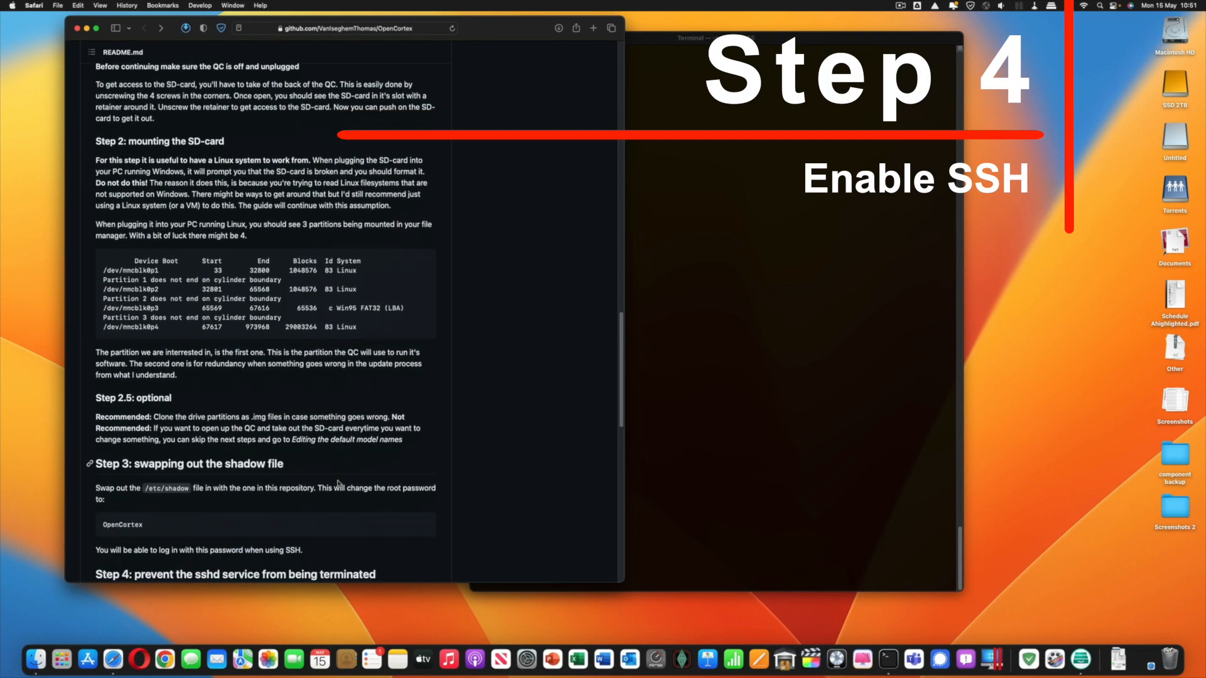
scroll(down, 3)
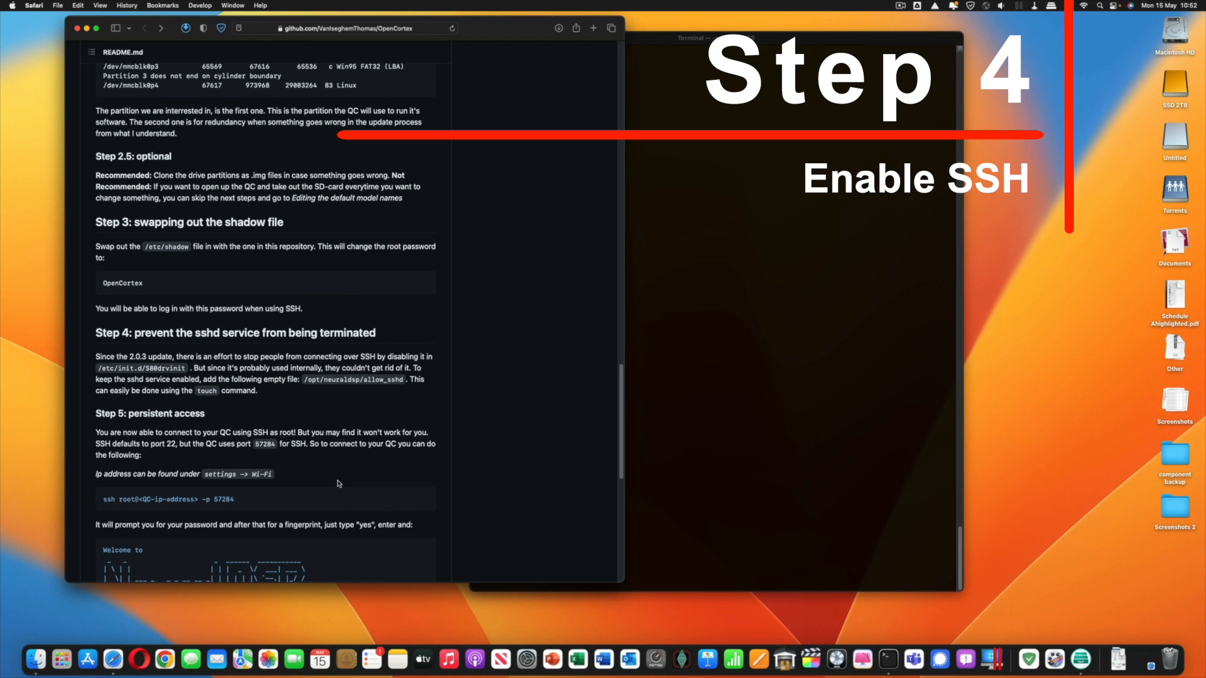
scroll(down, 3)
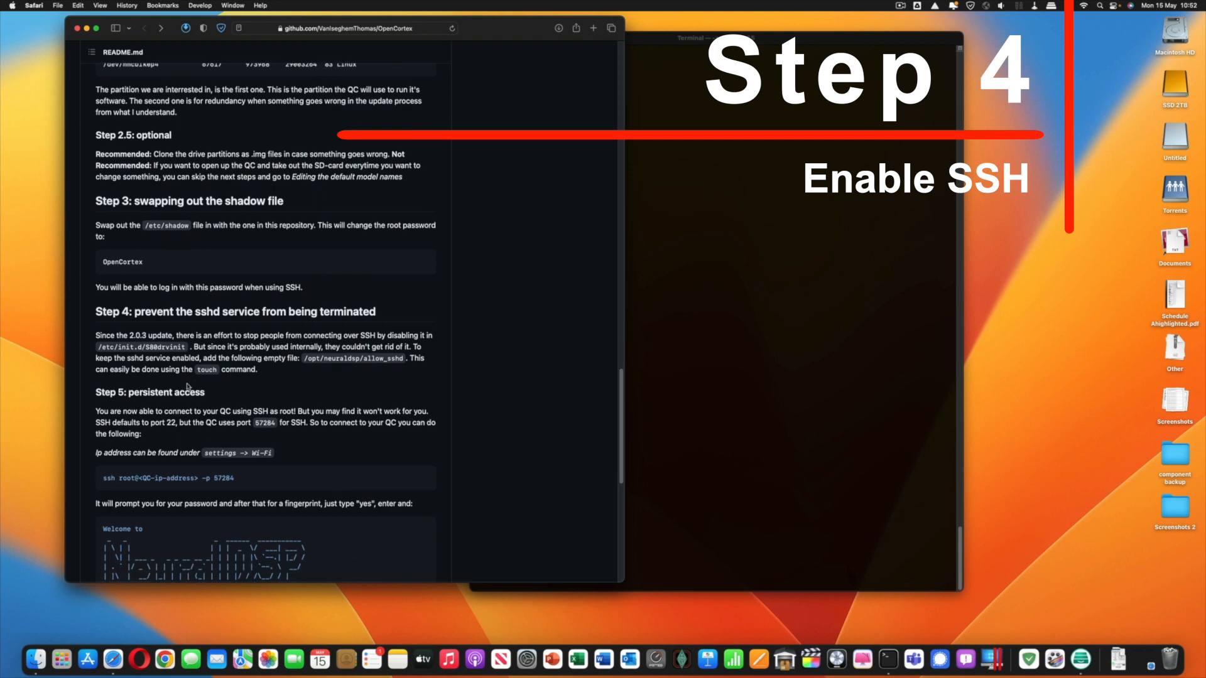
mouse_move(184, 388)
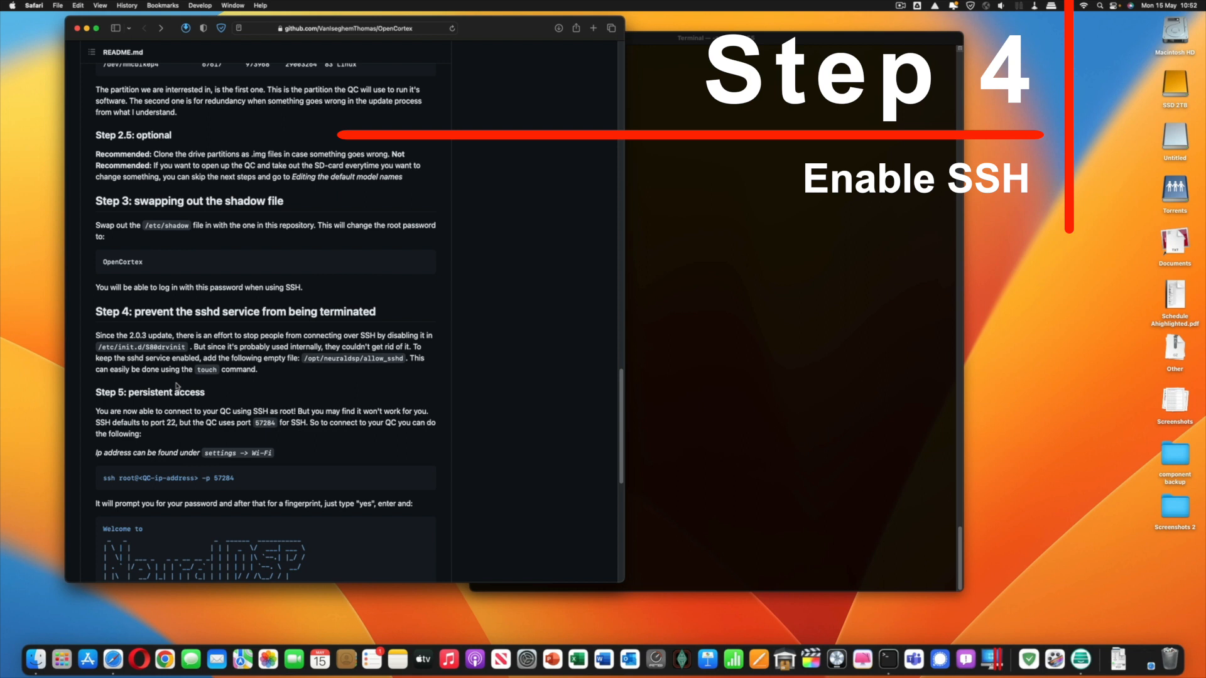
mouse_move(263, 366)
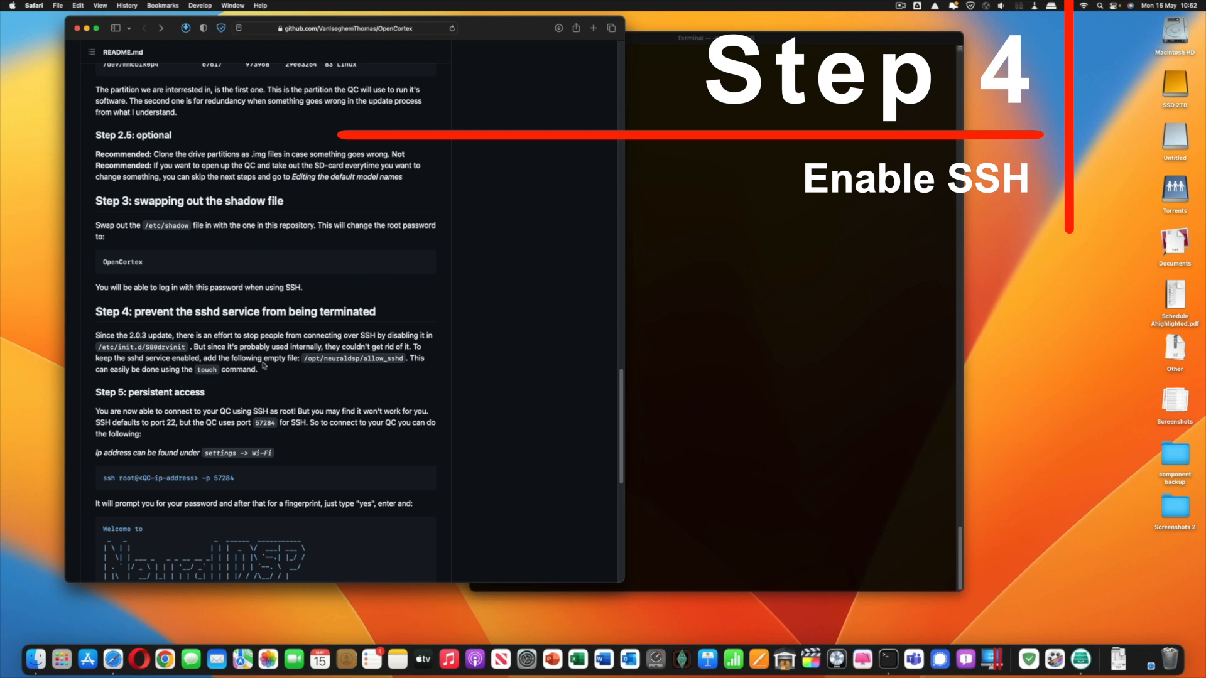
mouse_move(278, 382)
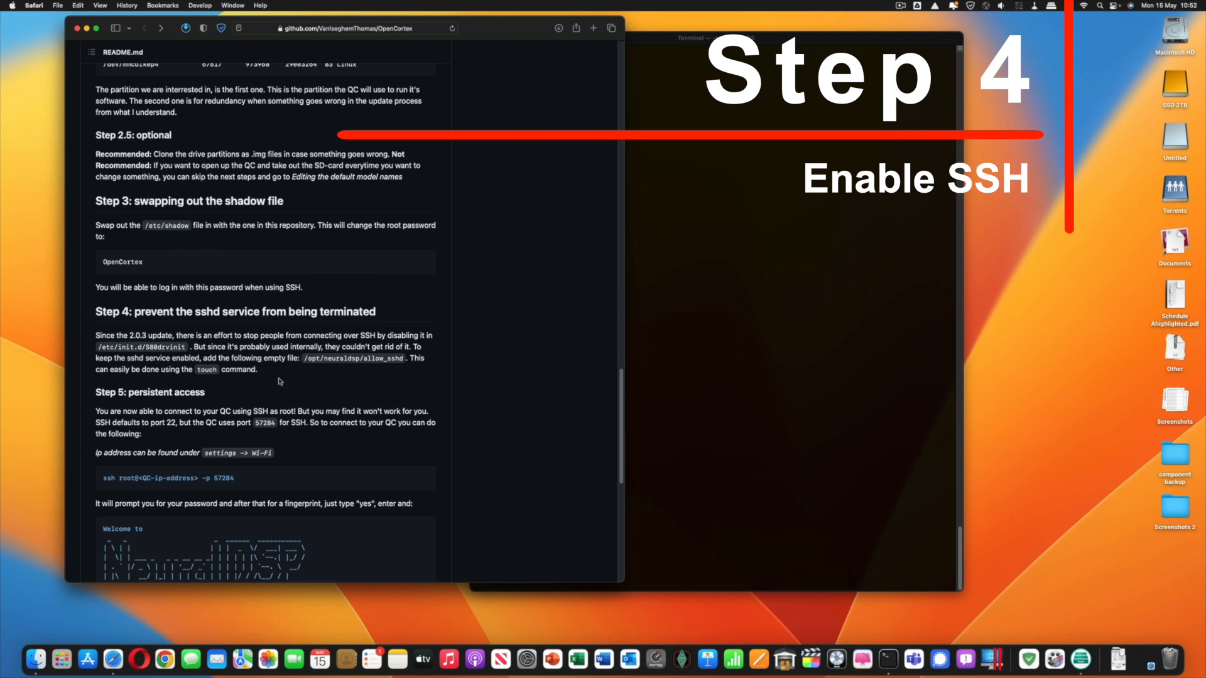
mouse_move(670, 386)
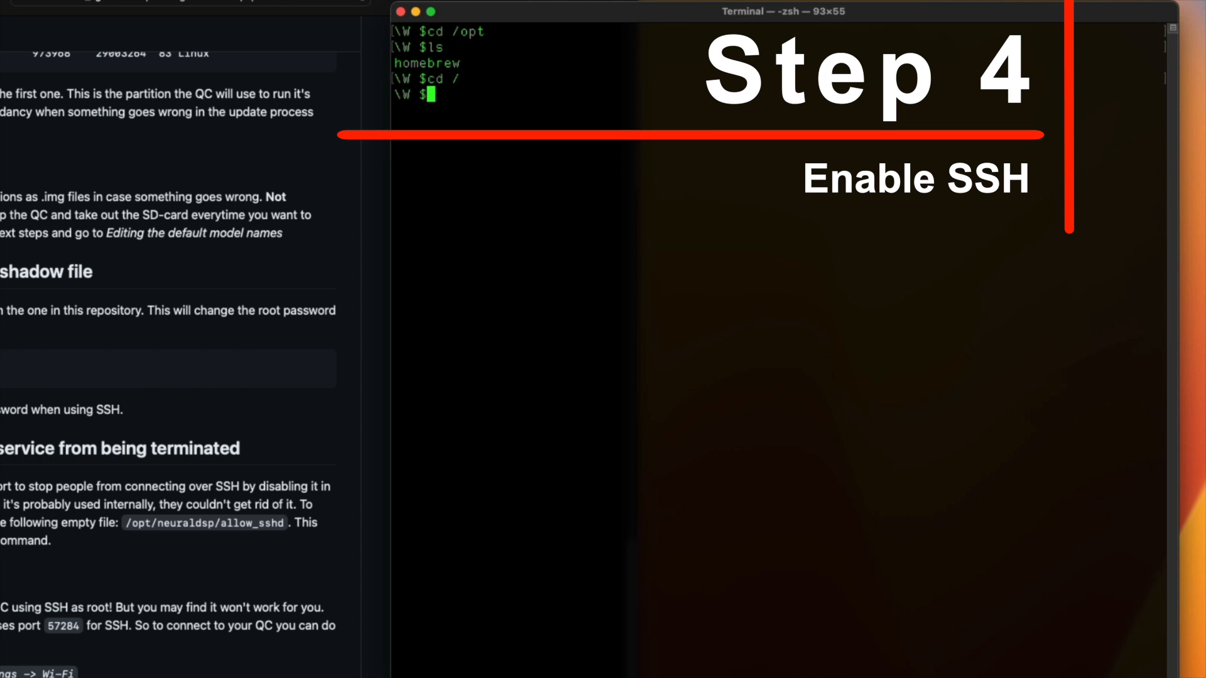
- In /Volumes/Untitled/opt/neuraldsp, create an empty allow_sshd file with touch and list the folder to confirm
text(ls)
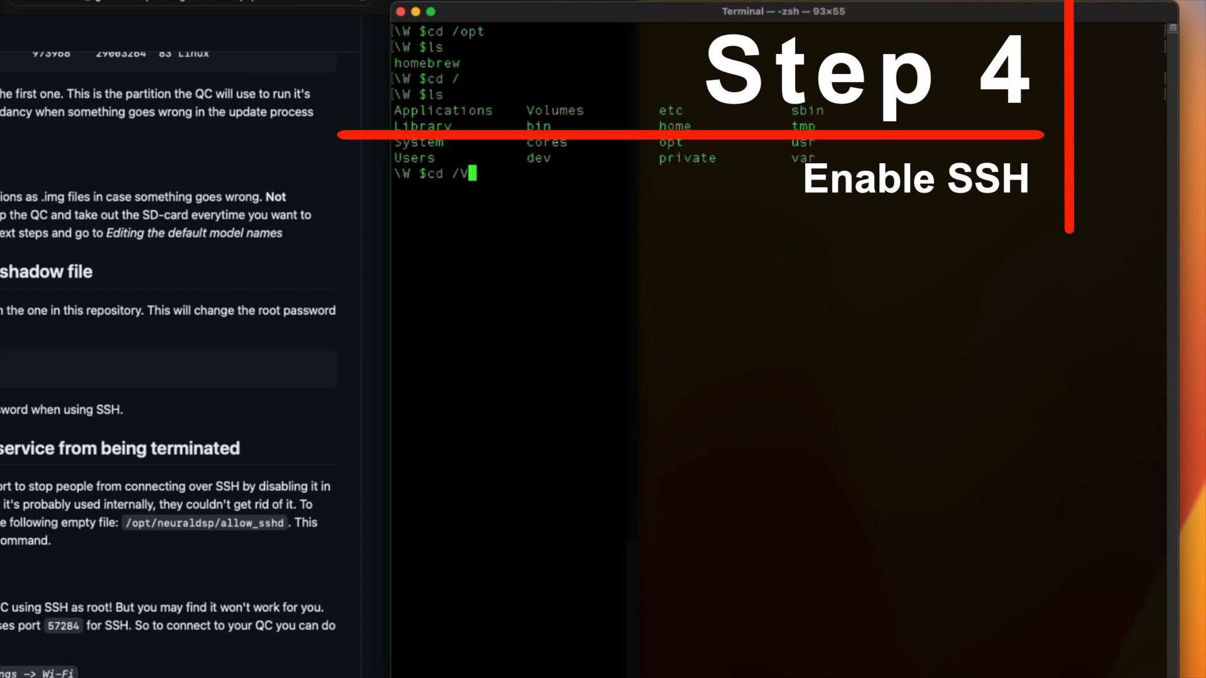
key(Return)
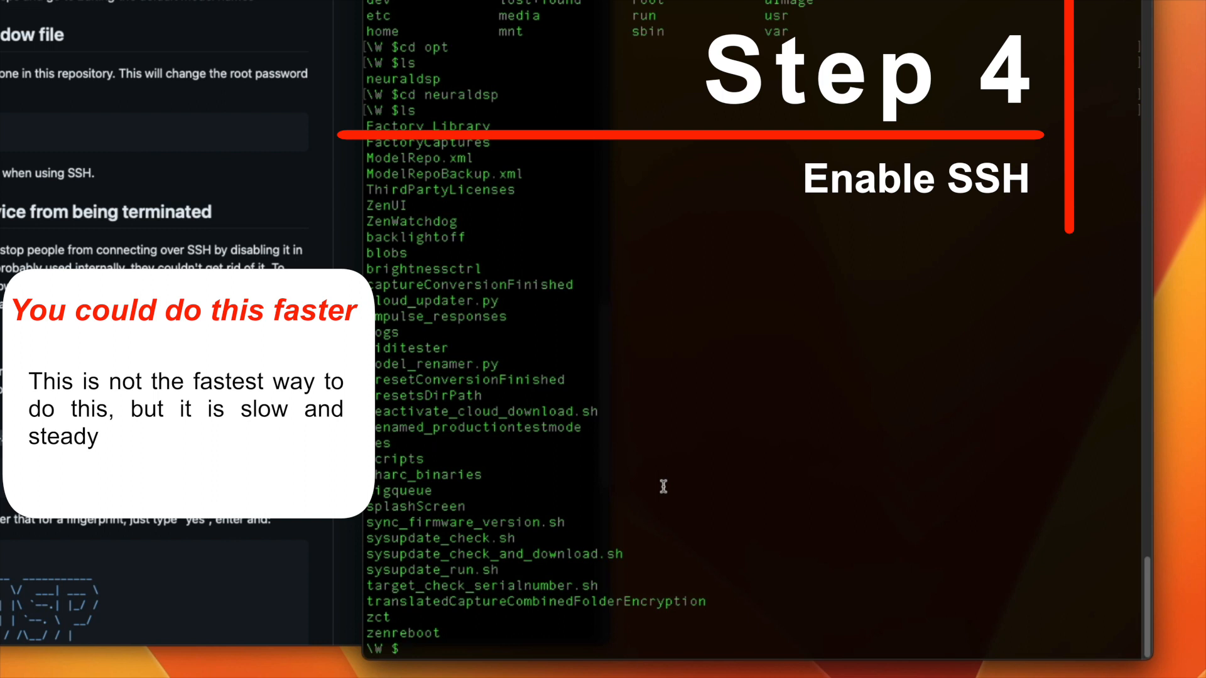
text(touch allow)
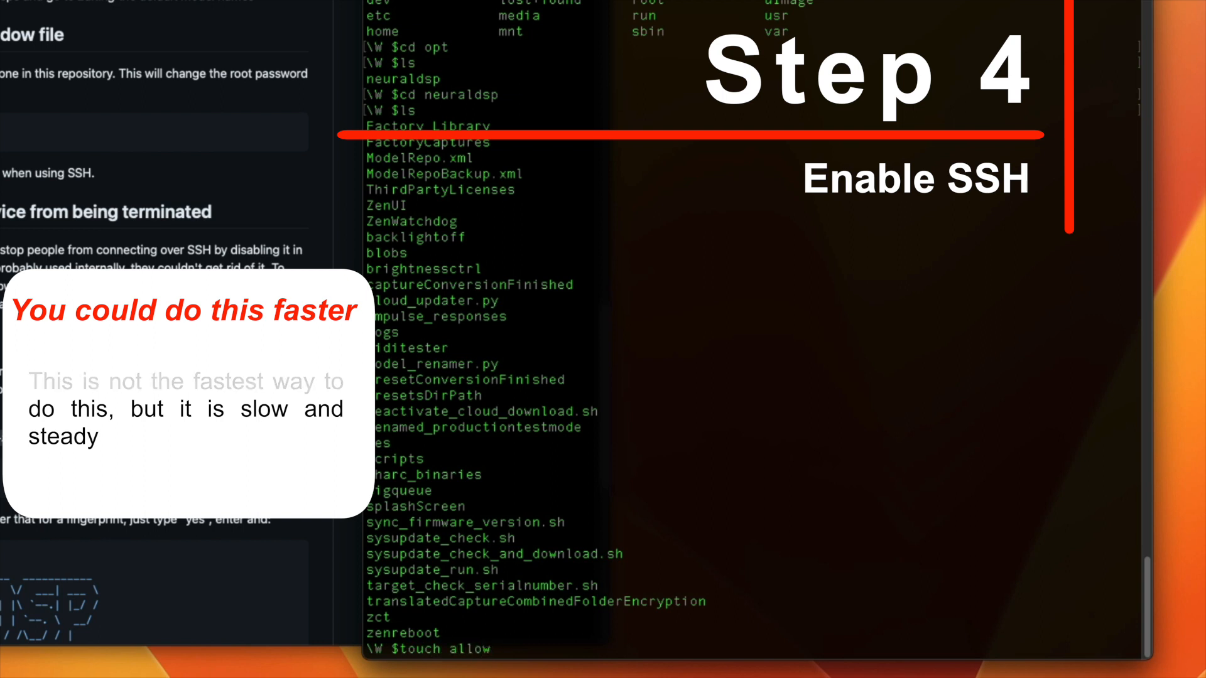
text(_sshd)
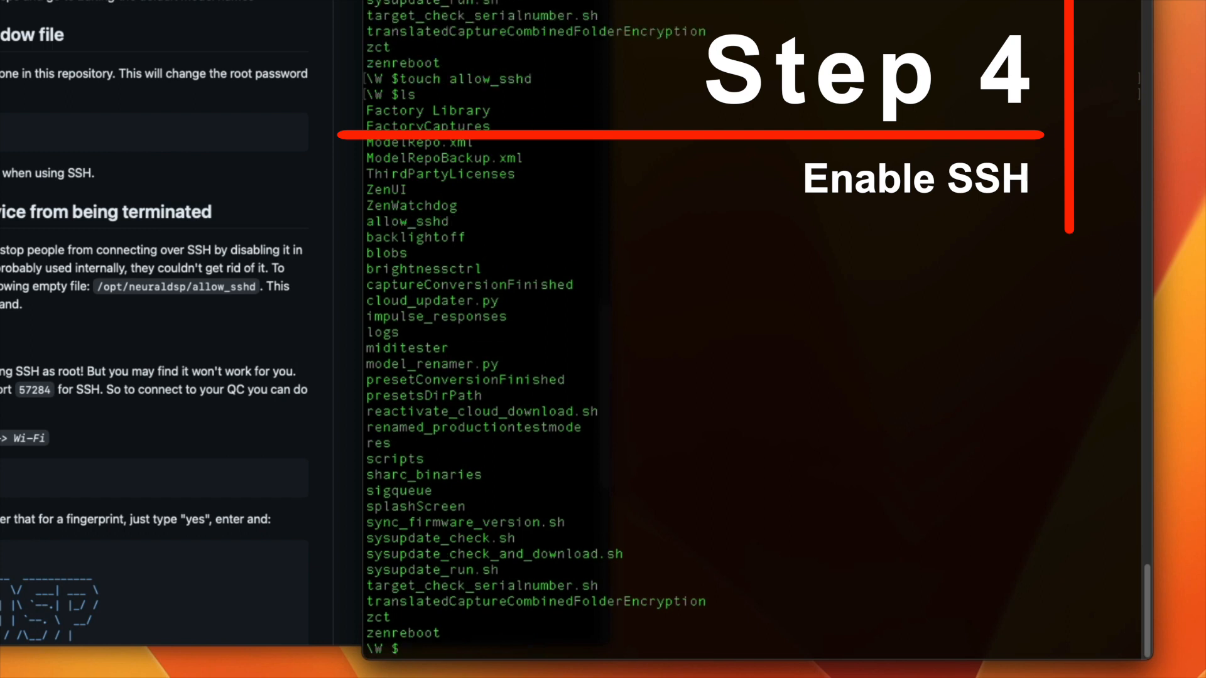
mouse_move(602, 299)
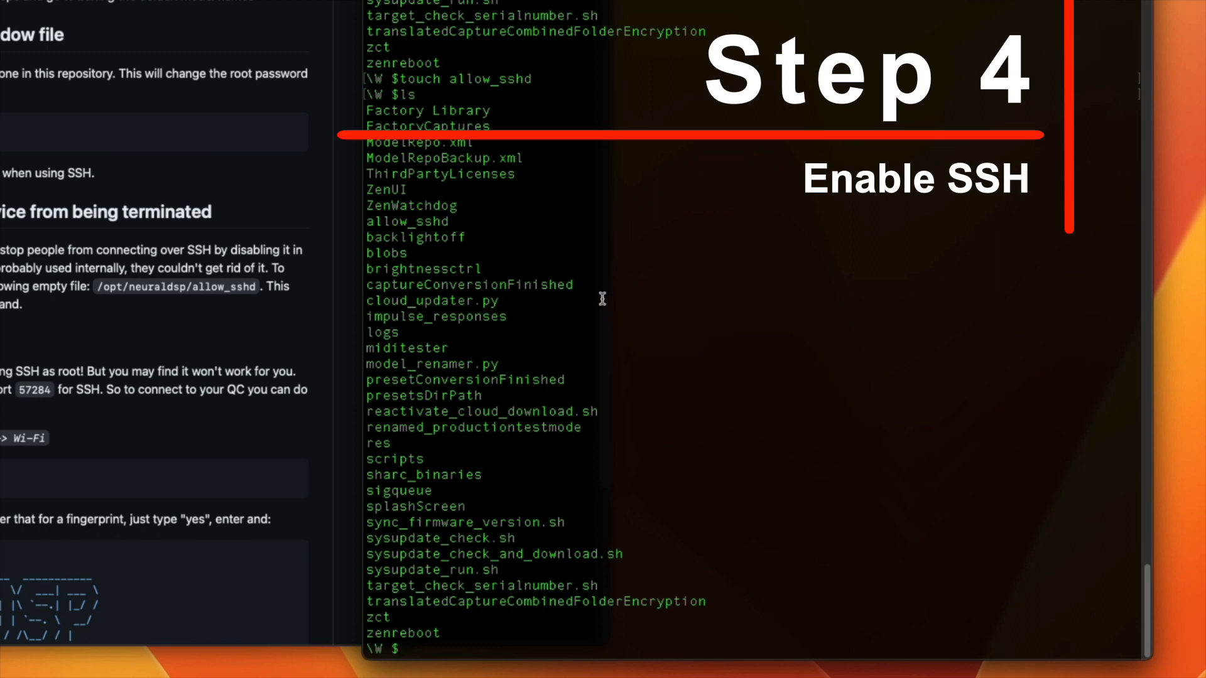
mouse_move(471, 237)
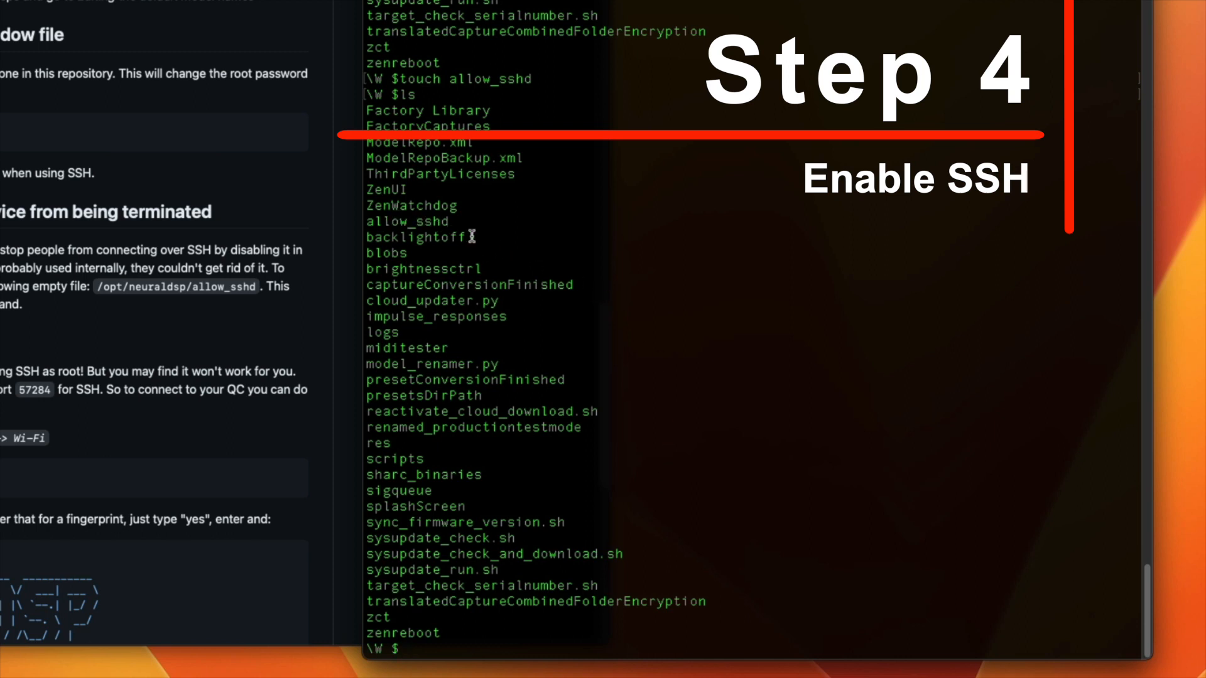
mouse_move(657, 355)
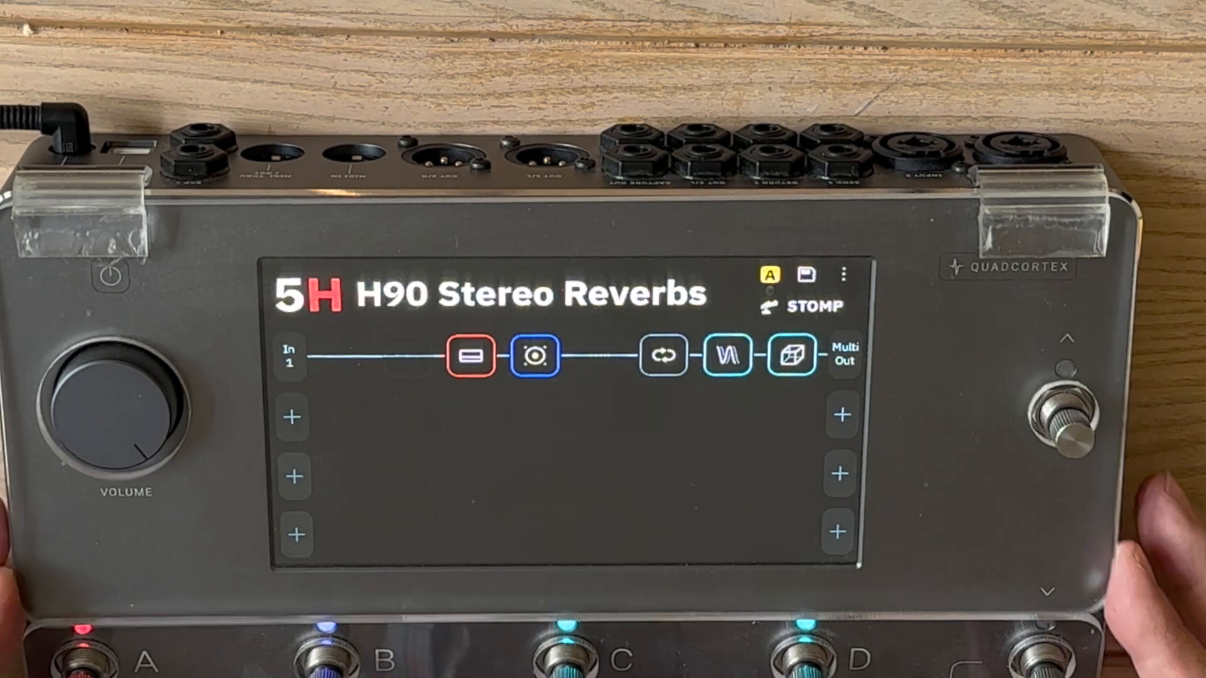
- From the Quad Cortex three-dot menu, scroll down and enter the unit's Settings
click(844, 275)
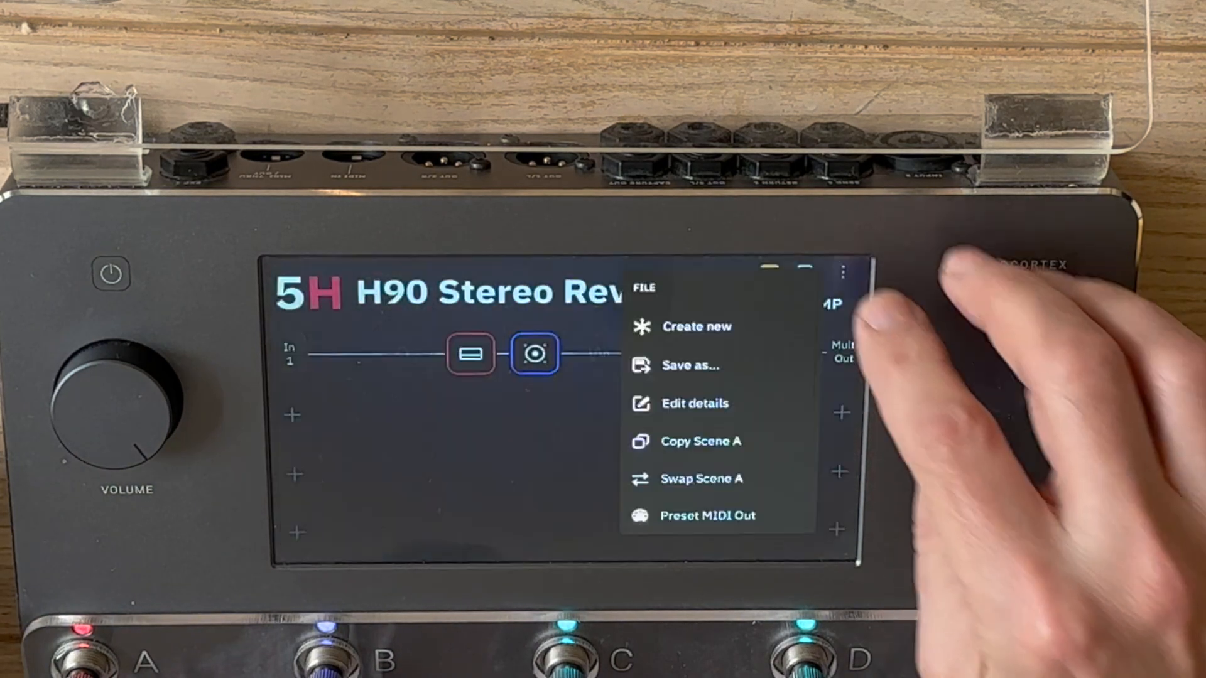
scroll(down, 3)
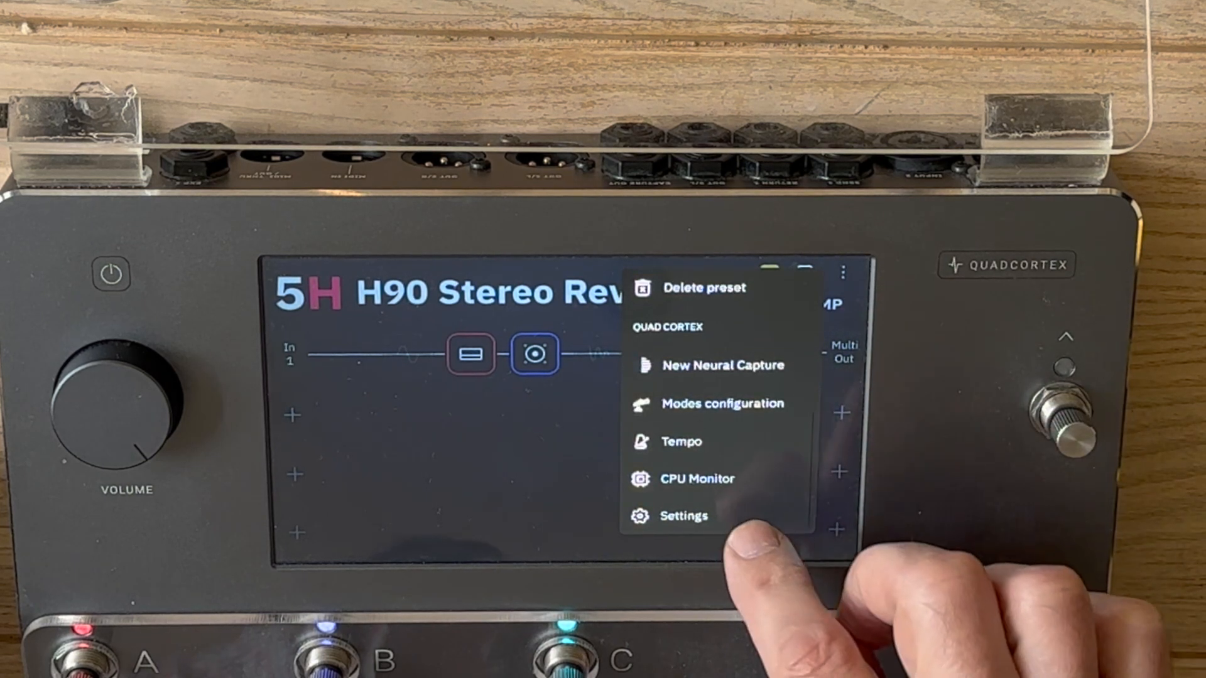
click(683, 516)
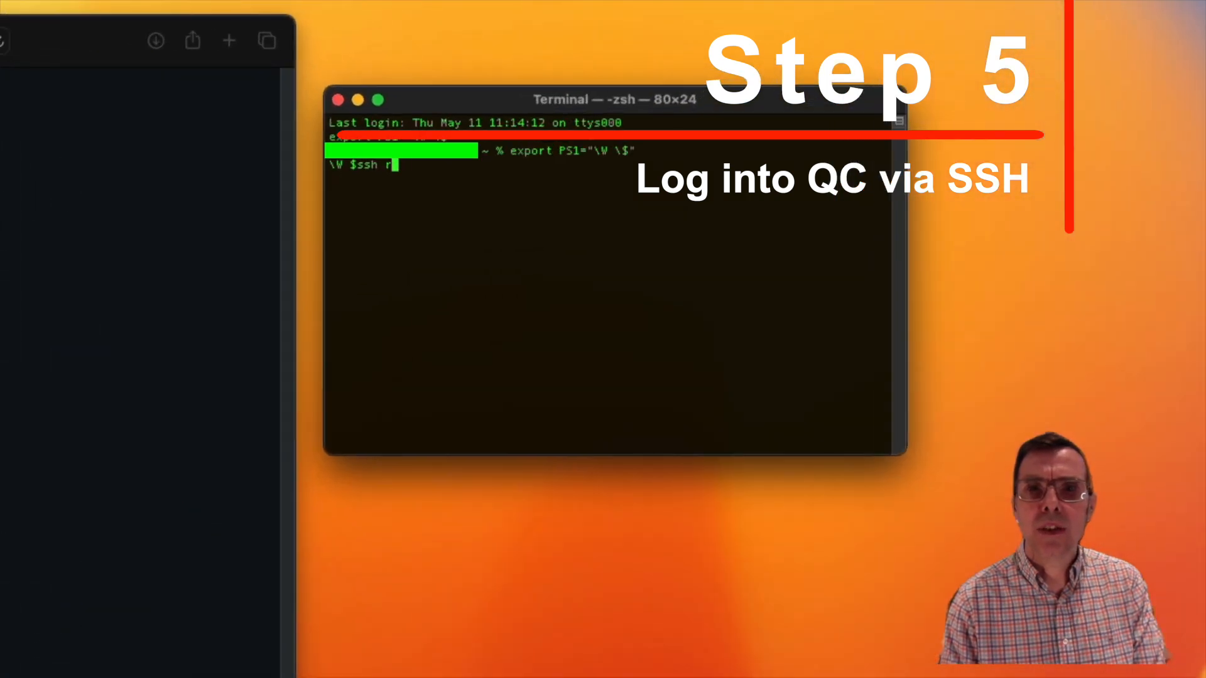
text(oot@)
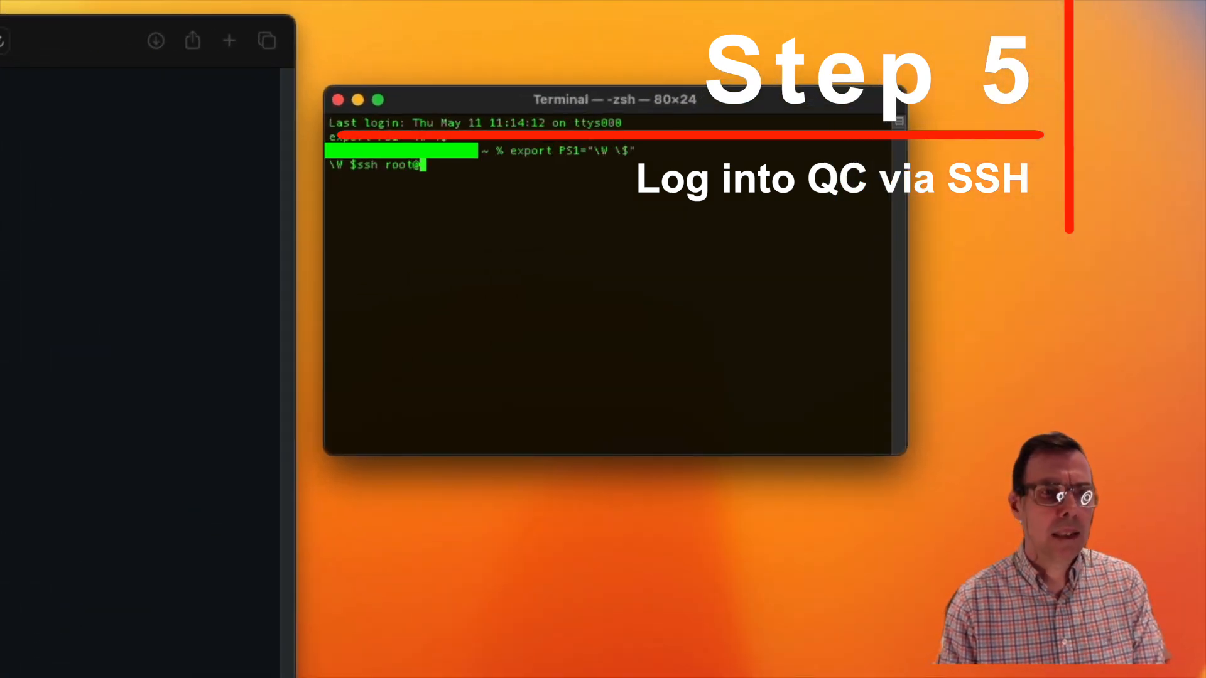
text(192.1)
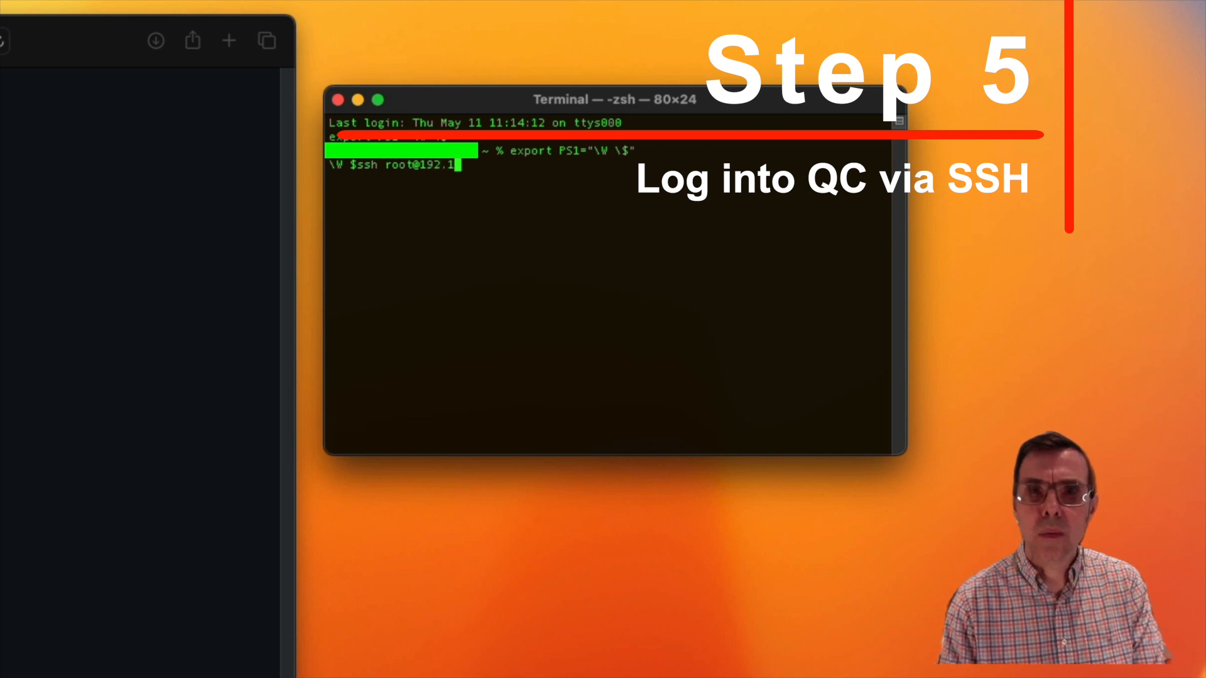
text(68)
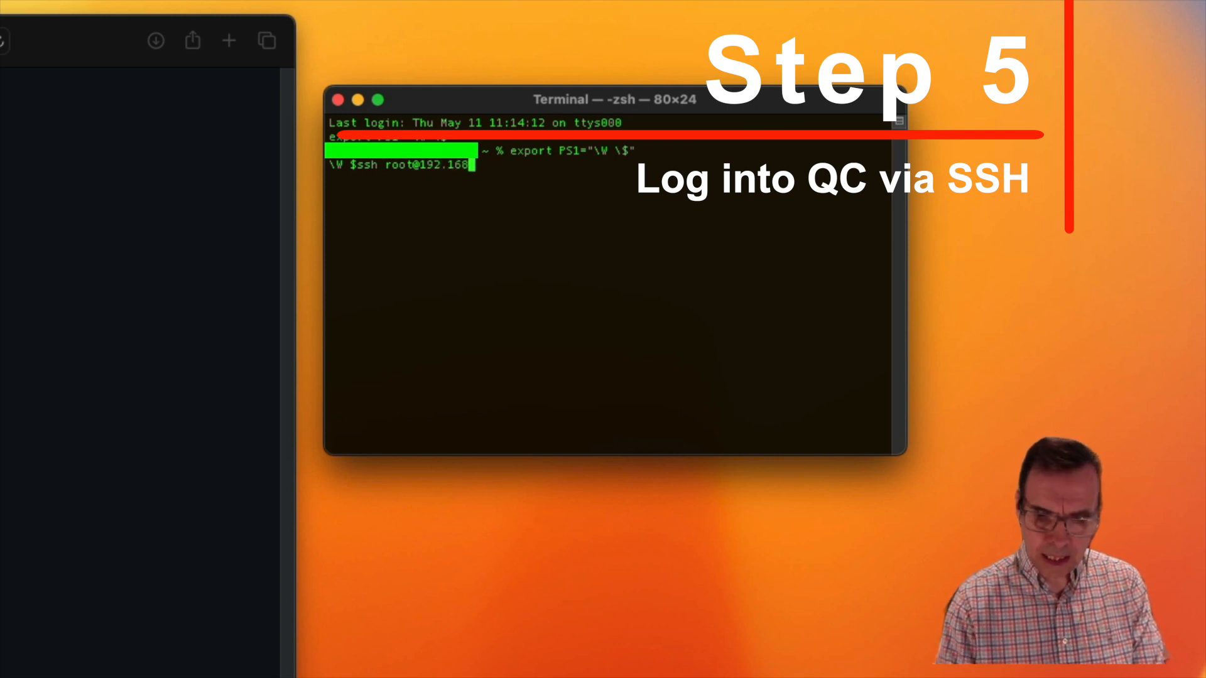
text(.1.194)
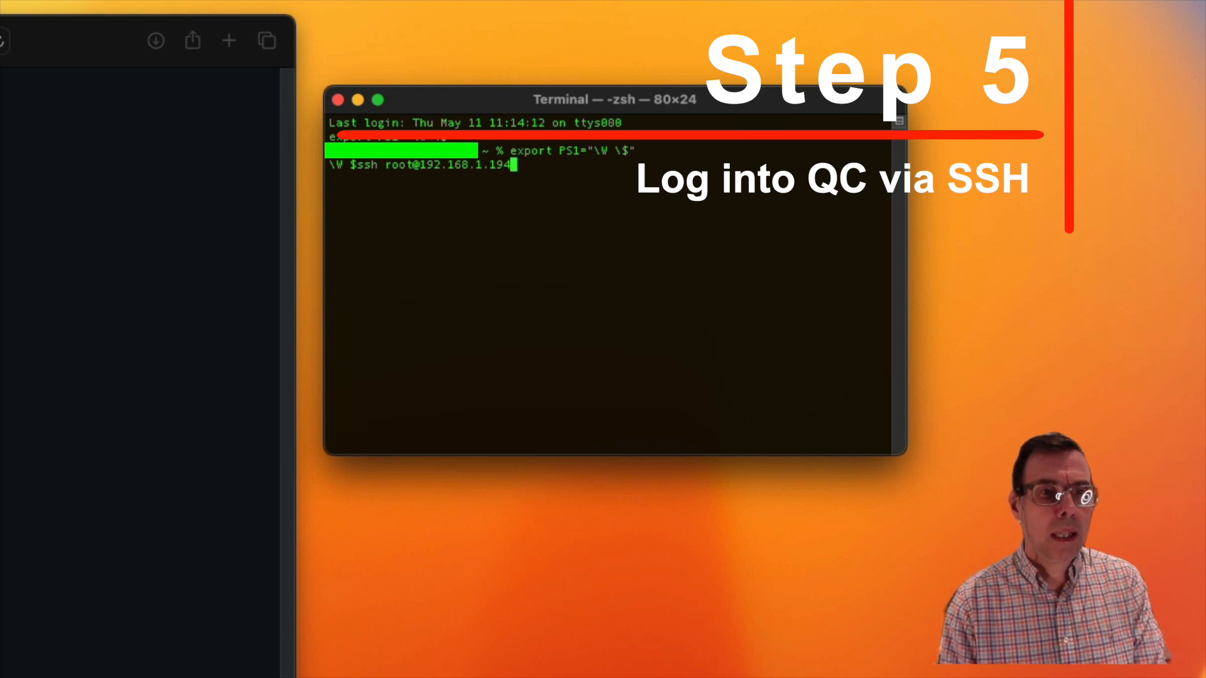
text(-p)
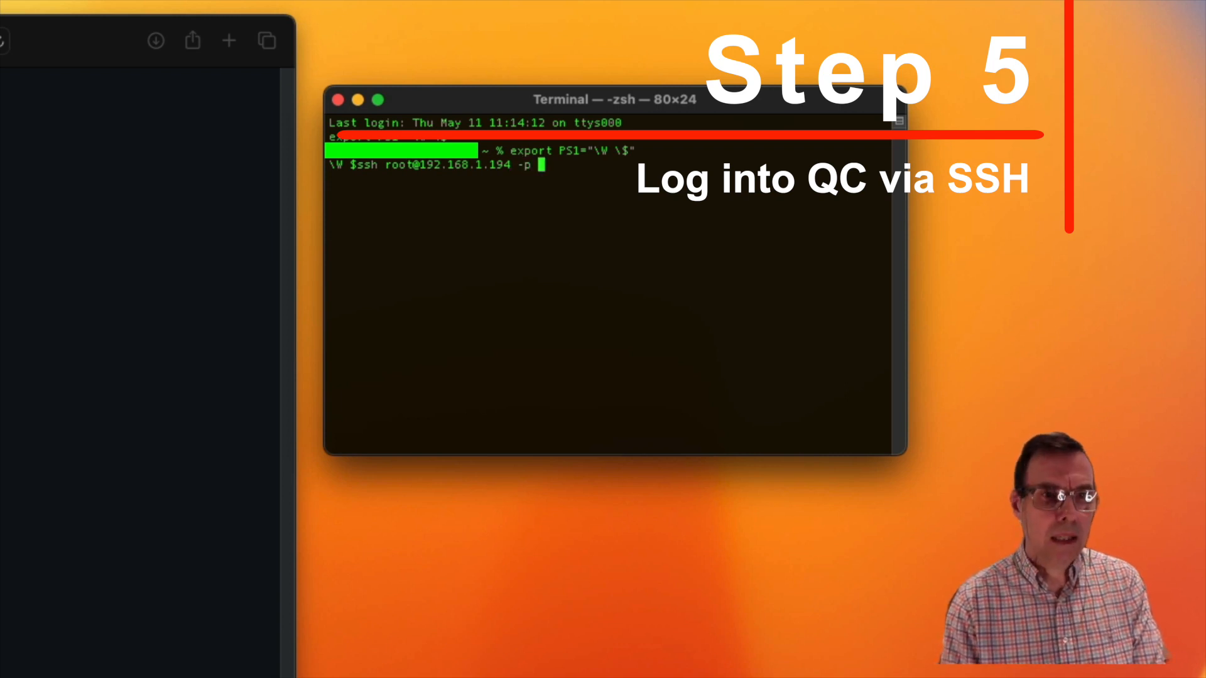
text(5)
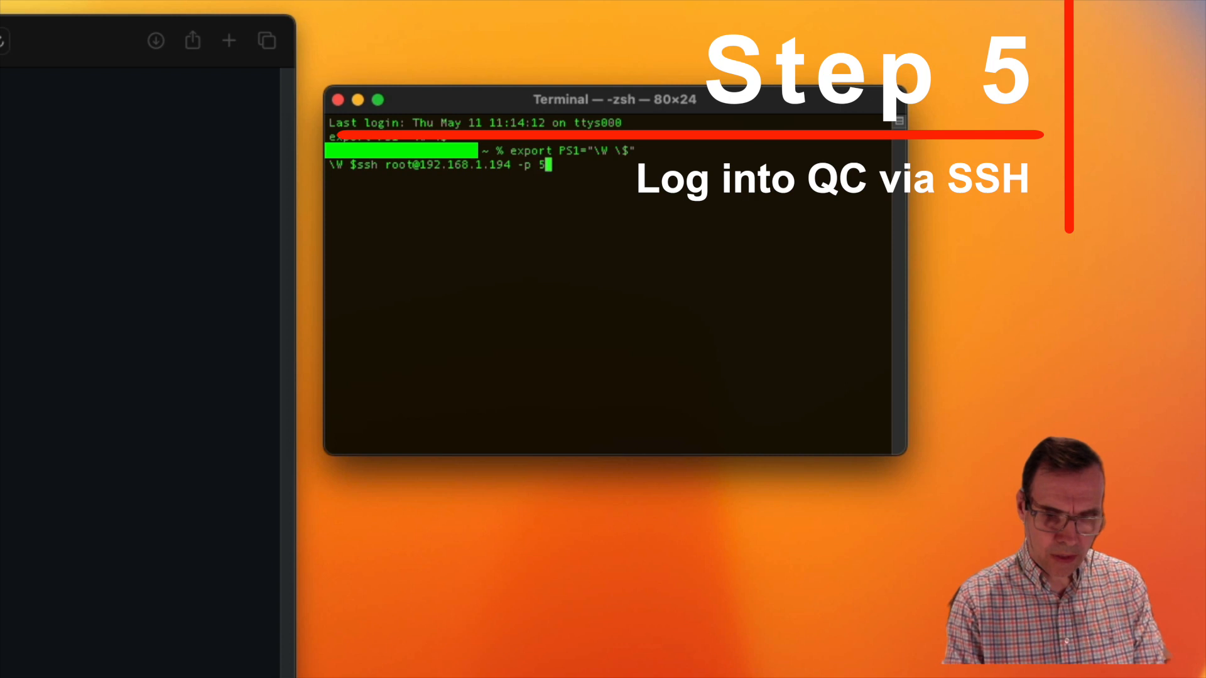
text(7284)
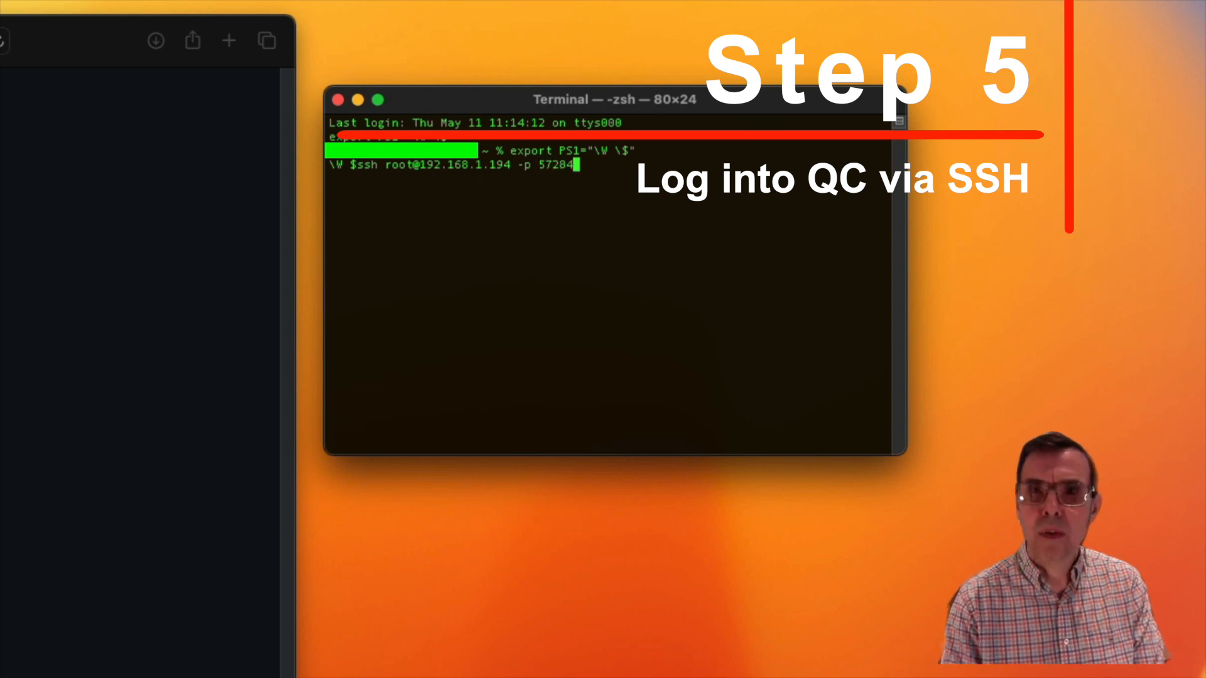
key(Return)
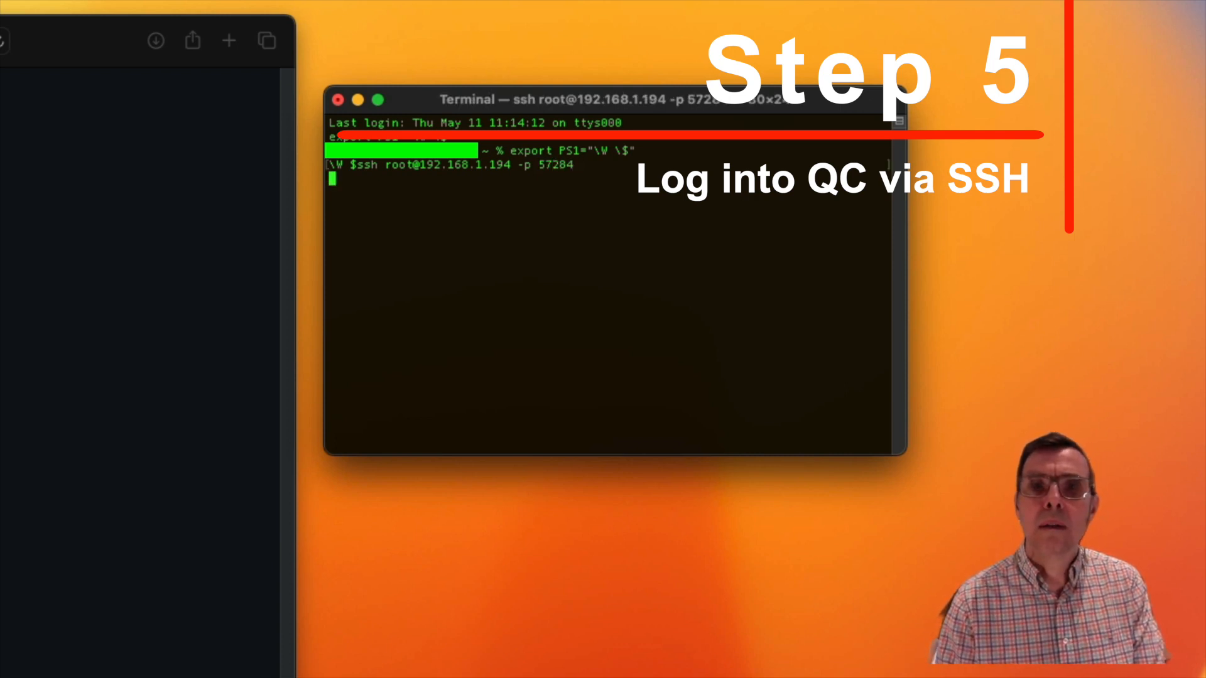
- Enter the root password to complete the SSH login
key(Return)
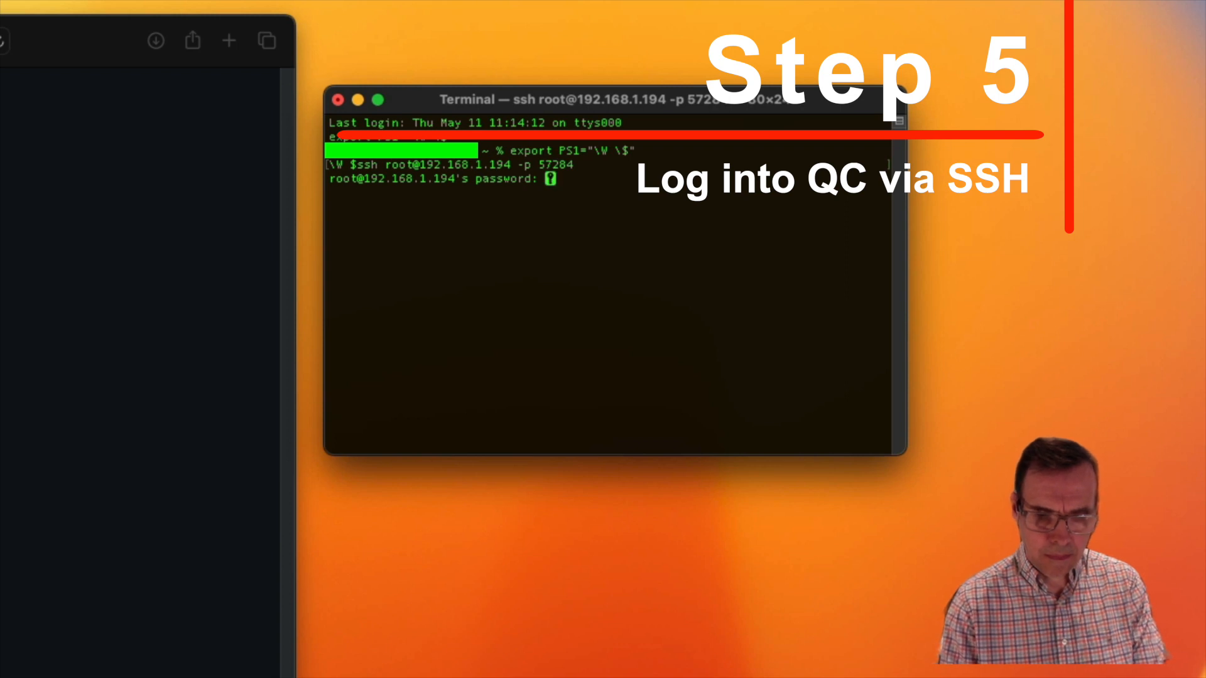
key(Return)
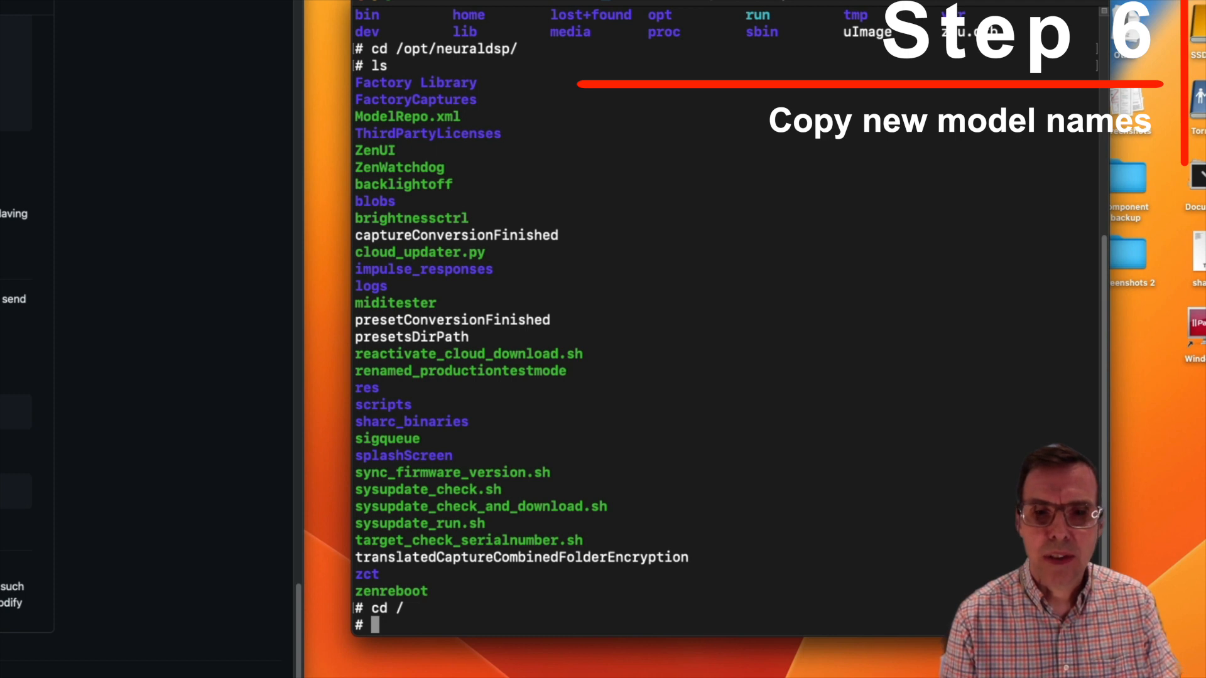
- Change to the root directory with cd / to list the Quad Cortex file system
text(cd /)
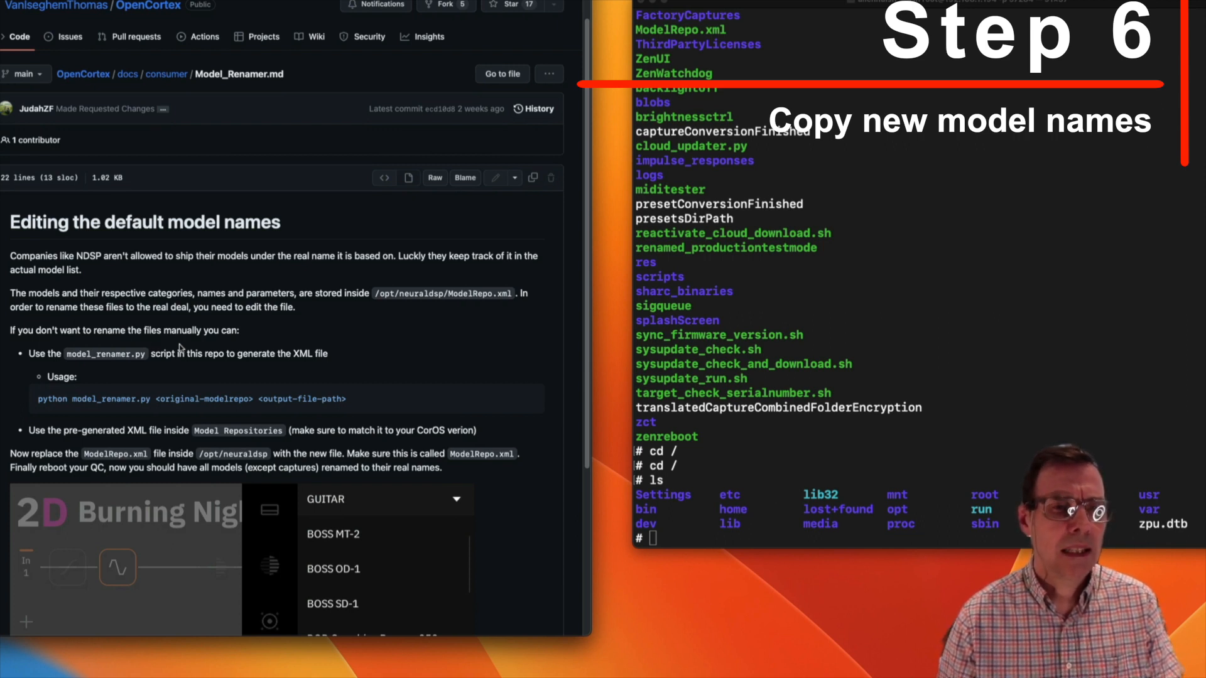
mouse_move(286, 343)
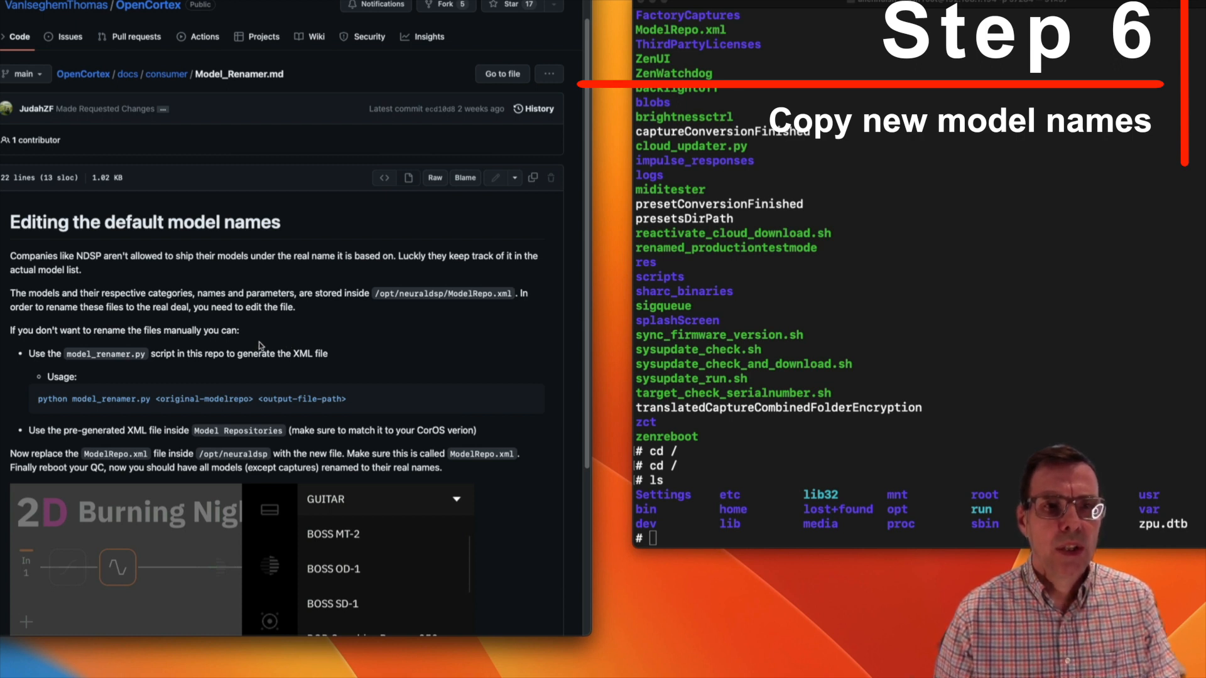
mouse_move(320, 303)
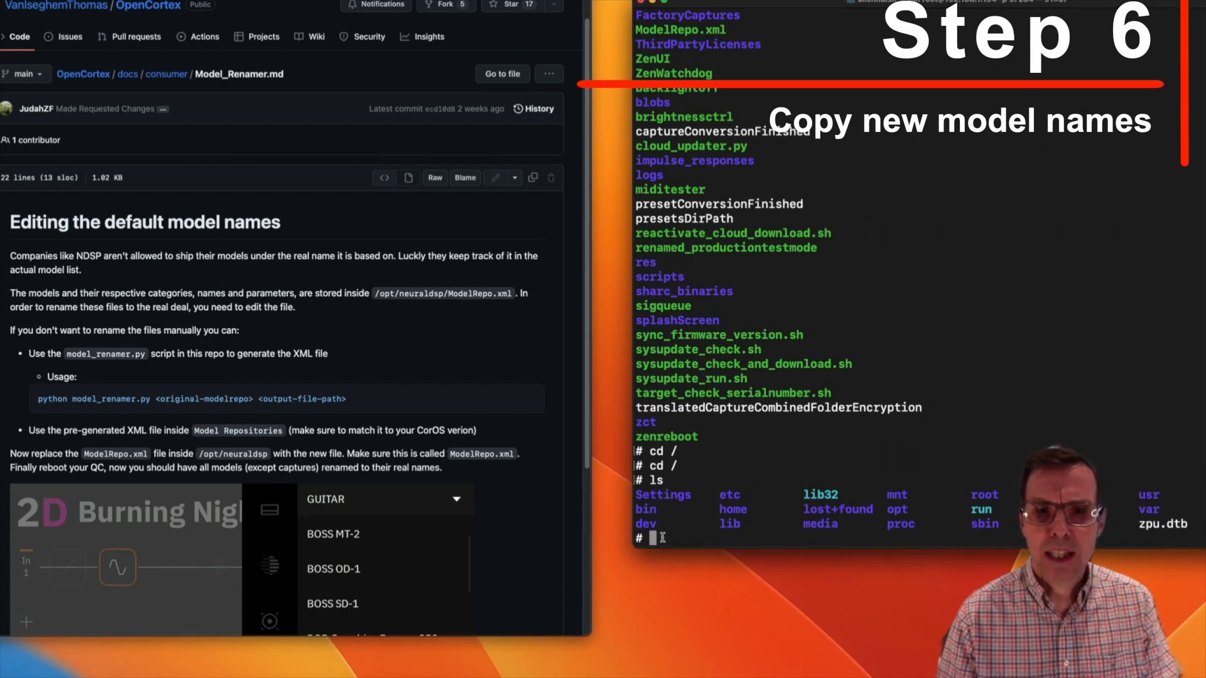
- Return to /opt/neuraldsp with cd /opt/neuraldsp to list ModelRepo.xml again
text(cd /)
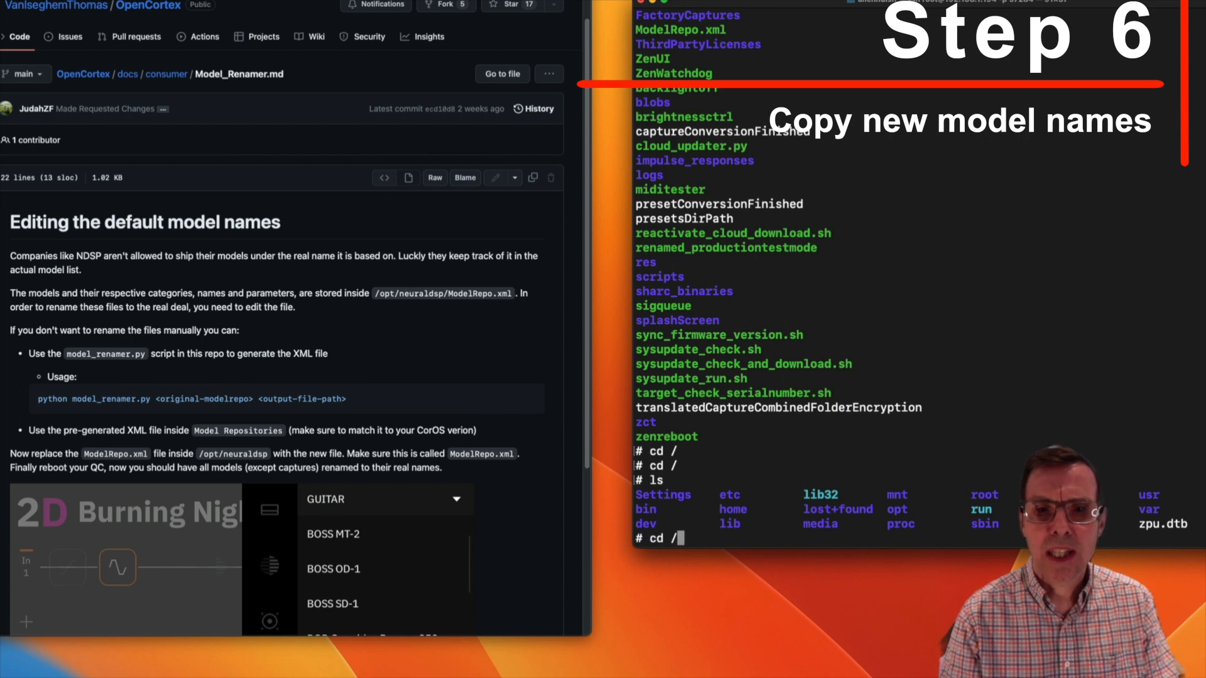
text(opt/neuraldsp/)
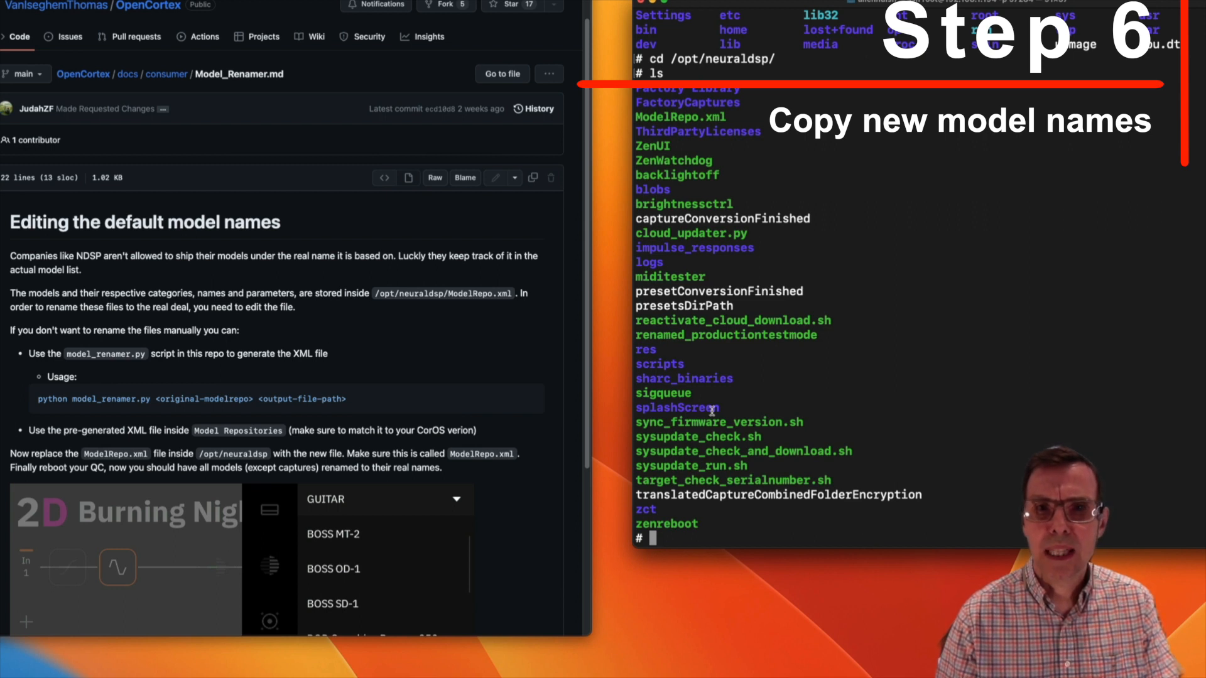
mouse_move(756, 233)
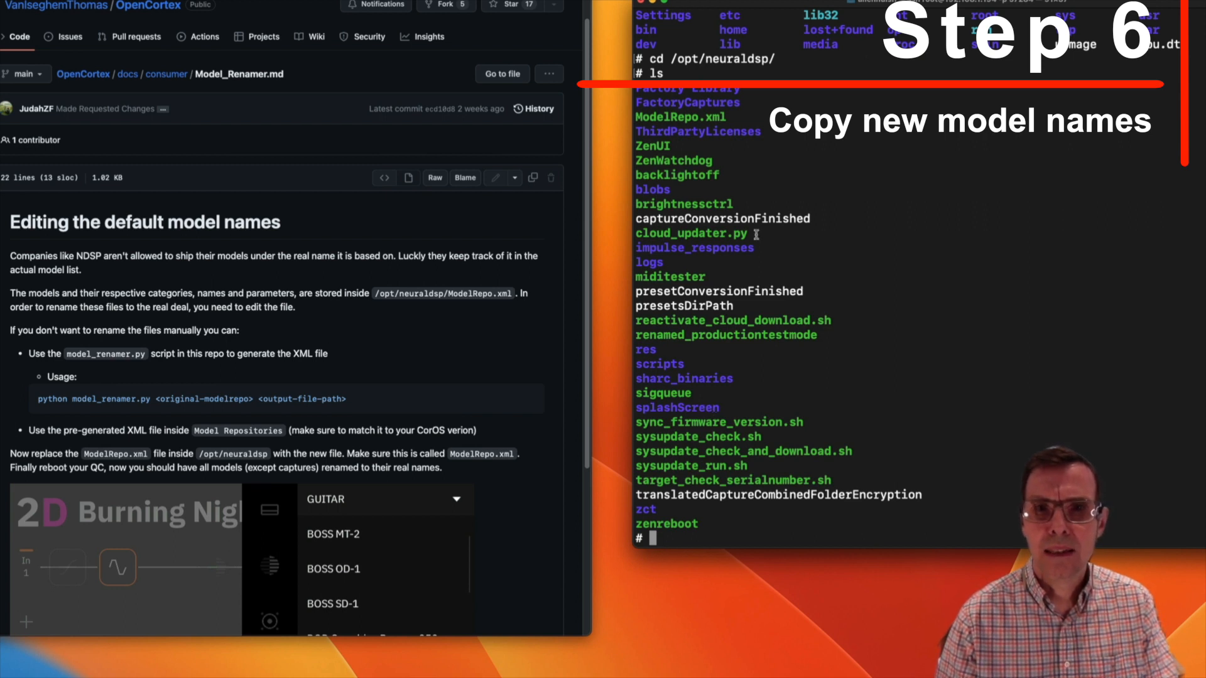
mouse_move(711, 111)
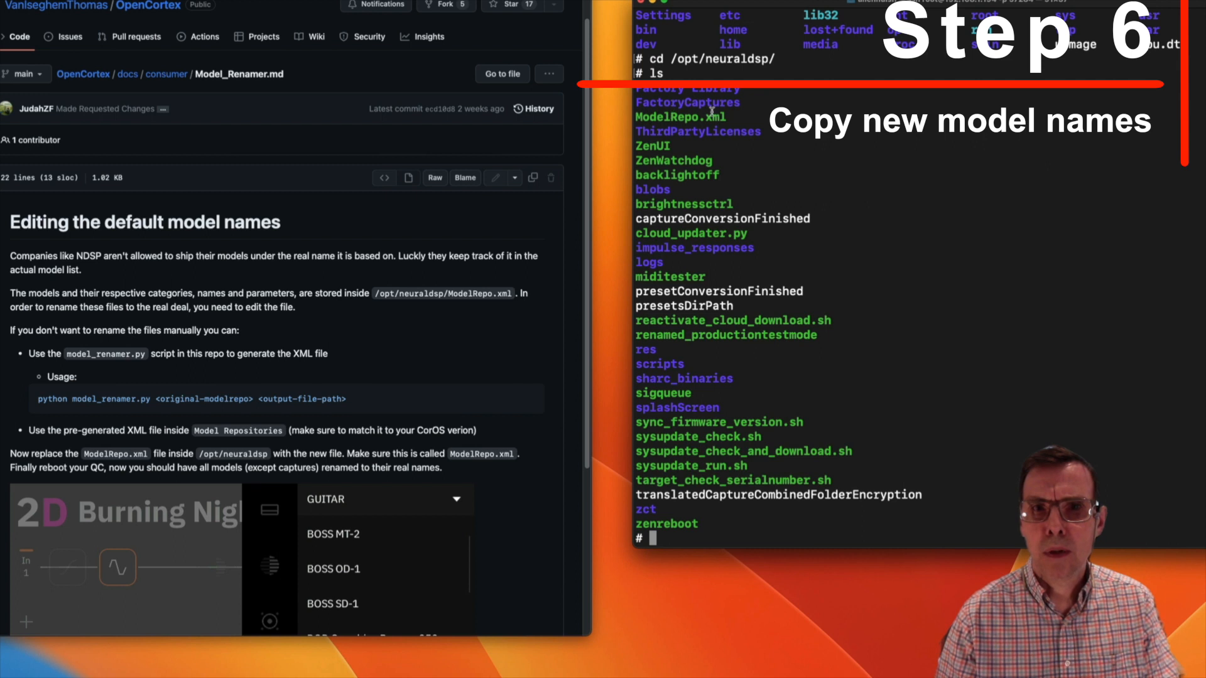
mouse_move(746, 125)
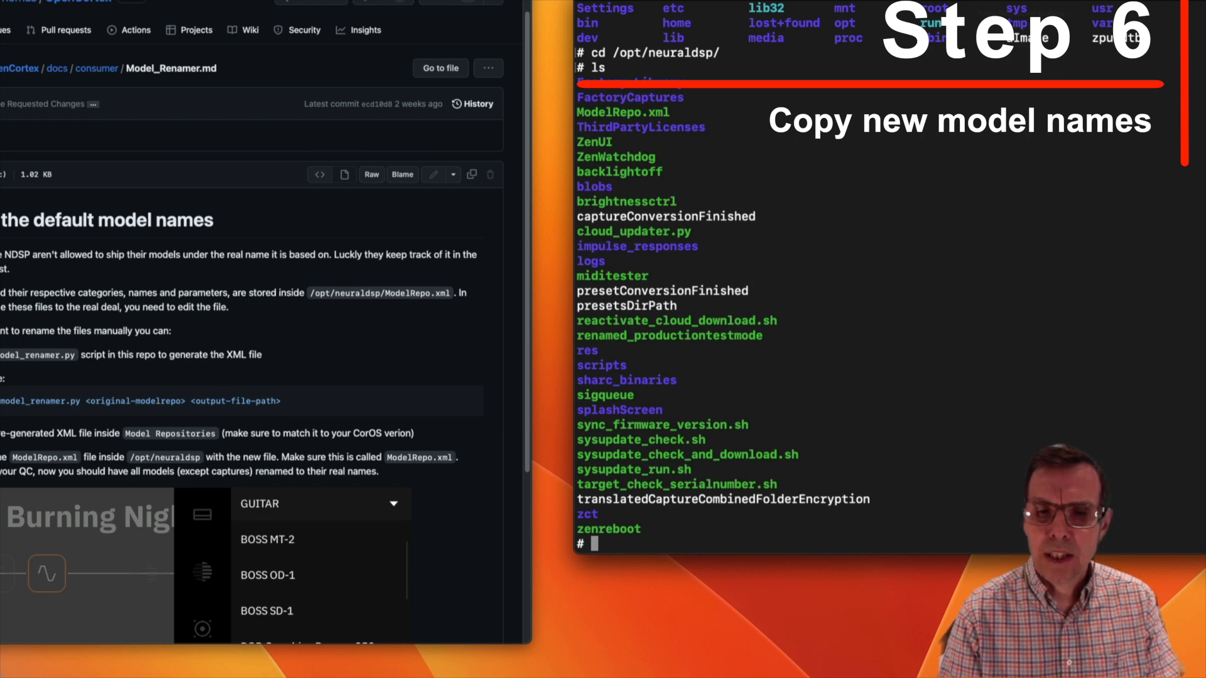
- Copy ModelRepo.xml to ModelRepoBackup.xml with cp as a backup
text(cp)
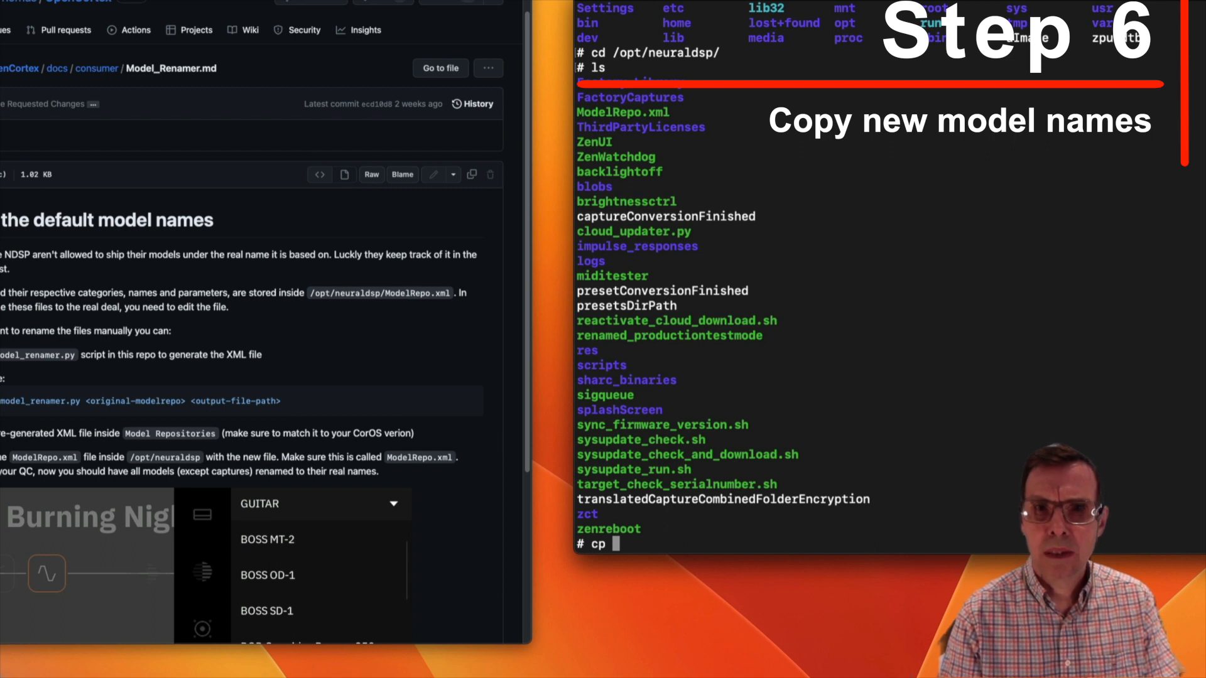
text(Model)
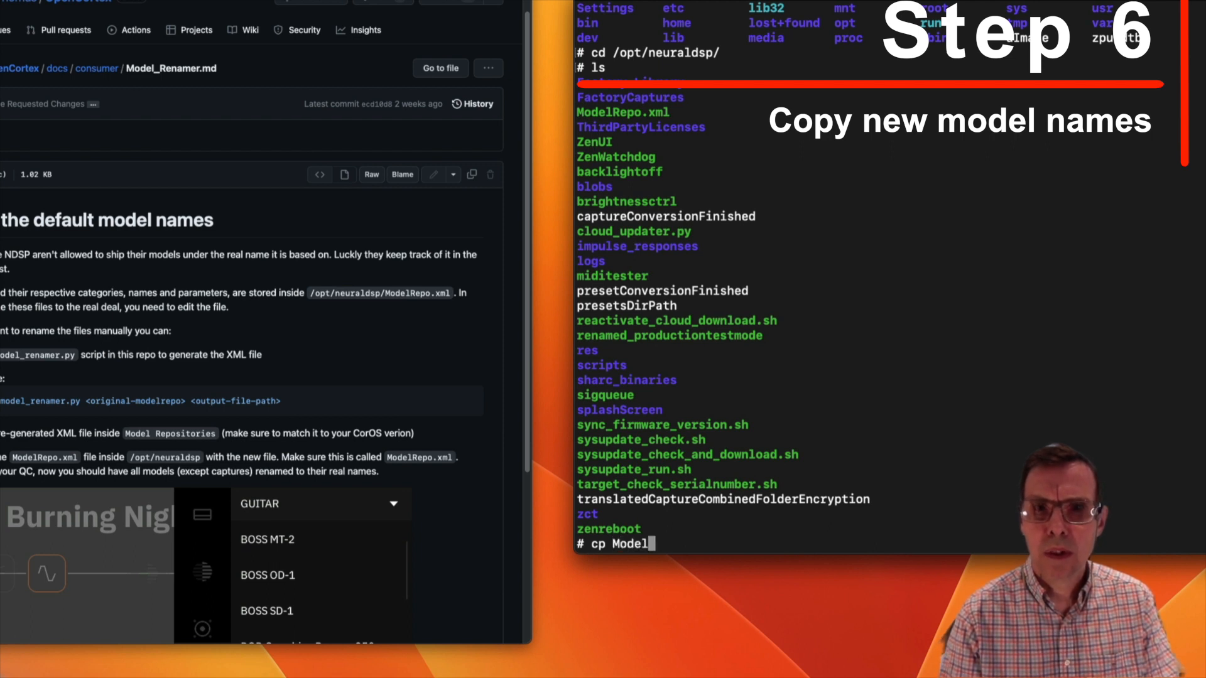
text(Repo.x)
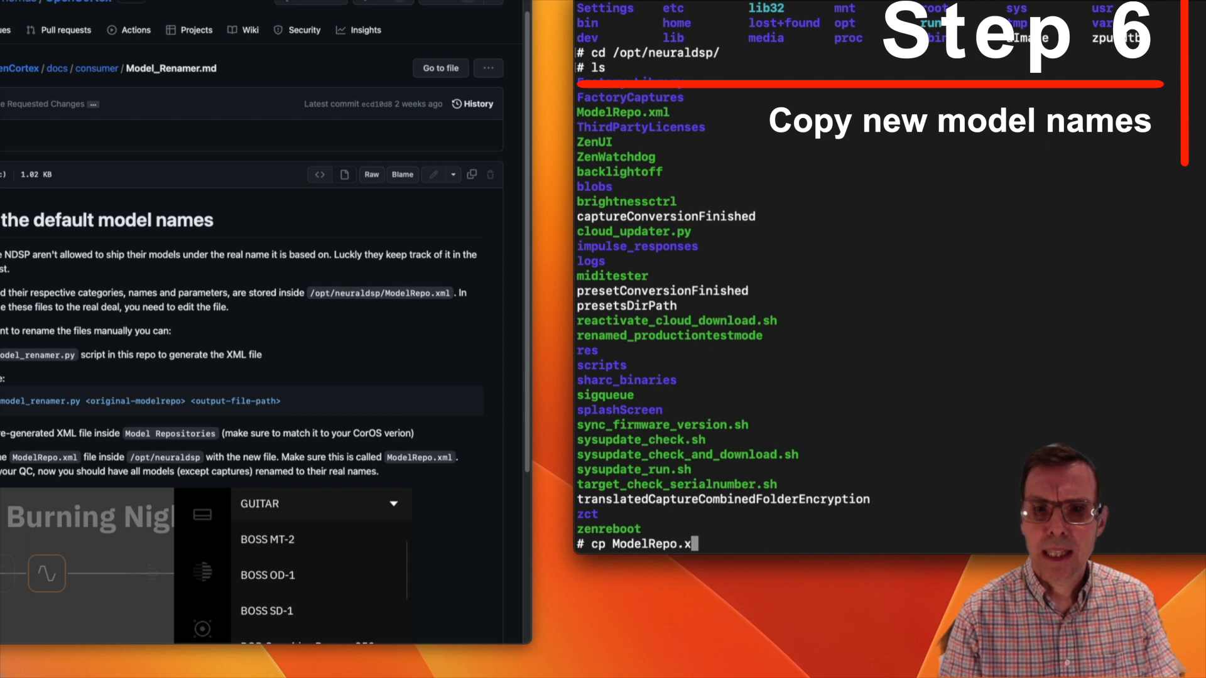
text(ml)
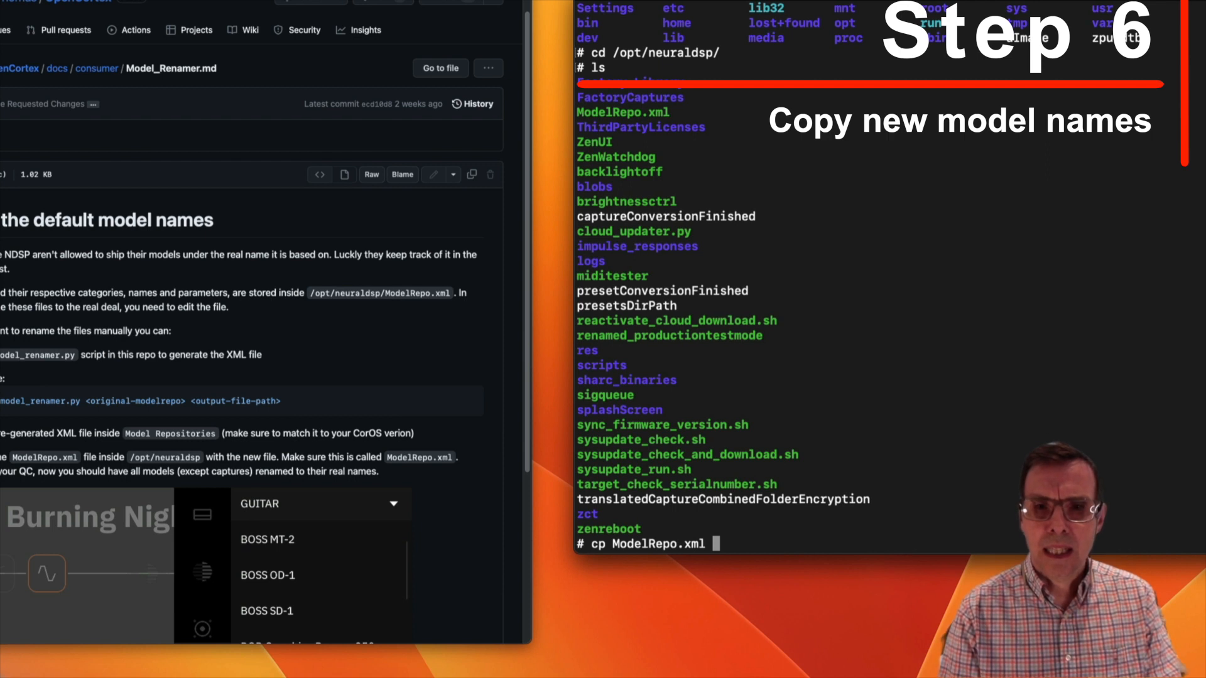
text(ModelRepoBa)
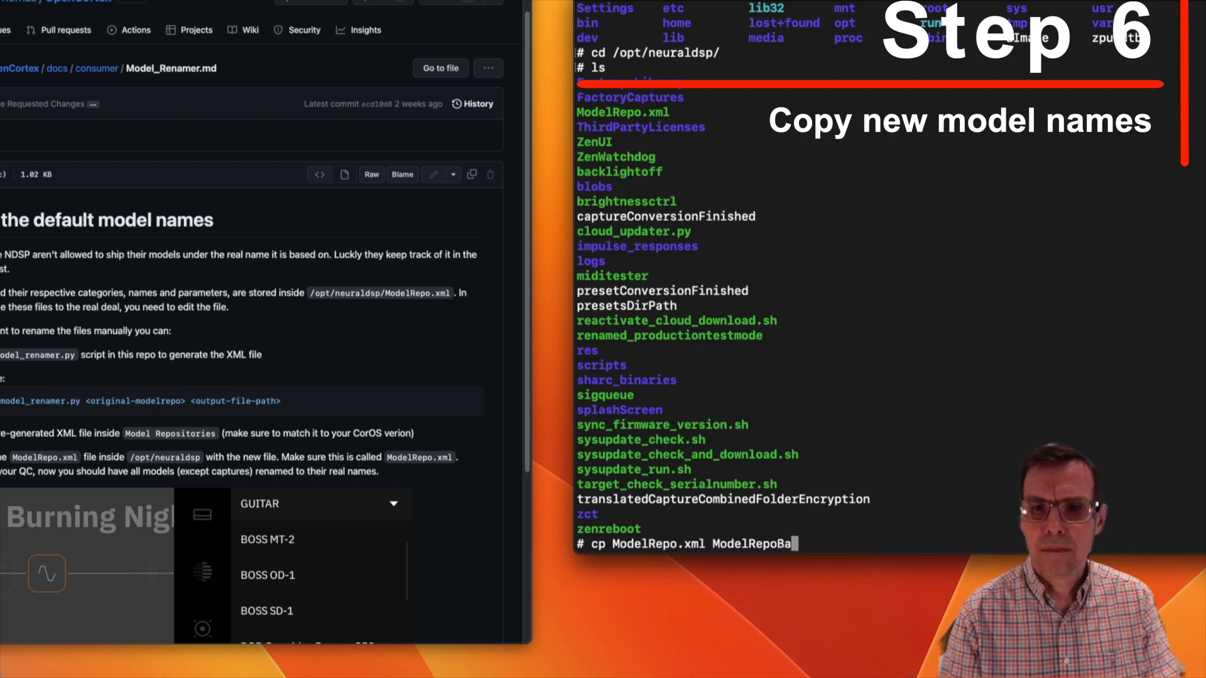
text(kup)
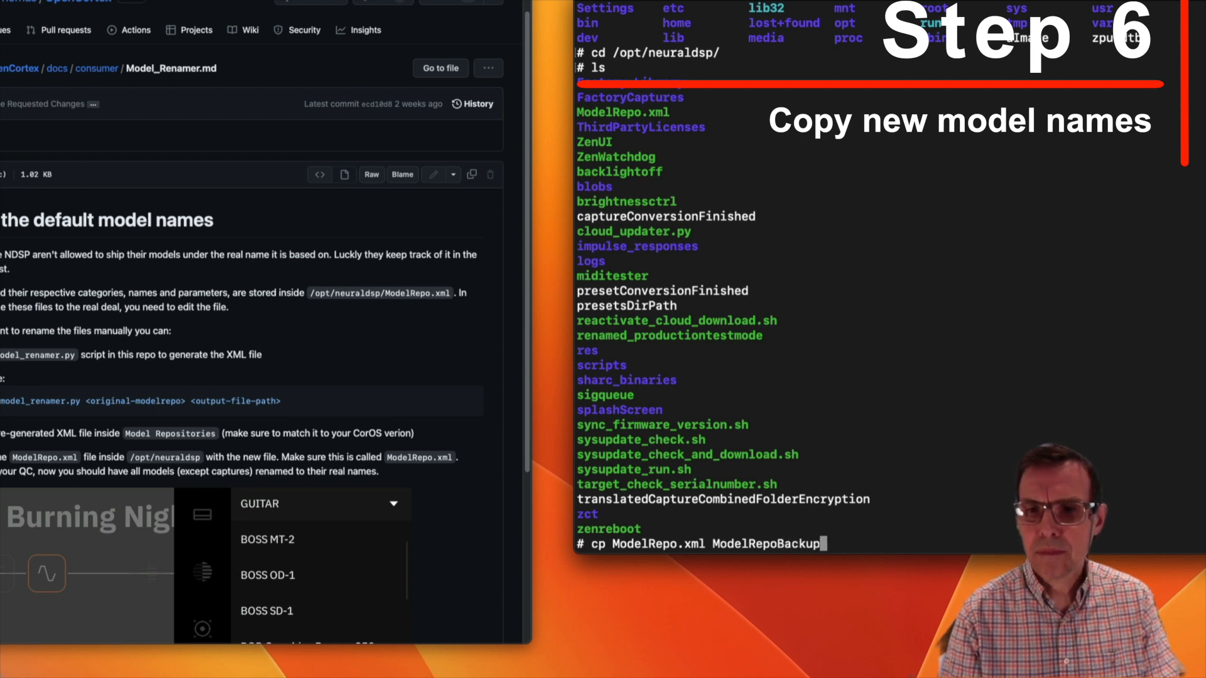
text(.xml)
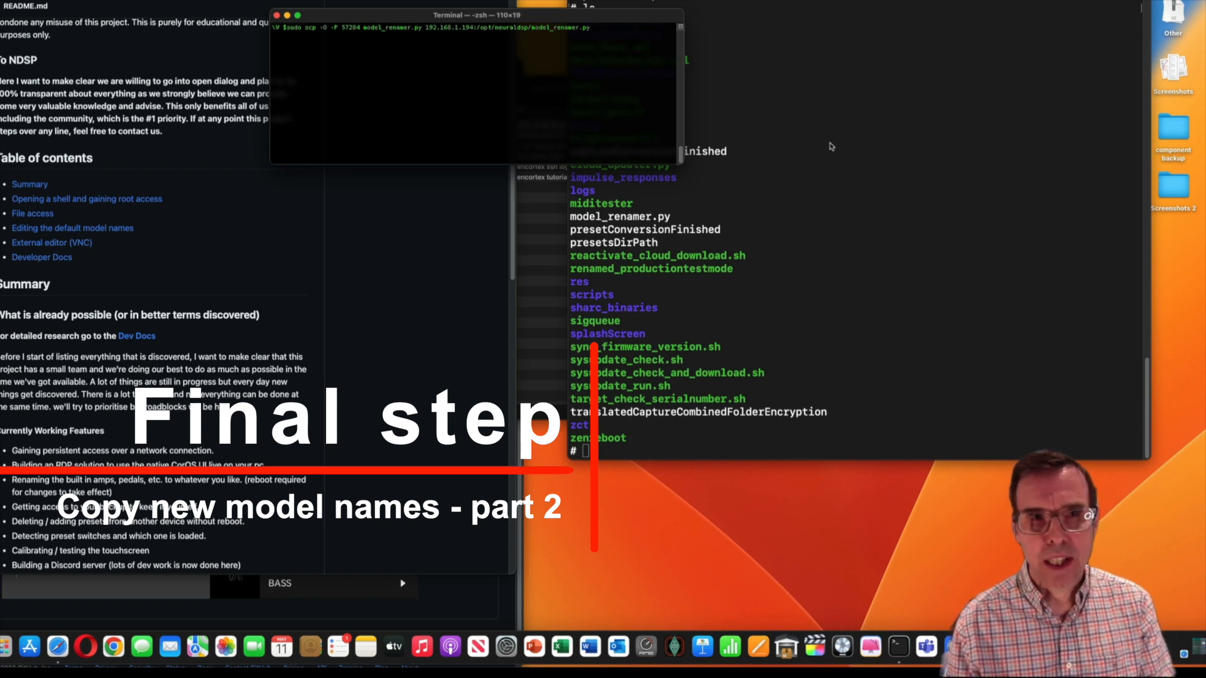
mouse_move(721, 158)
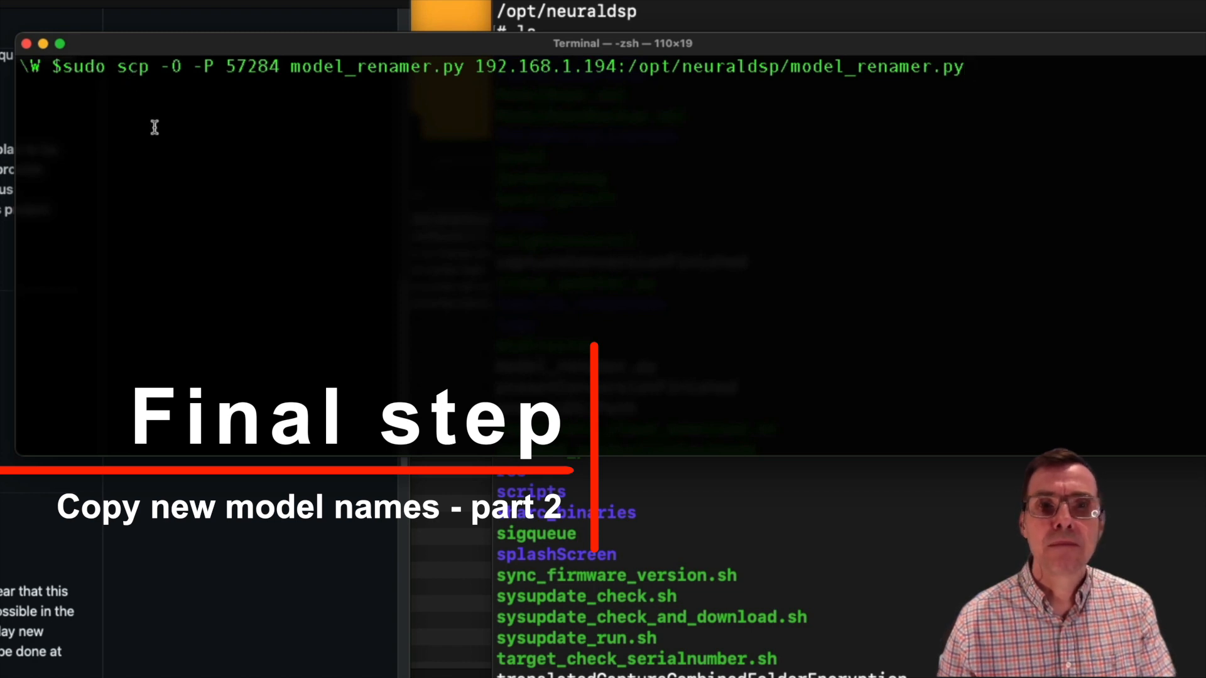
mouse_move(162, 67)
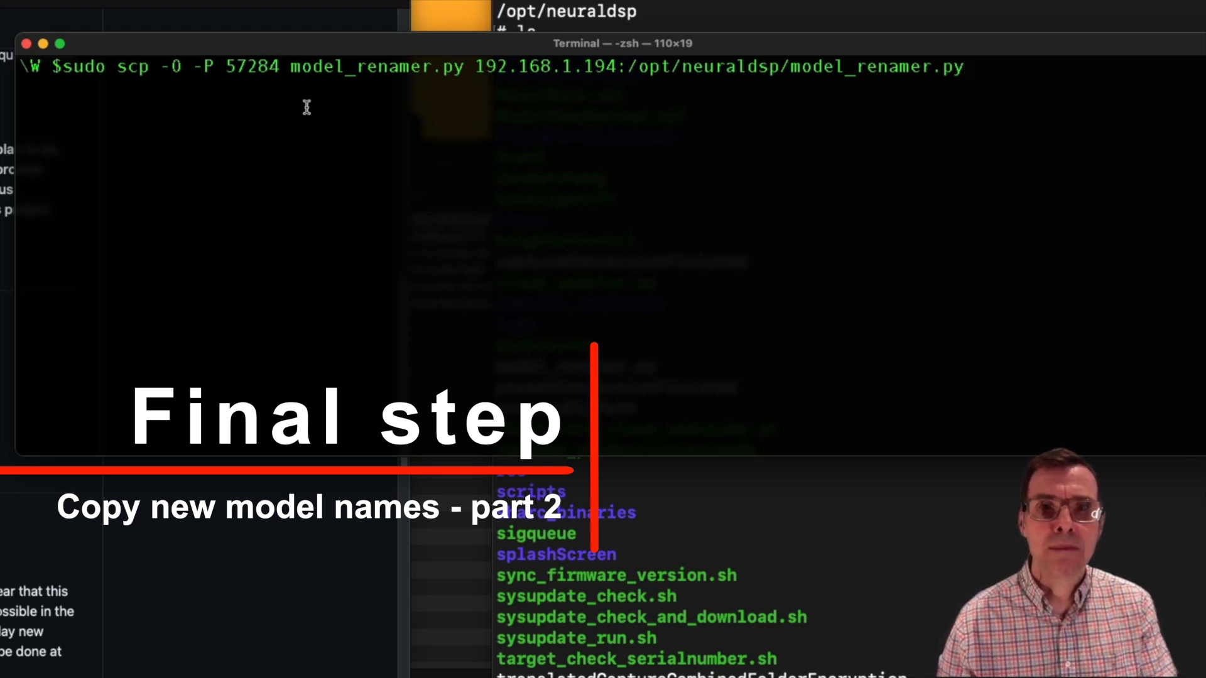
mouse_move(407, 69)
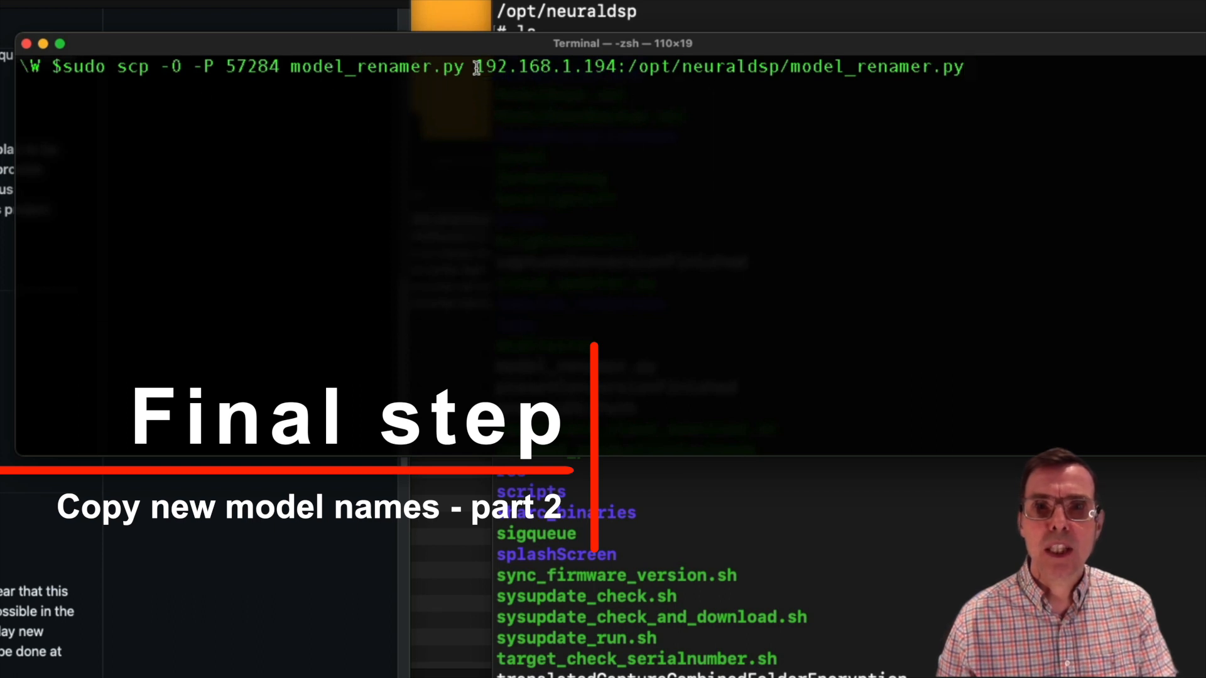
mouse_move(616, 68)
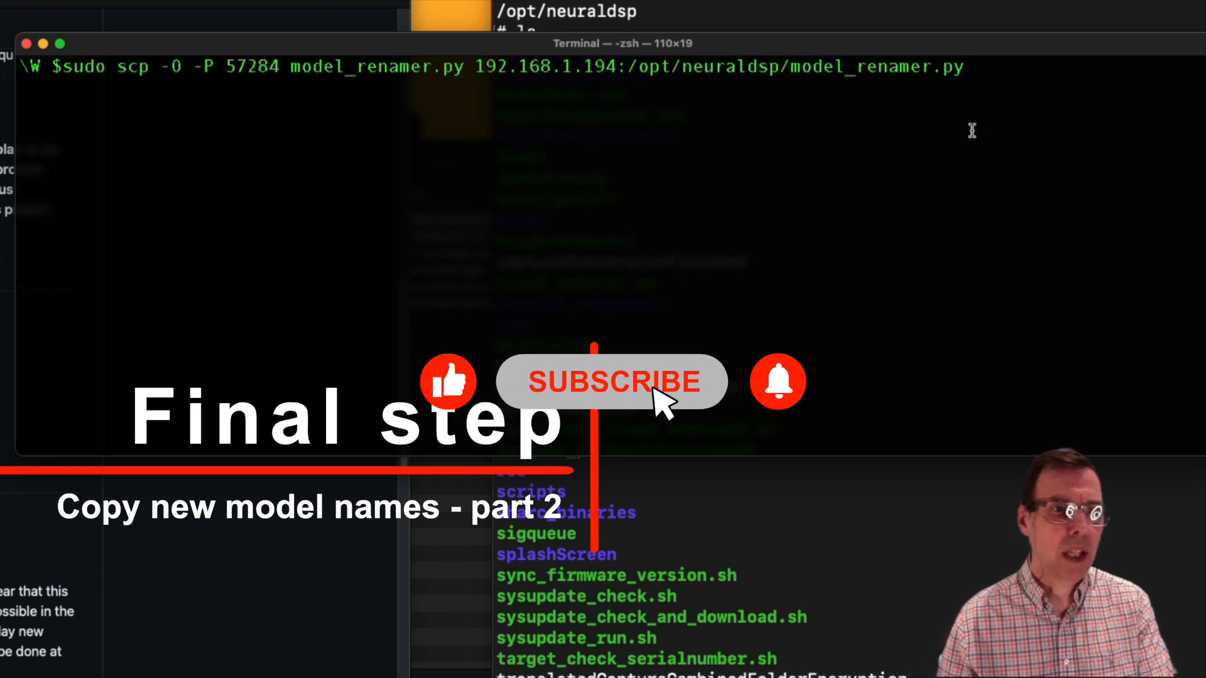
mouse_move(788, 404)
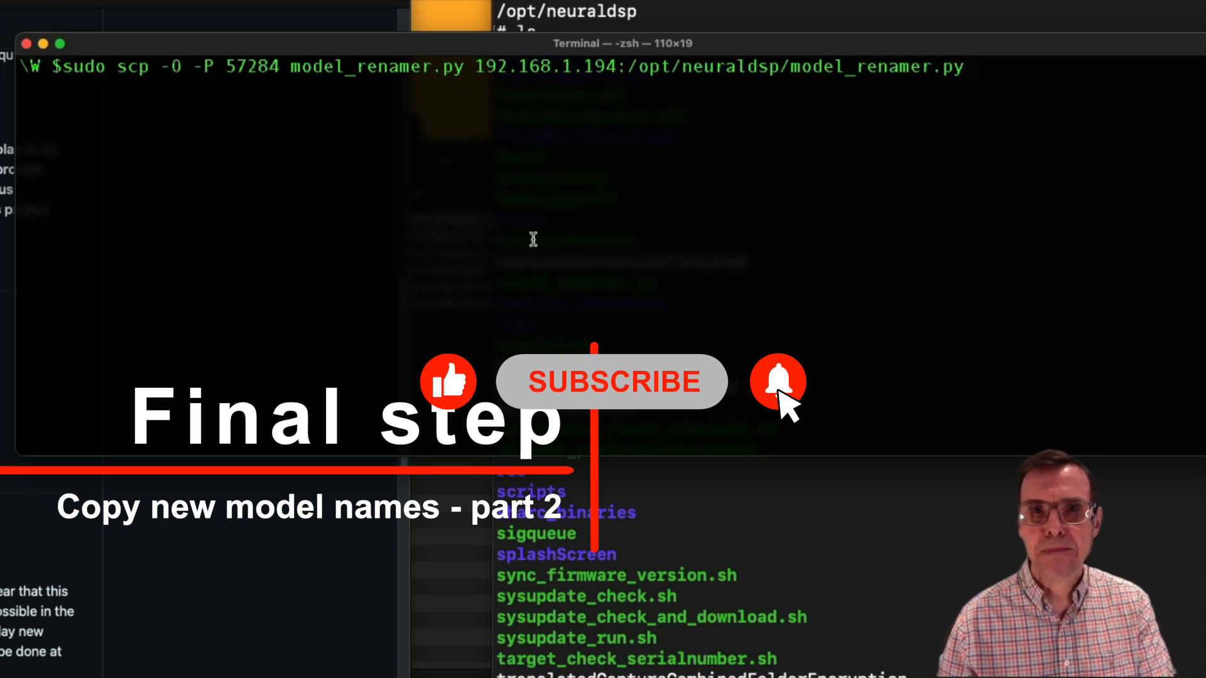